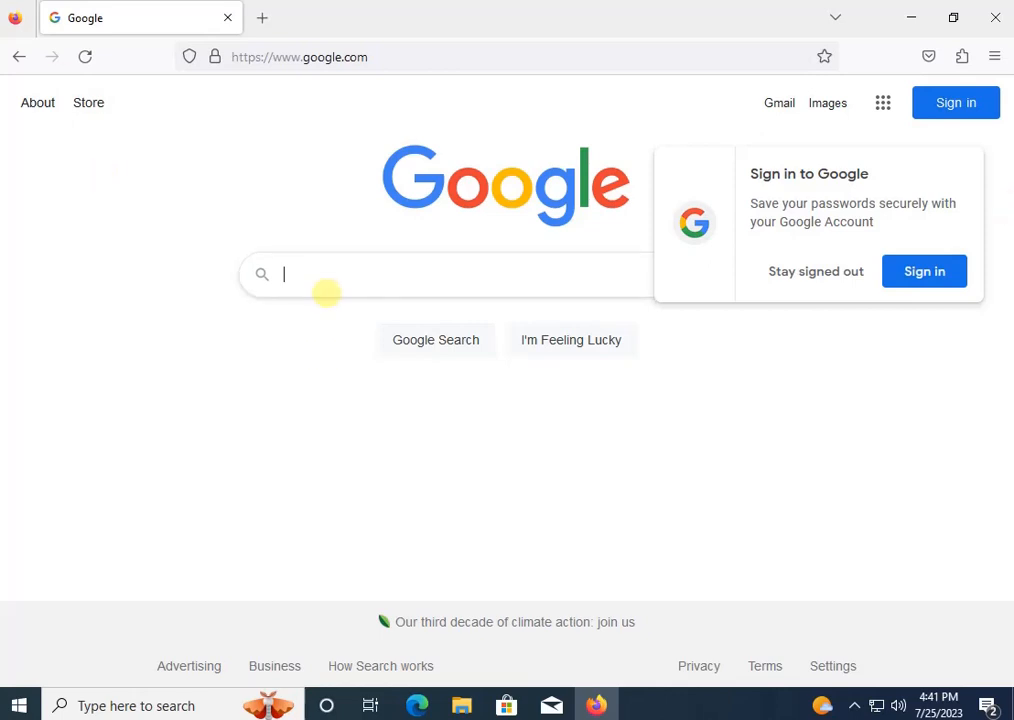
{"action": "mouse_move", "coordinate": [815, 271]}
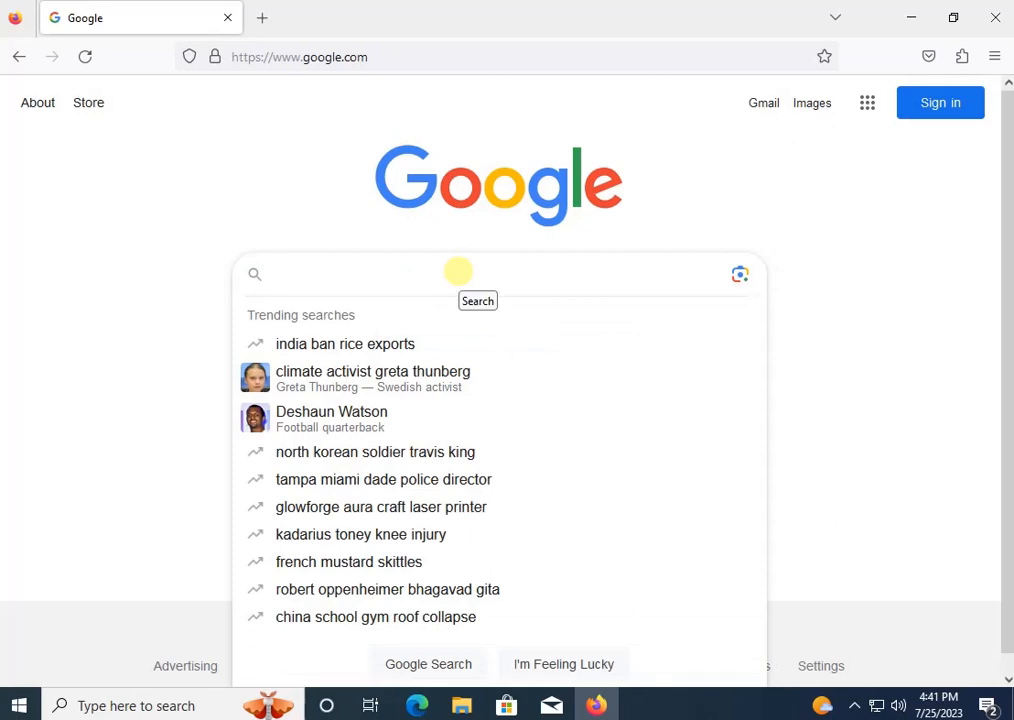
Search Google for 'sap hana express edition' using the autocomplete suggestion
{"action": "type", "text": "sap"}
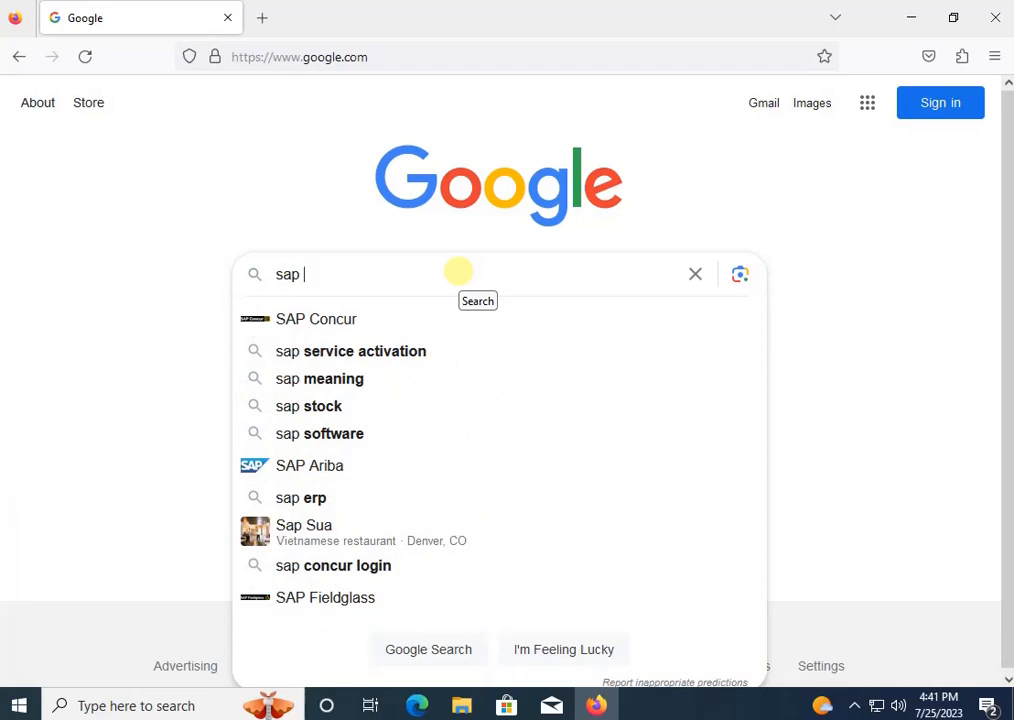
{"action": "type", "text": "hana expr"}
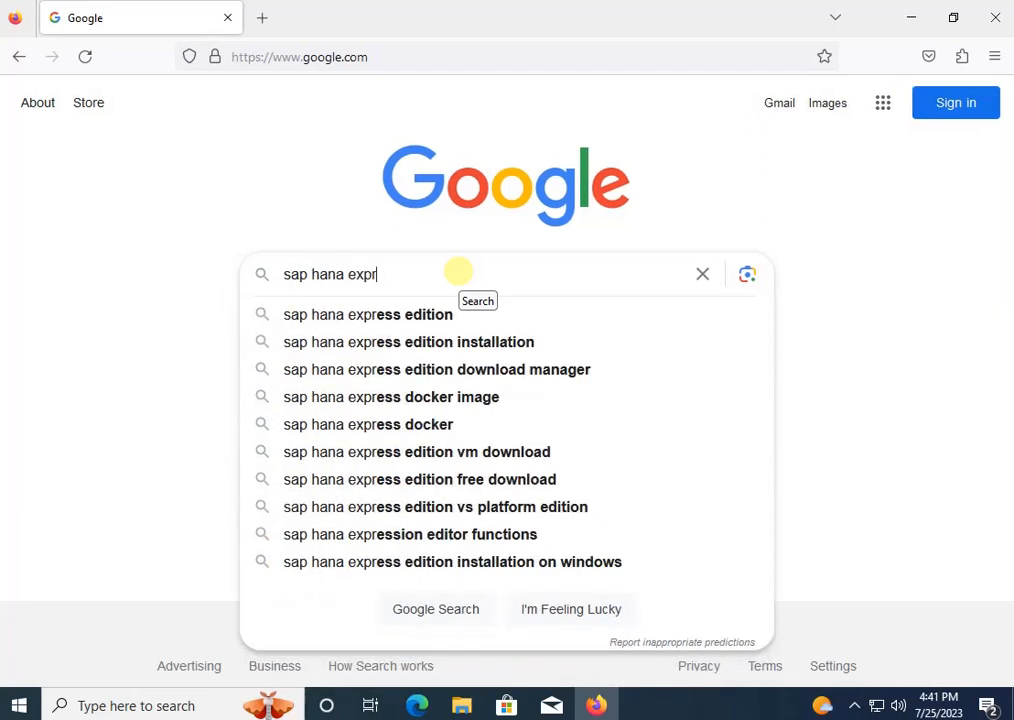
{"action": "left_click", "coordinate": [367, 314]}
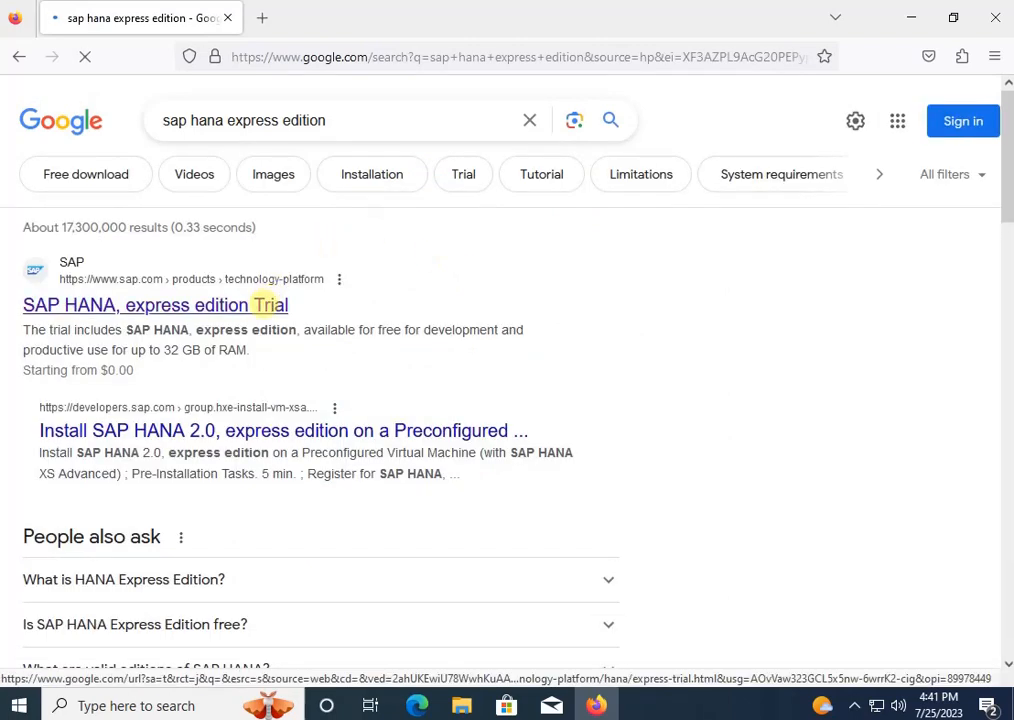
Open SAP's HANA express edition Trial page and bring up the free-trial registration overlay
{"action": "left_click", "coordinate": [156, 305]}
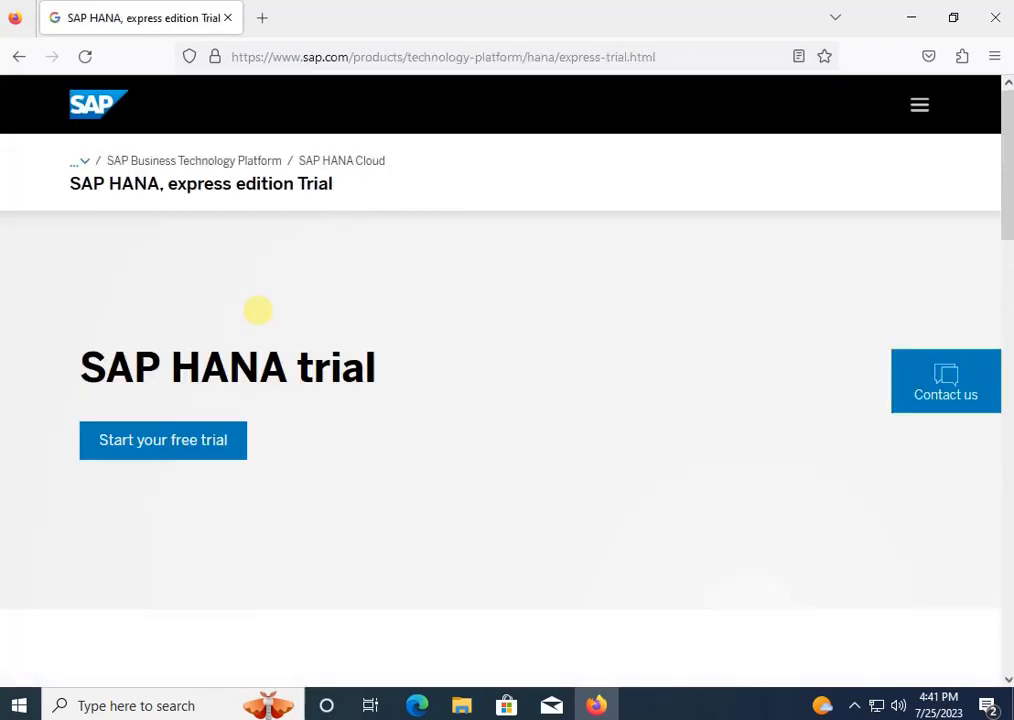
{"action": "scroll", "scroll_direction": "down", "scroll_amount": 3}
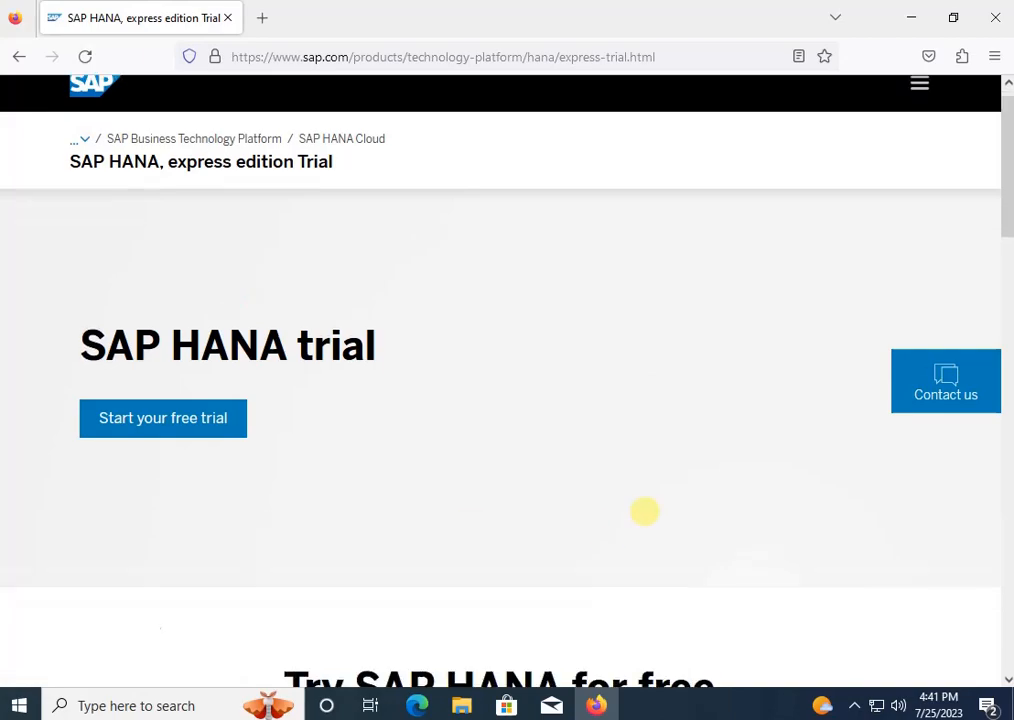
{"action": "scroll", "scroll_direction": "down", "scroll_amount": 3}
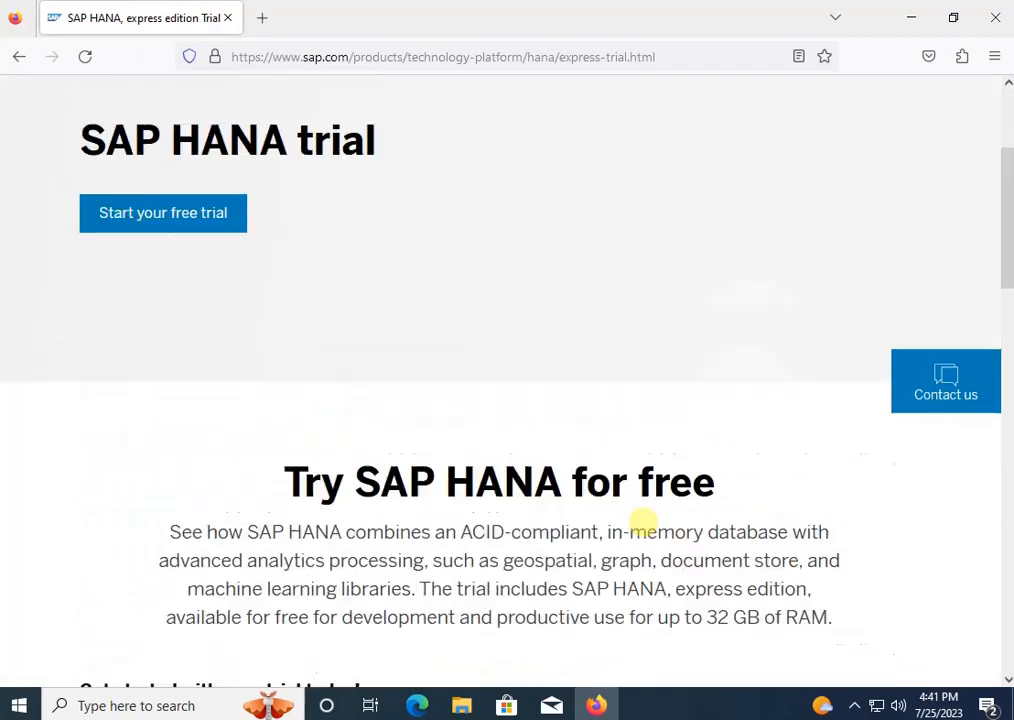
{"action": "scroll", "scroll_direction": "up", "scroll_amount": 3}
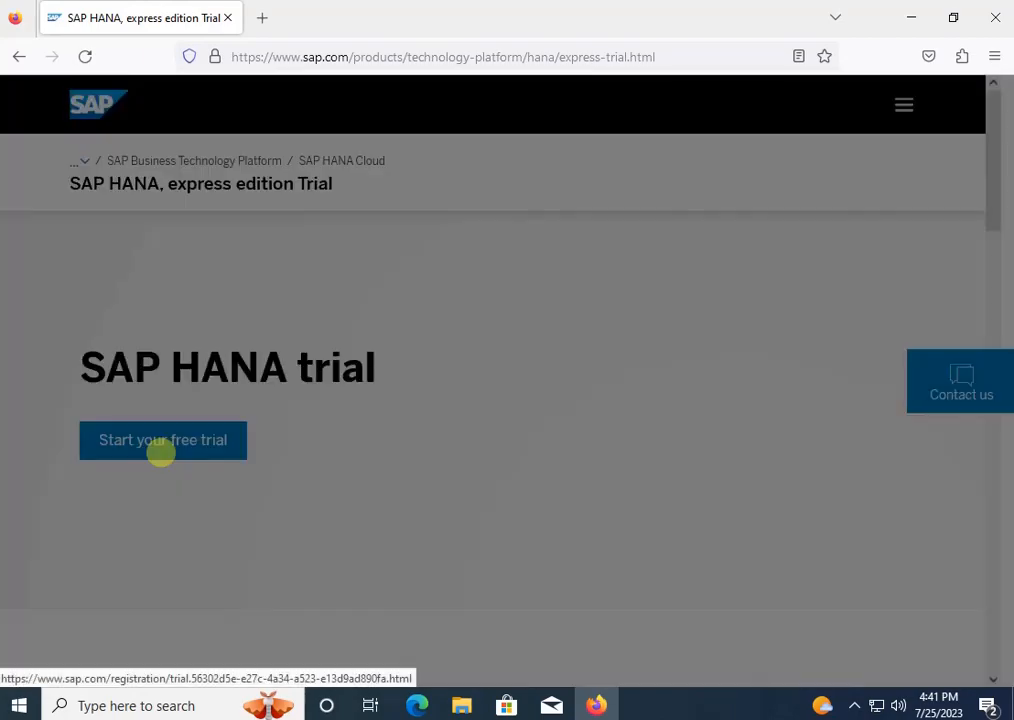
{"action": "left_click", "coordinate": [162, 440]}
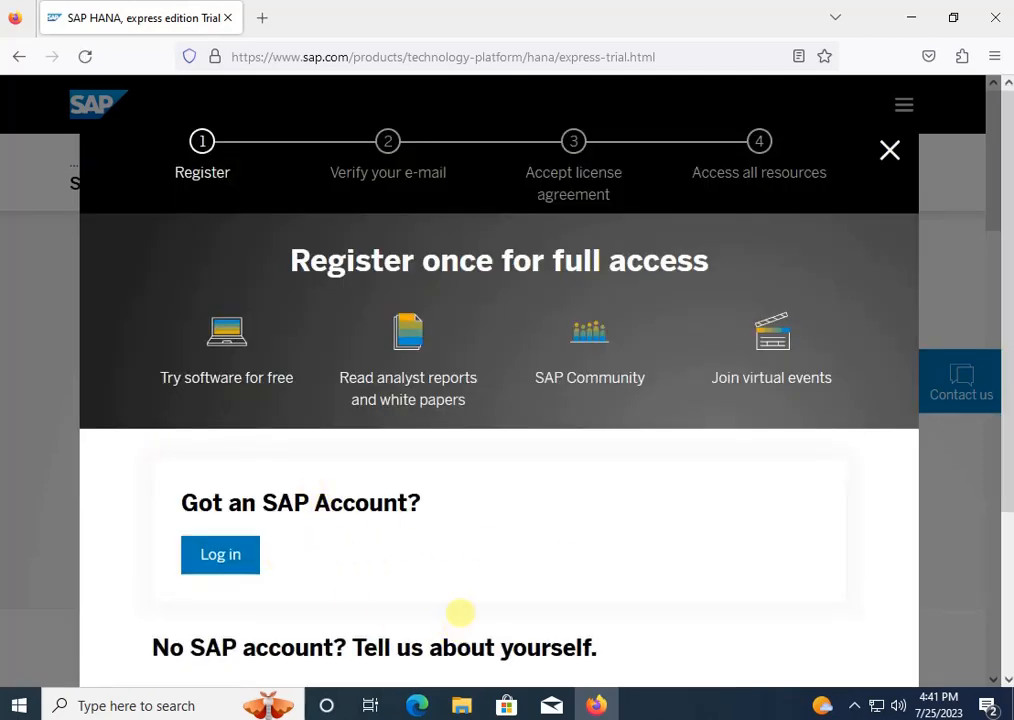
{"action": "scroll", "scroll_direction": "down", "scroll_amount": 3}
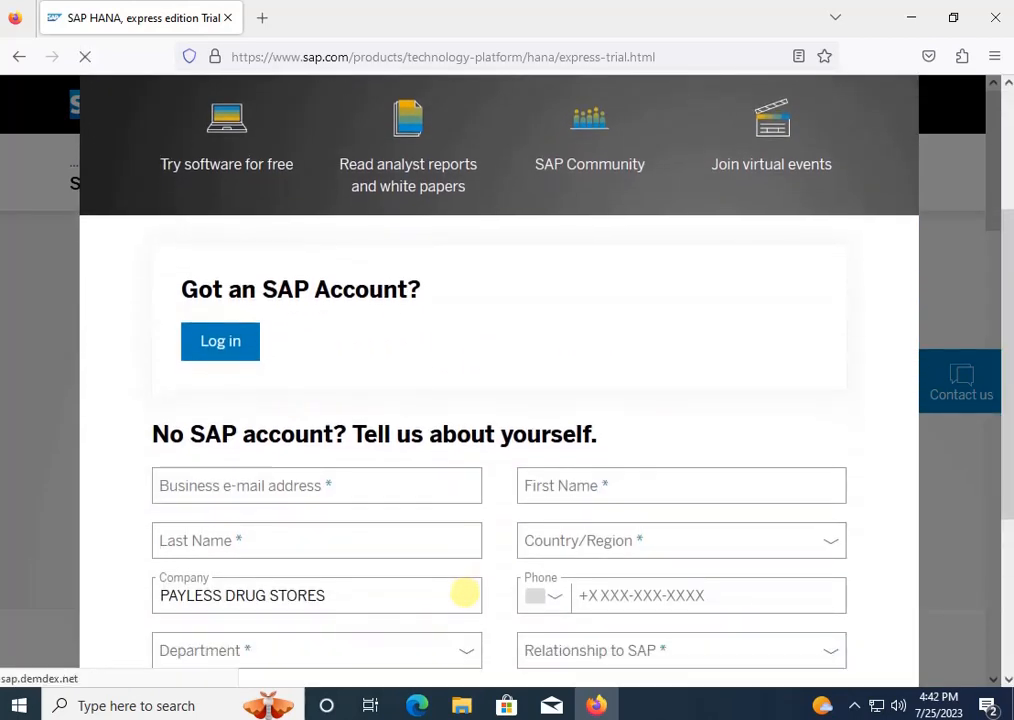
{"action": "scroll", "scroll_direction": "down", "scroll_amount": 3}
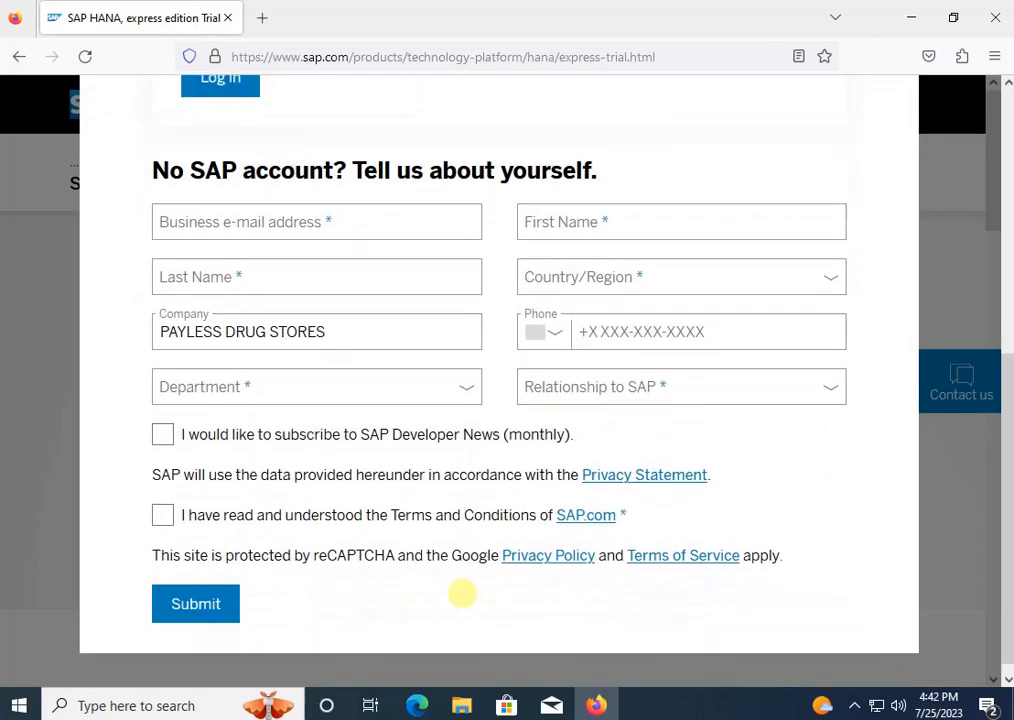
{"action": "left_click", "coordinate": [195, 603]}
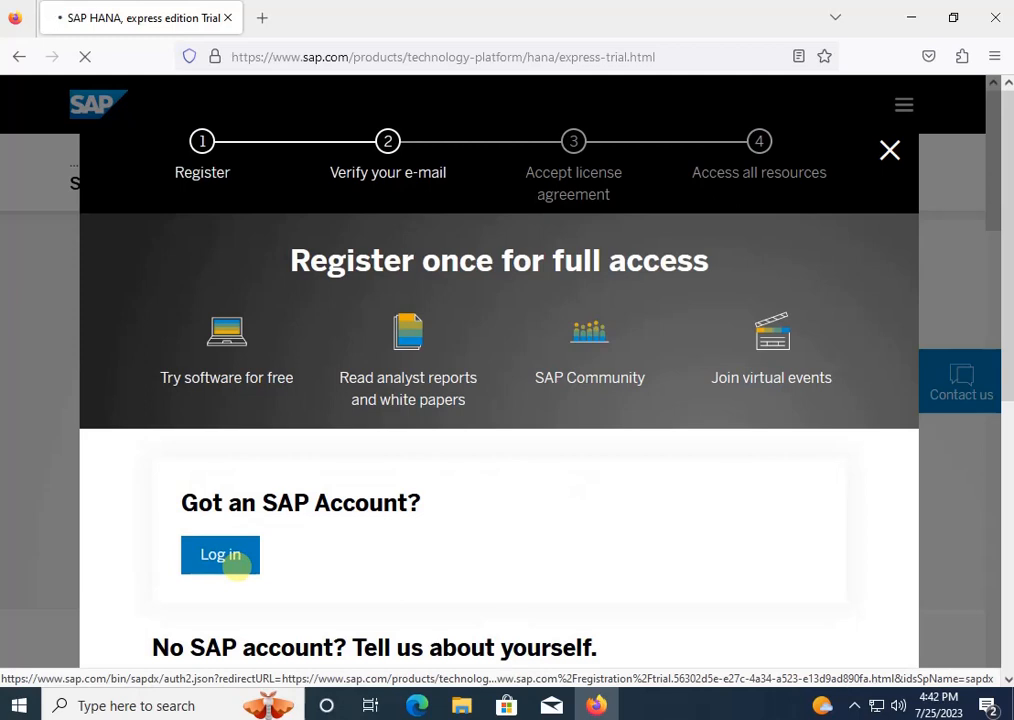
Log in with an existing SAP Universal ID account and its password
{"action": "left_click", "coordinate": [220, 554]}
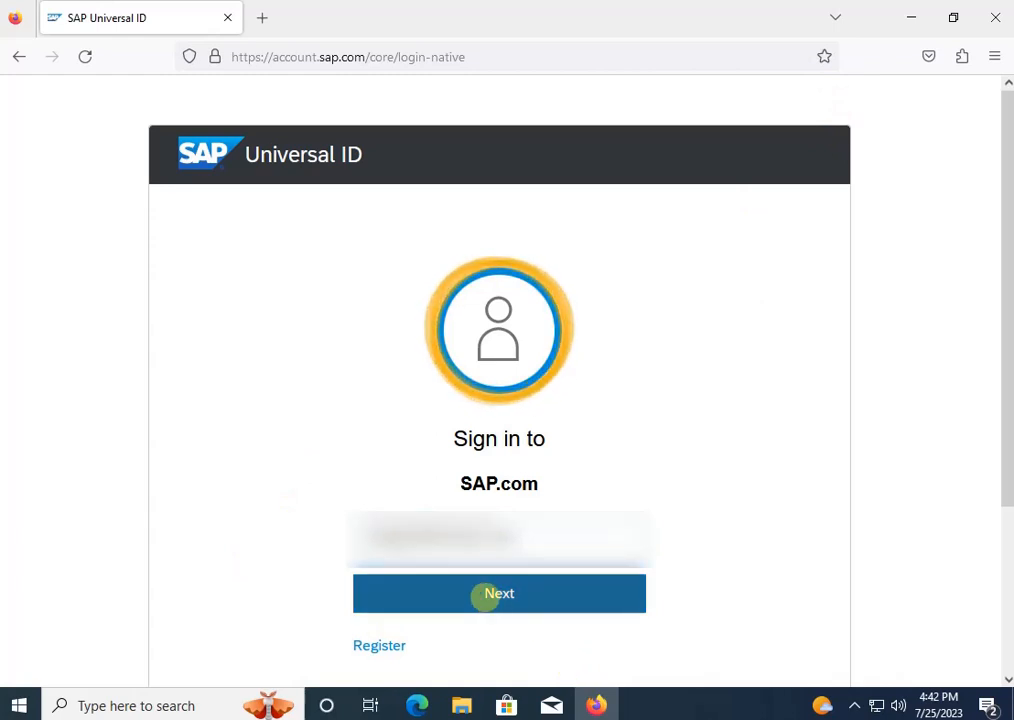
{"action": "left_click", "coordinate": [499, 593]}
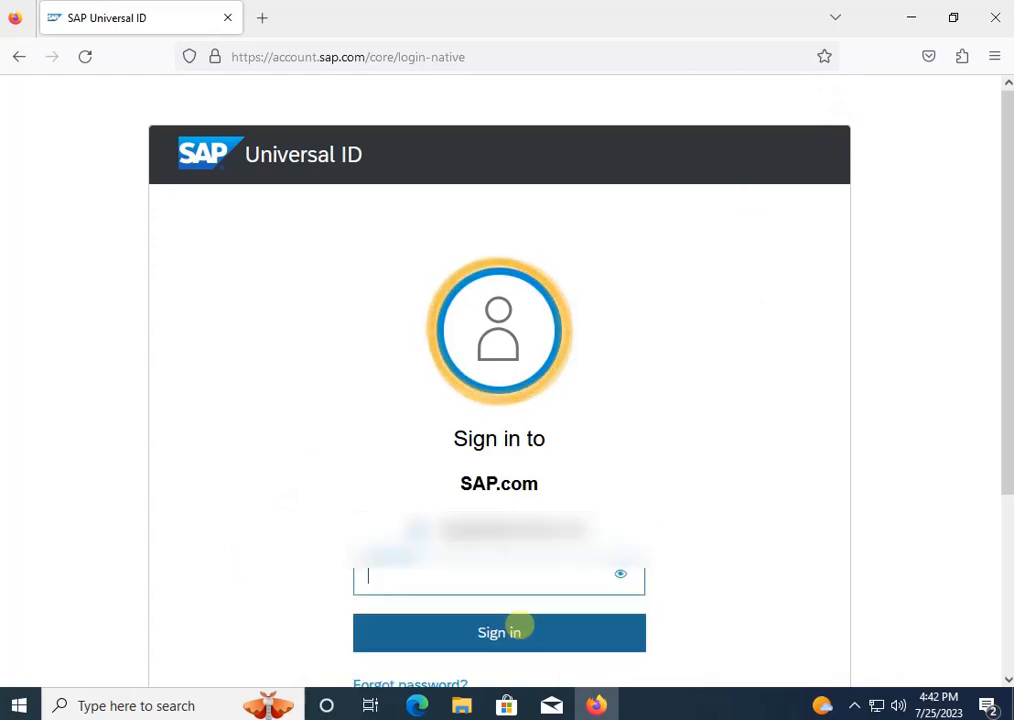
{"action": "type", "text": "•"}
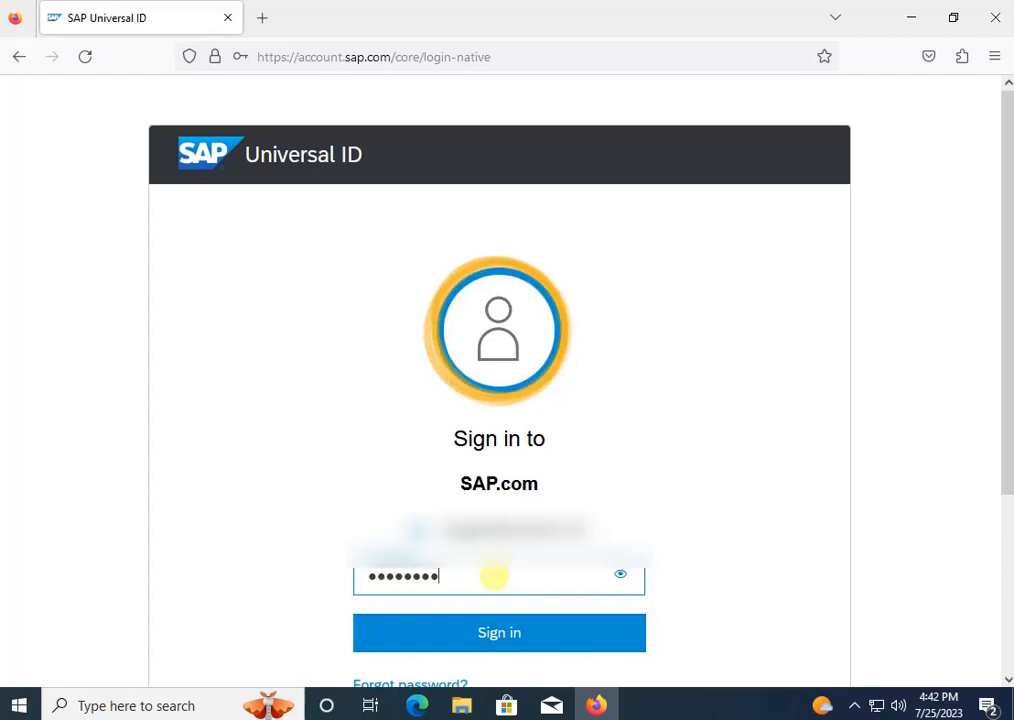
{"action": "type", "text": "password"}
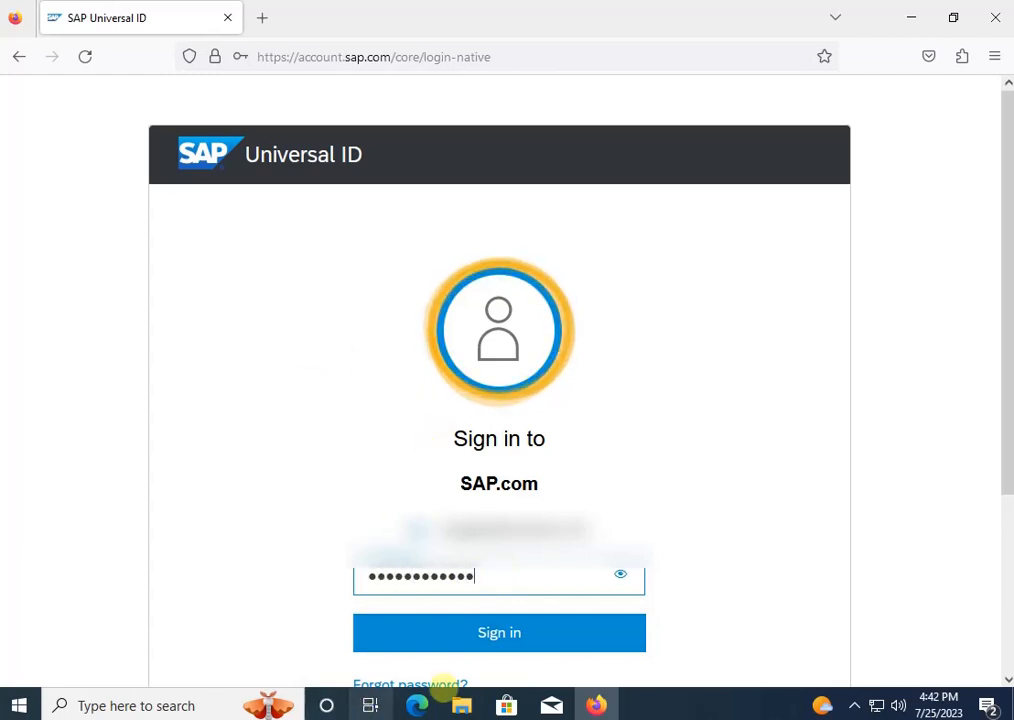
{"action": "left_click", "coordinate": [499, 632]}
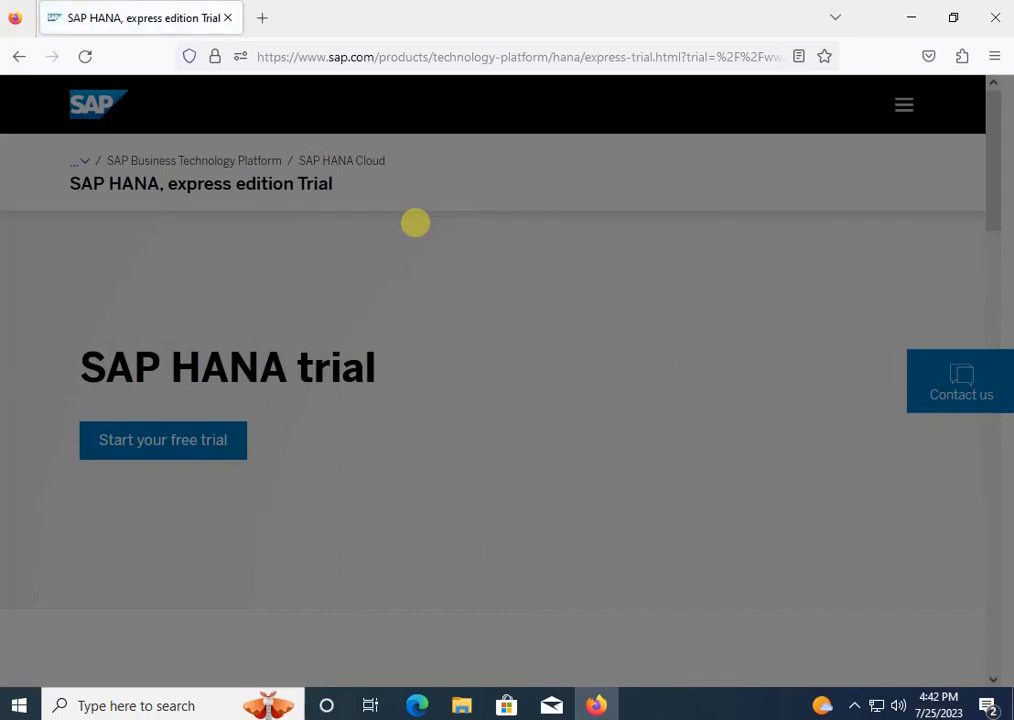
Start the free trial, then tick and submit the end user license agreement
{"action": "left_click", "coordinate": [162, 440]}
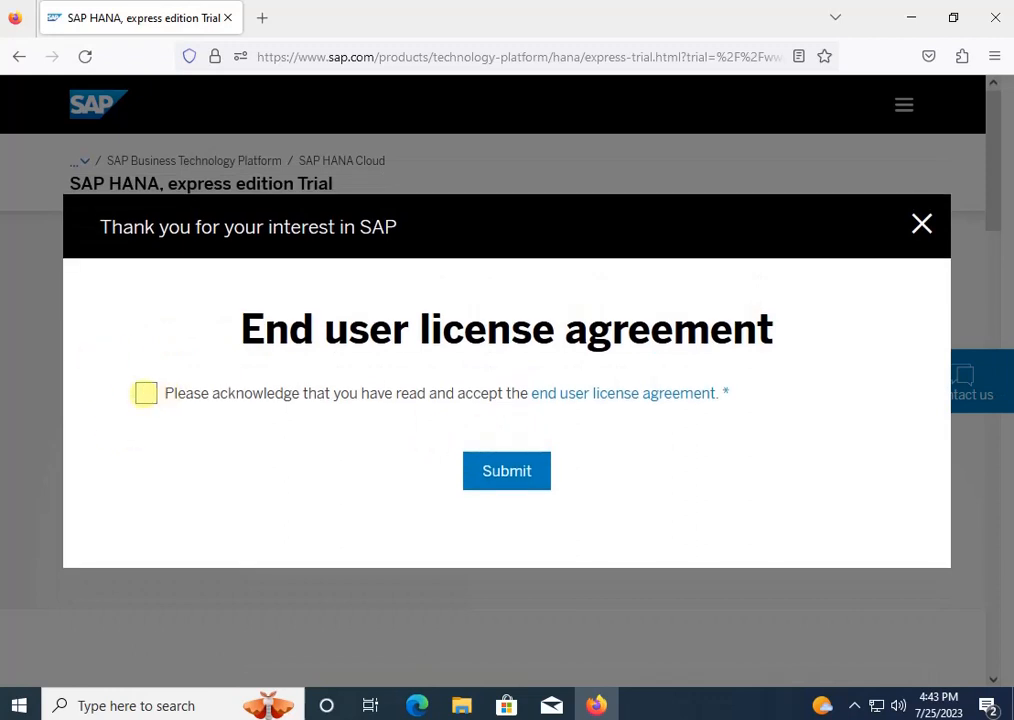
{"action": "left_click", "coordinate": [146, 393]}
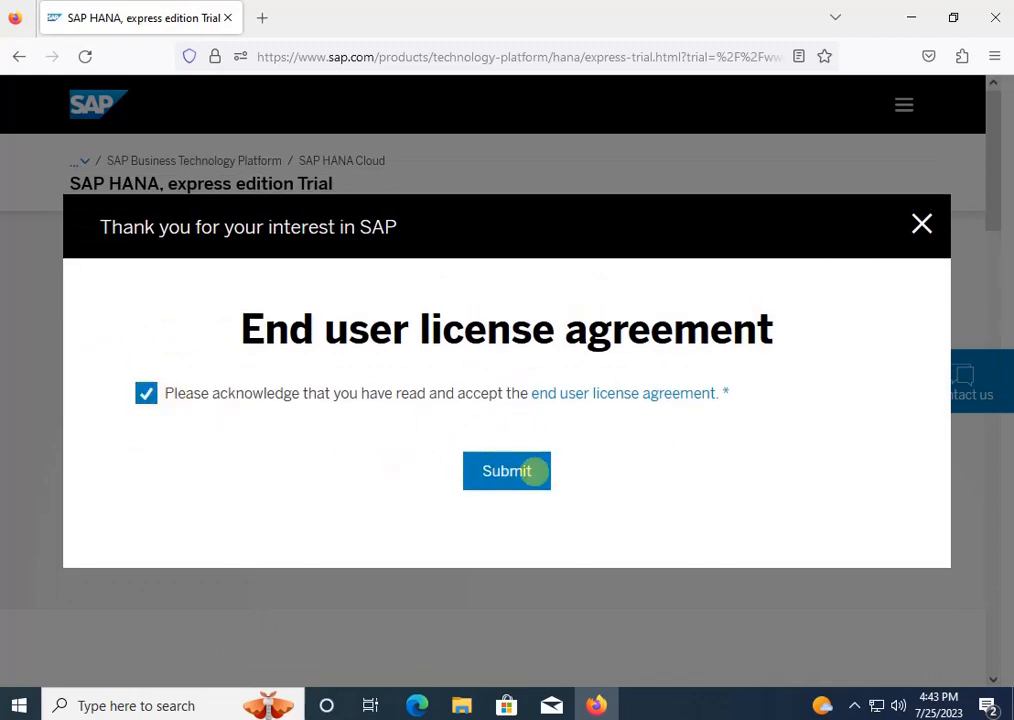
{"action": "left_click", "coordinate": [506, 471]}
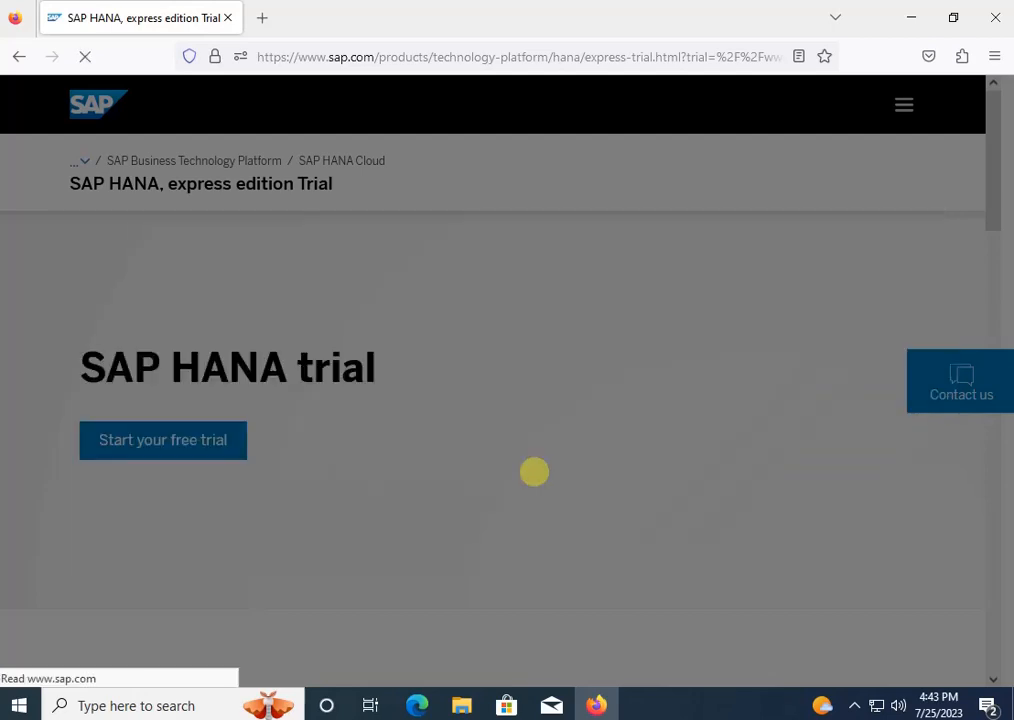
{"action": "left_click", "coordinate": [162, 440]}
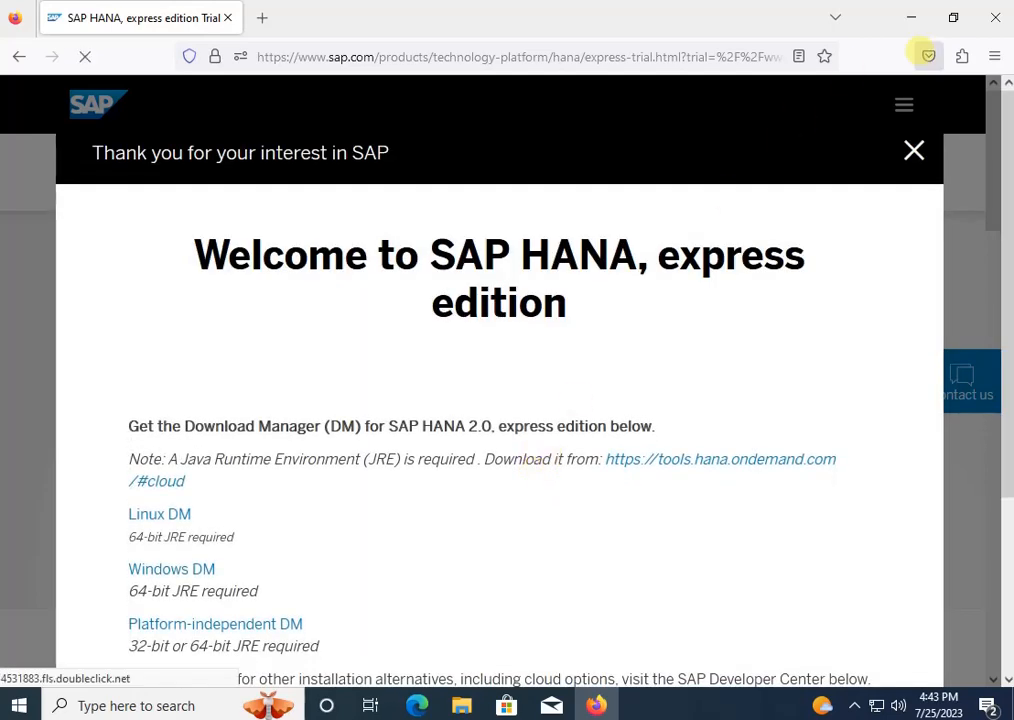
Zoom Firefox to 80%, open tools.hana.ondemand.com, and download HXEDownloadManager_win.exe
{"action": "left_click", "coordinate": [994, 56]}
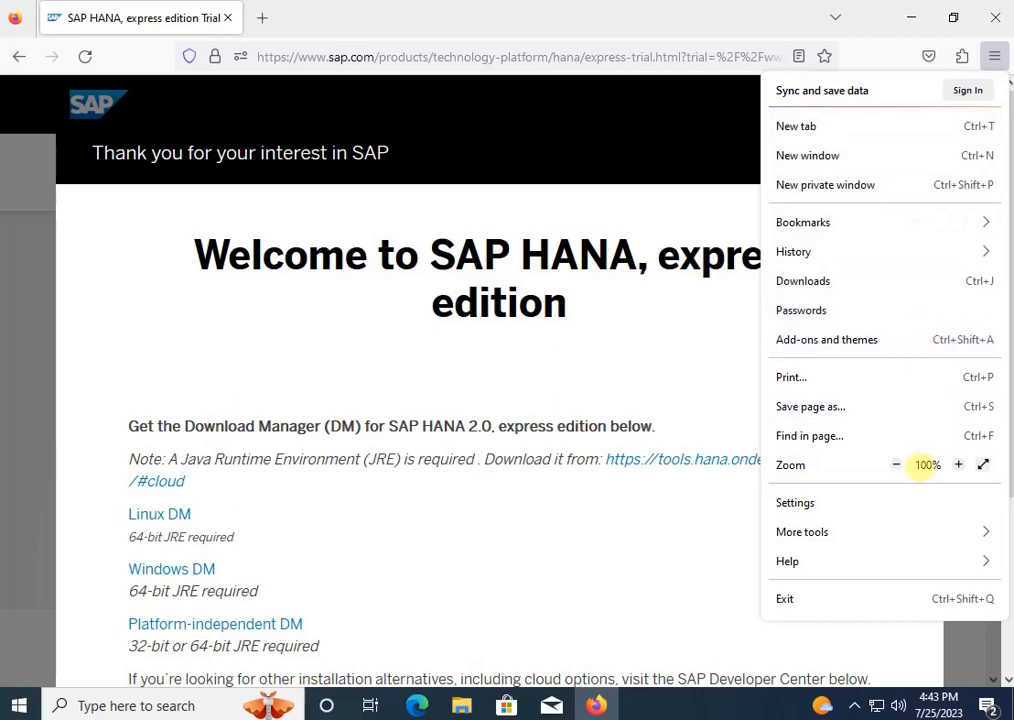
{"action": "left_click", "coordinate": [895, 464]}
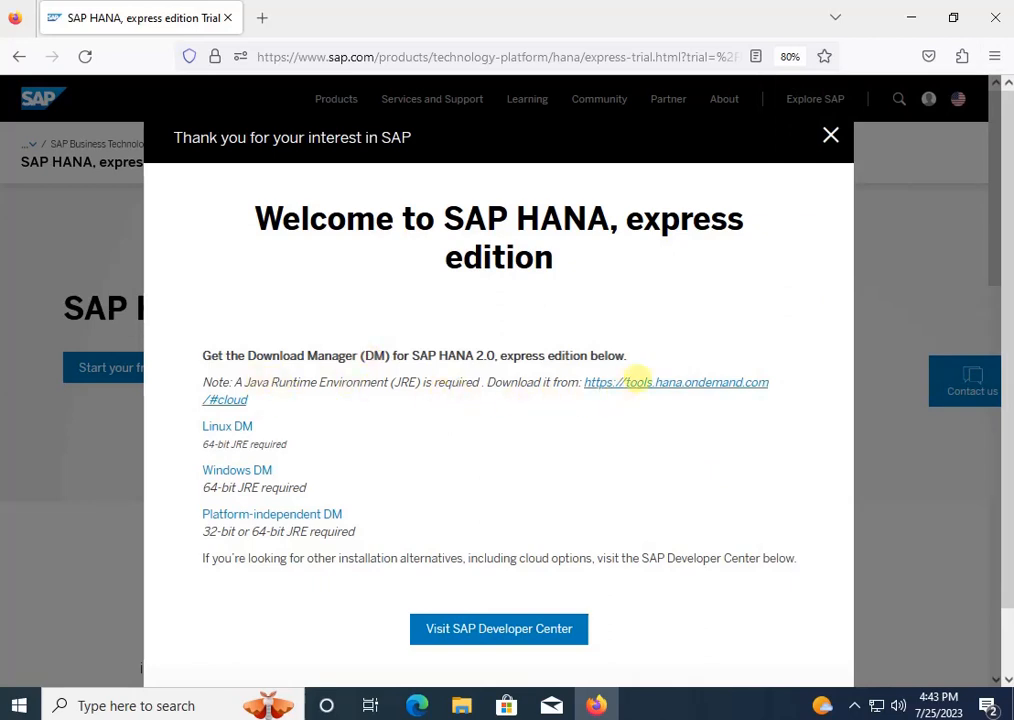
{"action": "left_click", "coordinate": [676, 382]}
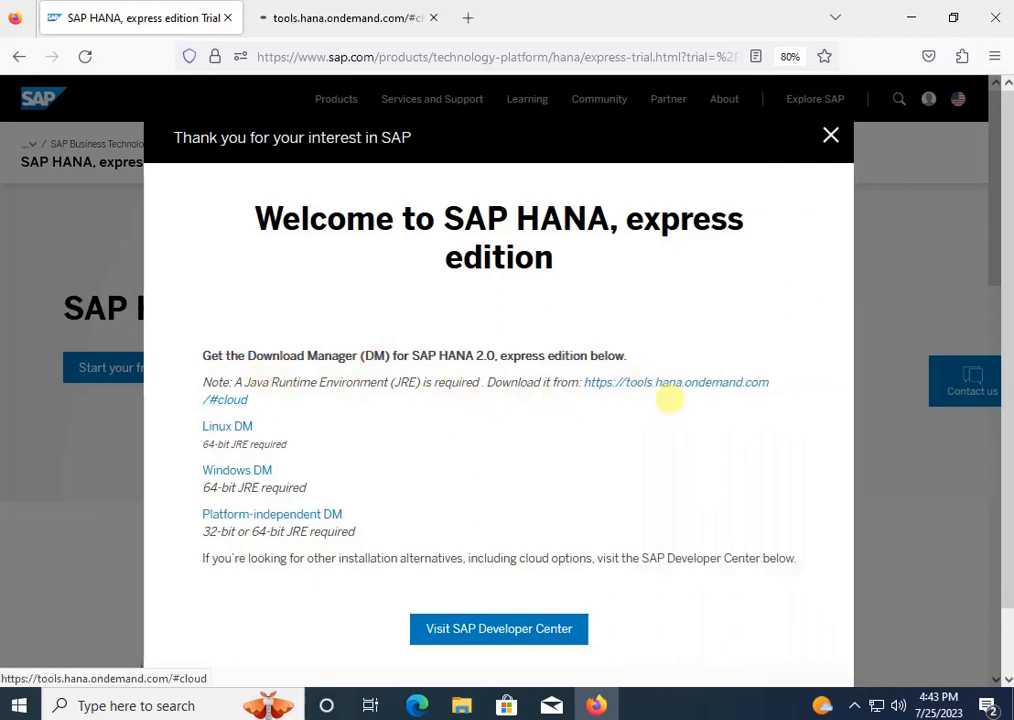
{"action": "left_click", "coordinate": [676, 382]}
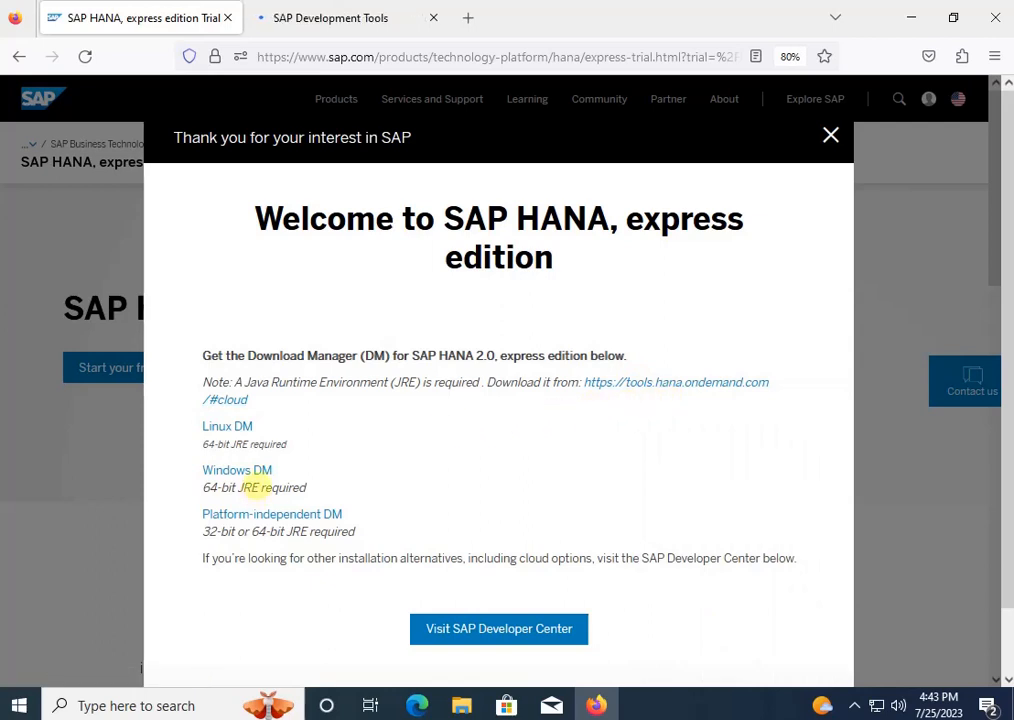
{"action": "mouse_move", "coordinate": [237, 470]}
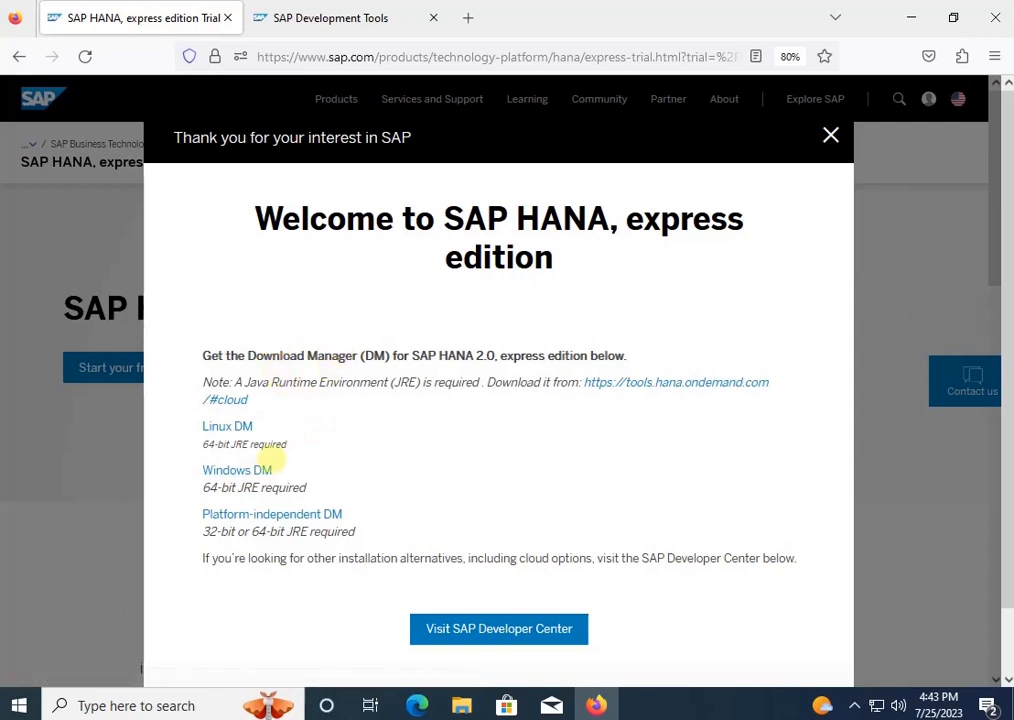
{"action": "left_click", "coordinate": [237, 470]}
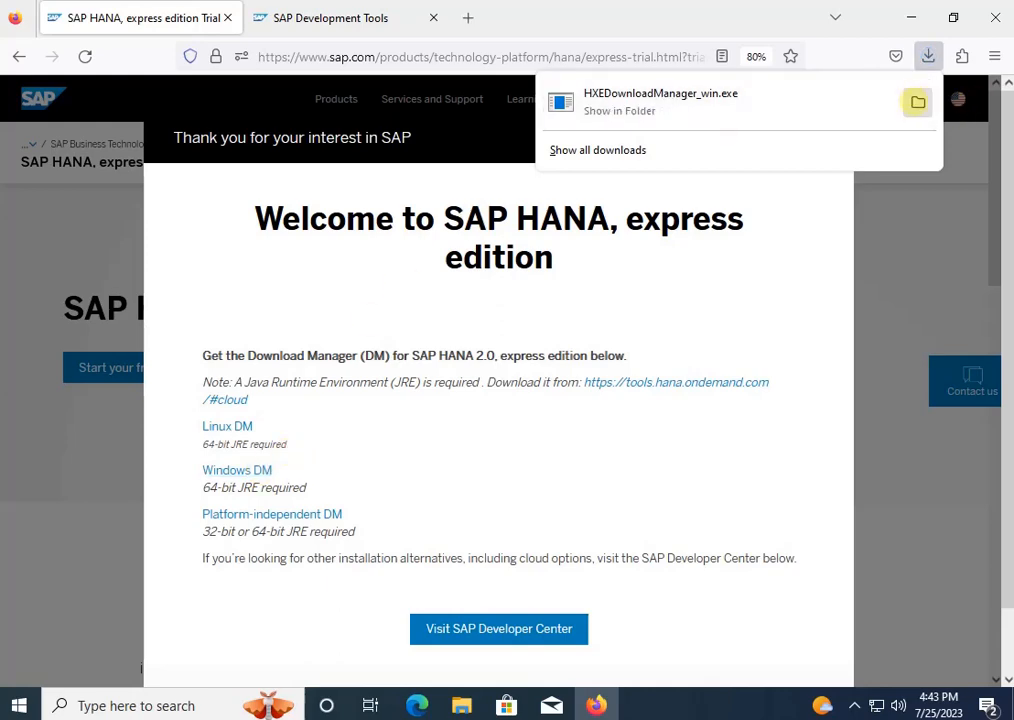
Delete the Ninite Firefox installer, run HXEDownloadManager_win, and dismiss the missing 64-bit JRE error
{"action": "left_click", "coordinate": [917, 102]}
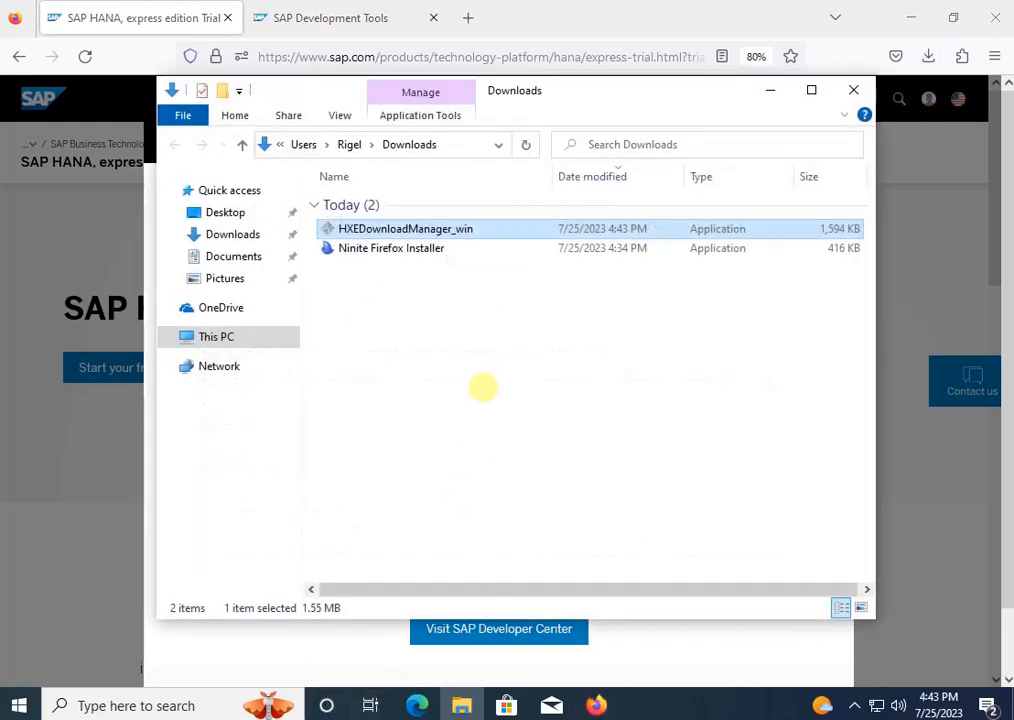
{"action": "left_click", "coordinate": [391, 247]}
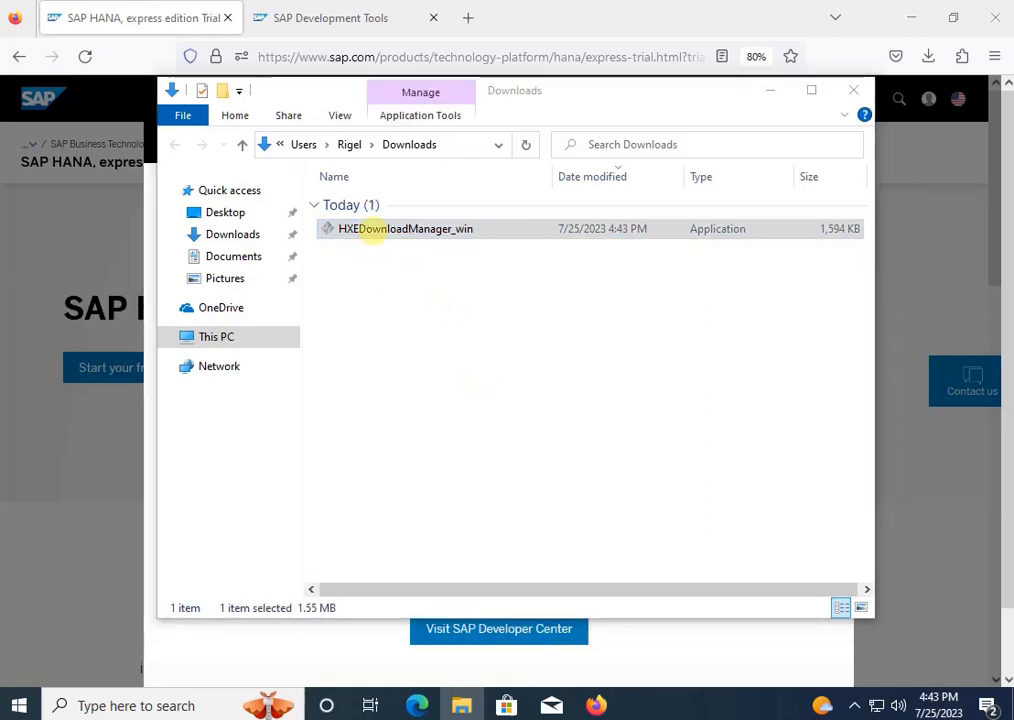
{"action": "double_click", "coordinate": [405, 228]}
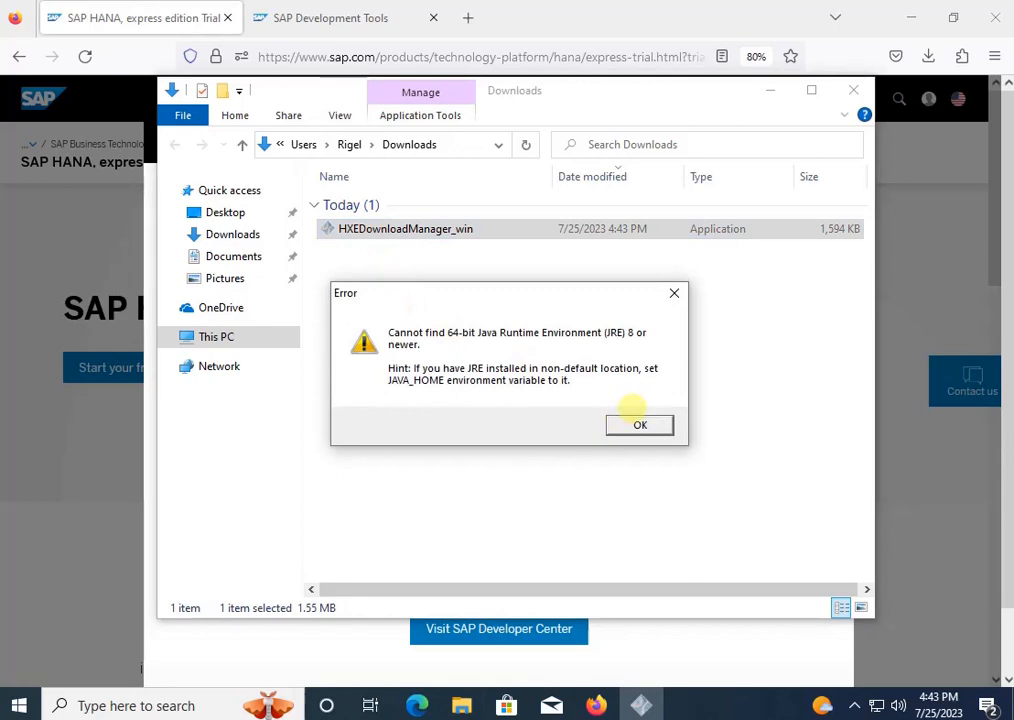
{"action": "left_click", "coordinate": [640, 424]}
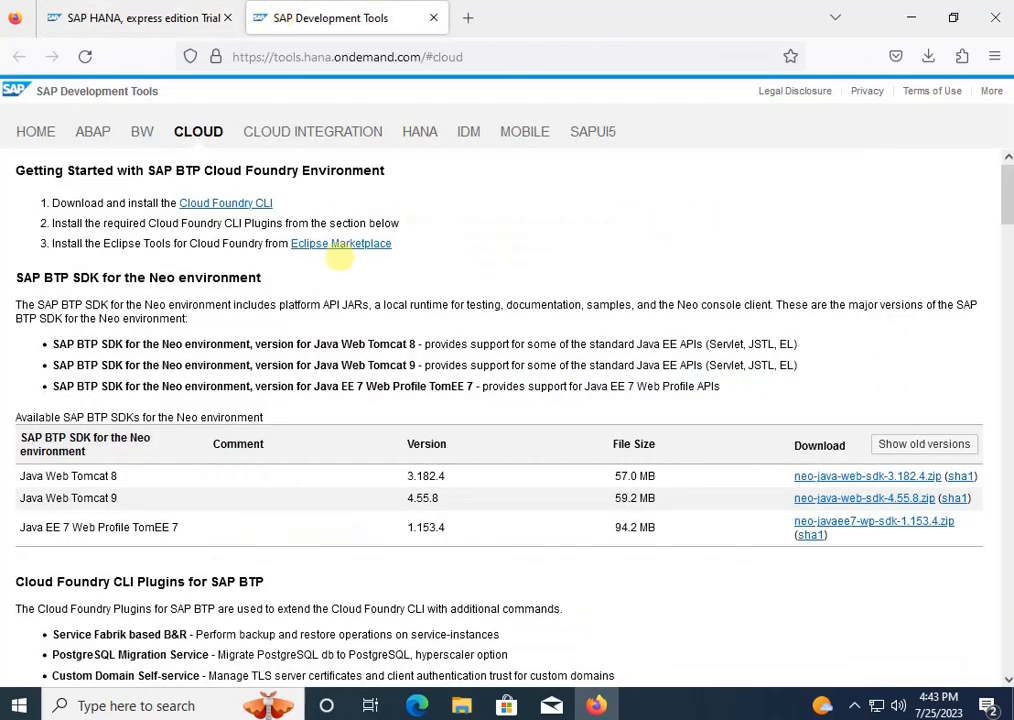
{"action": "mouse_move", "coordinate": [345, 288]}
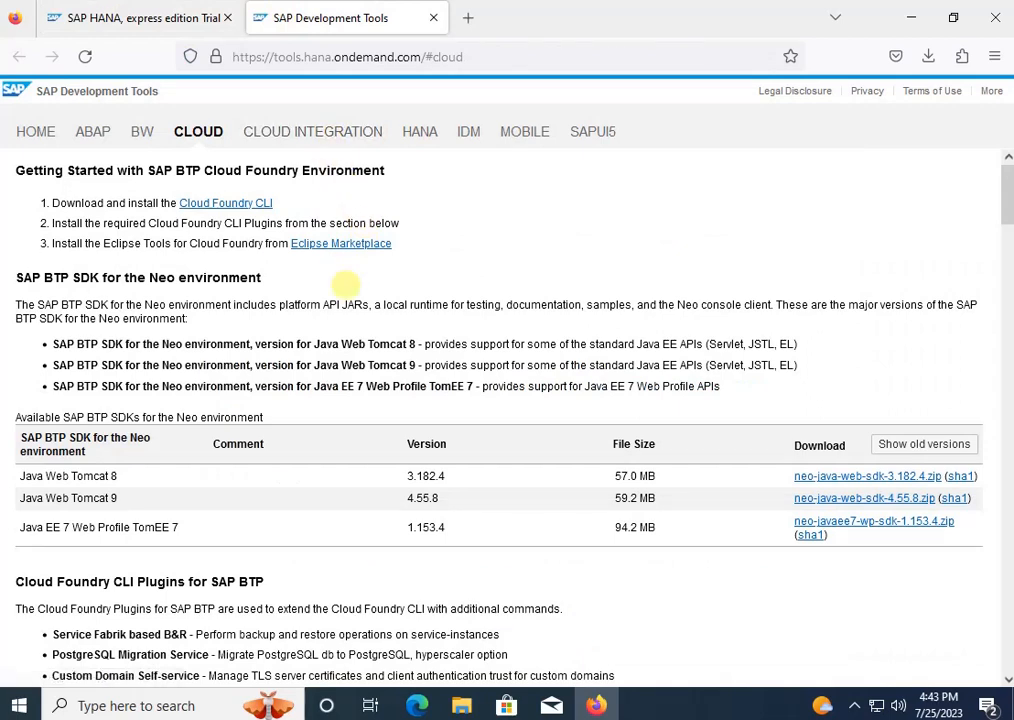
{"action": "mouse_move", "coordinate": [312, 131]}
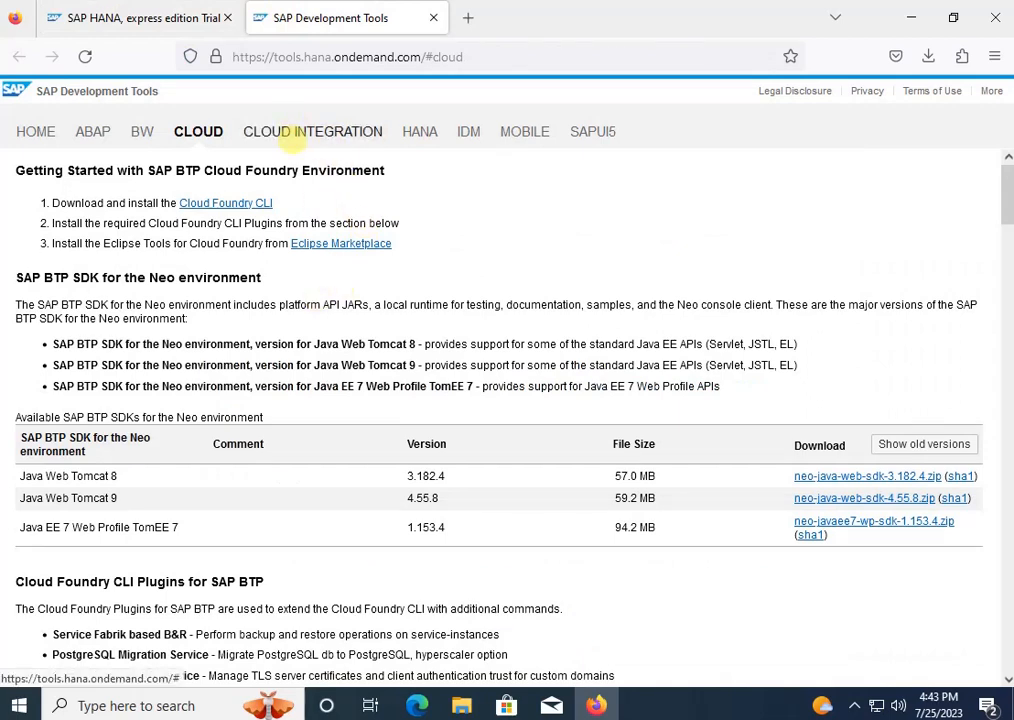
Go to the Cloud tools page and find 'sap j' on the page to reach SAP JVM
{"action": "left_click", "coordinate": [312, 131]}
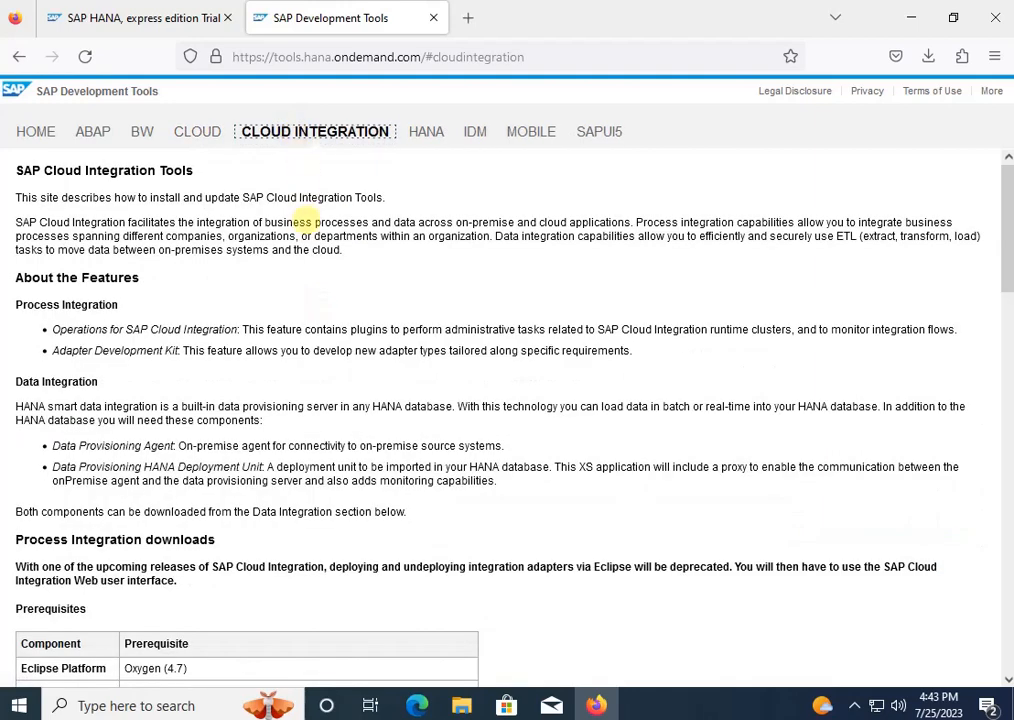
{"action": "left_click", "coordinate": [197, 131]}
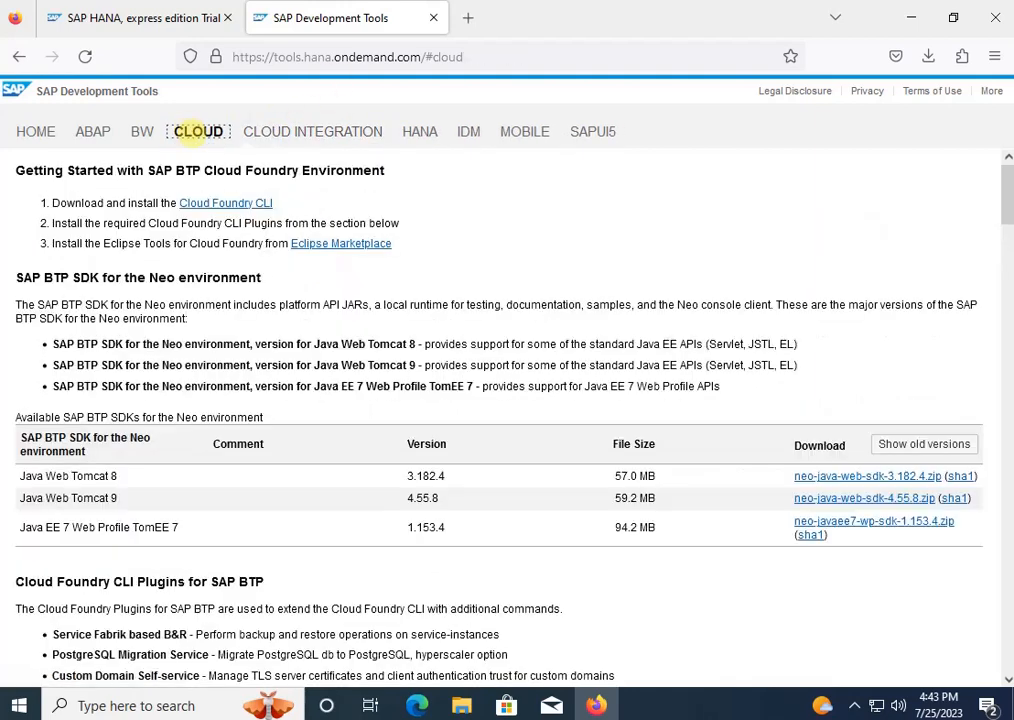
{"action": "scroll", "scroll_direction": "down", "scroll_amount": 3}
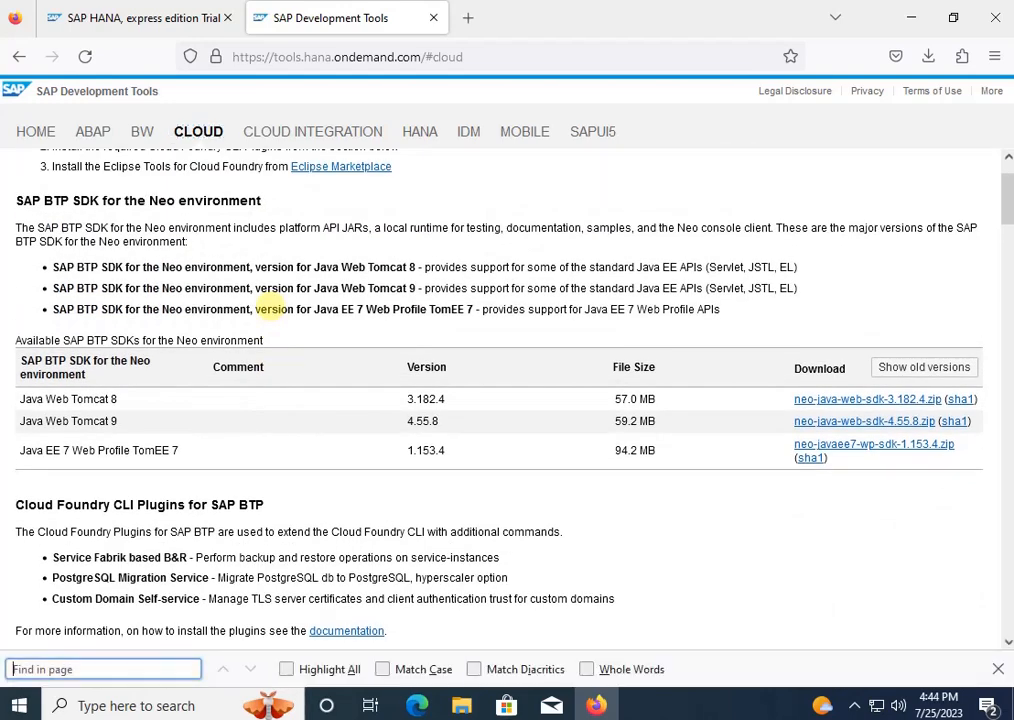
{"action": "type", "text": "sap"}
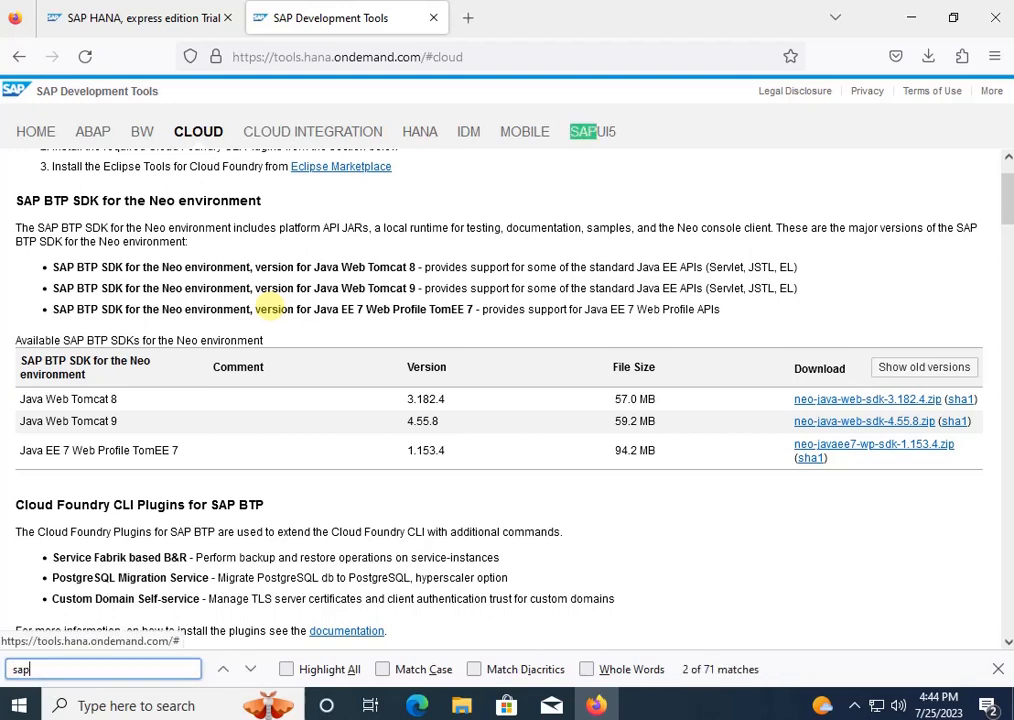
{"action": "type", "text": "ja"}
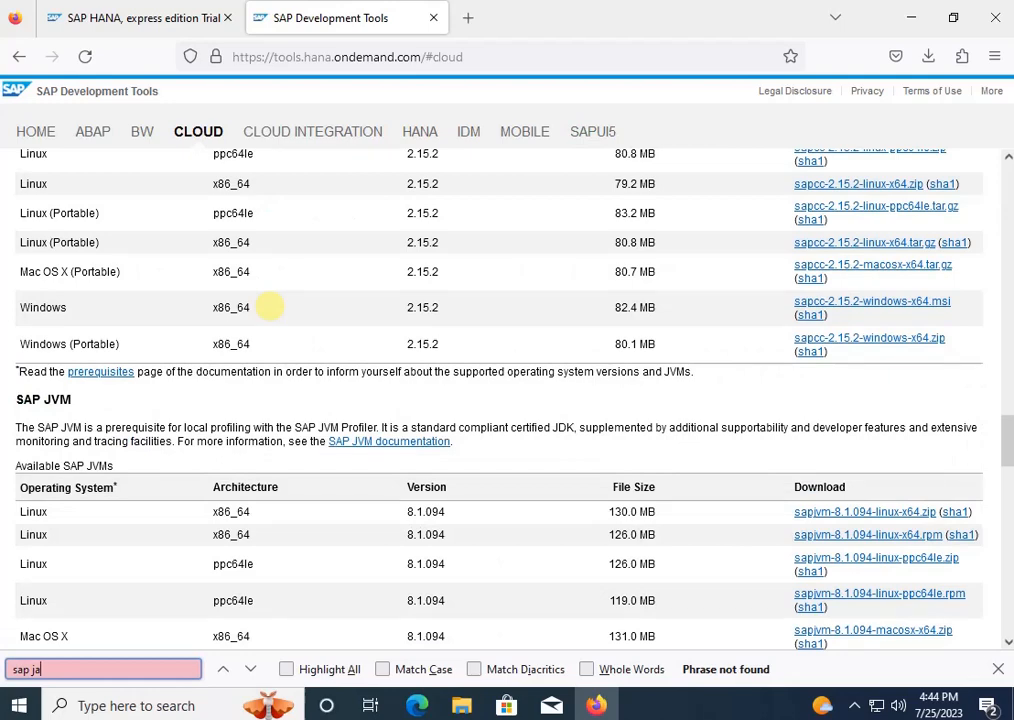
{"action": "key", "text": "Backspace"}
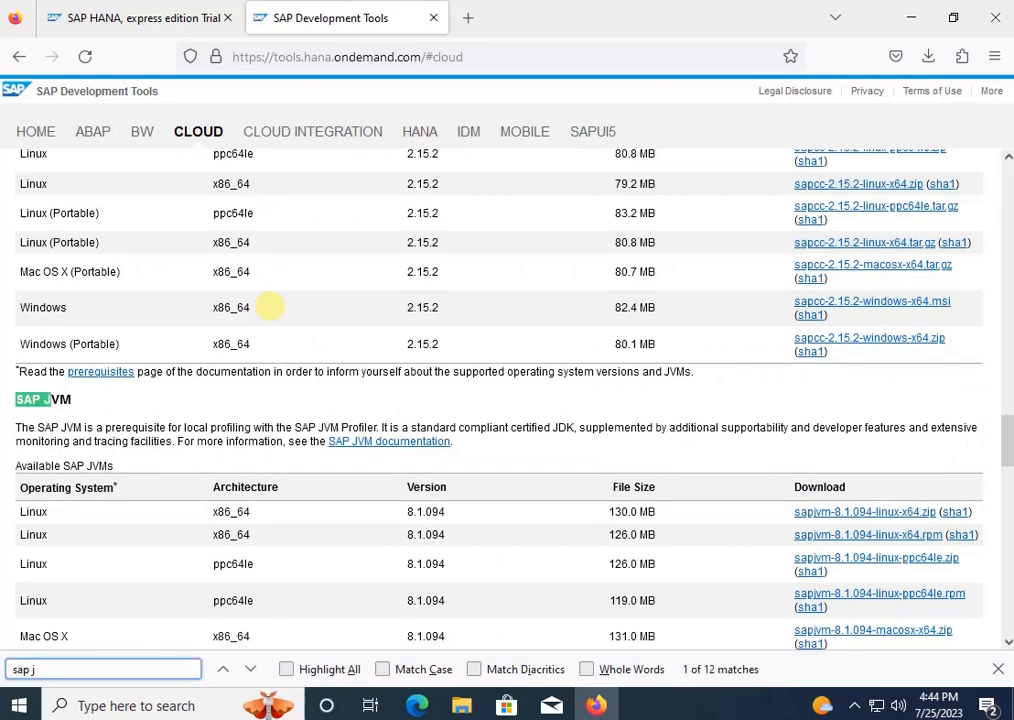
{"action": "scroll", "scroll_direction": "down", "scroll_amount": 3}
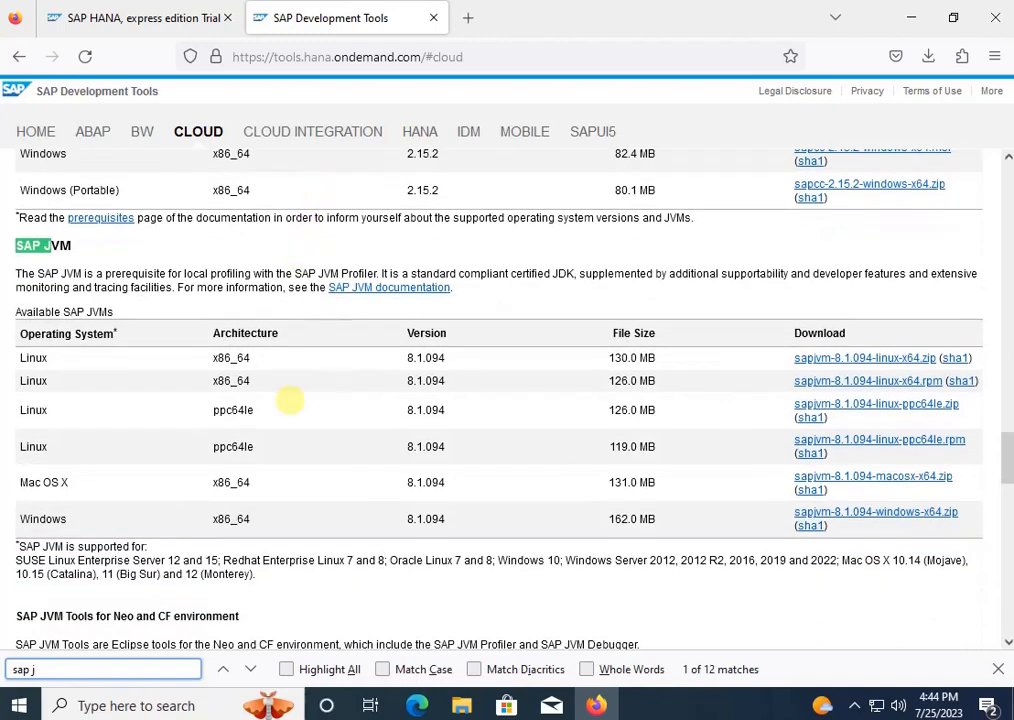
{"action": "mouse_move", "coordinate": [515, 550]}
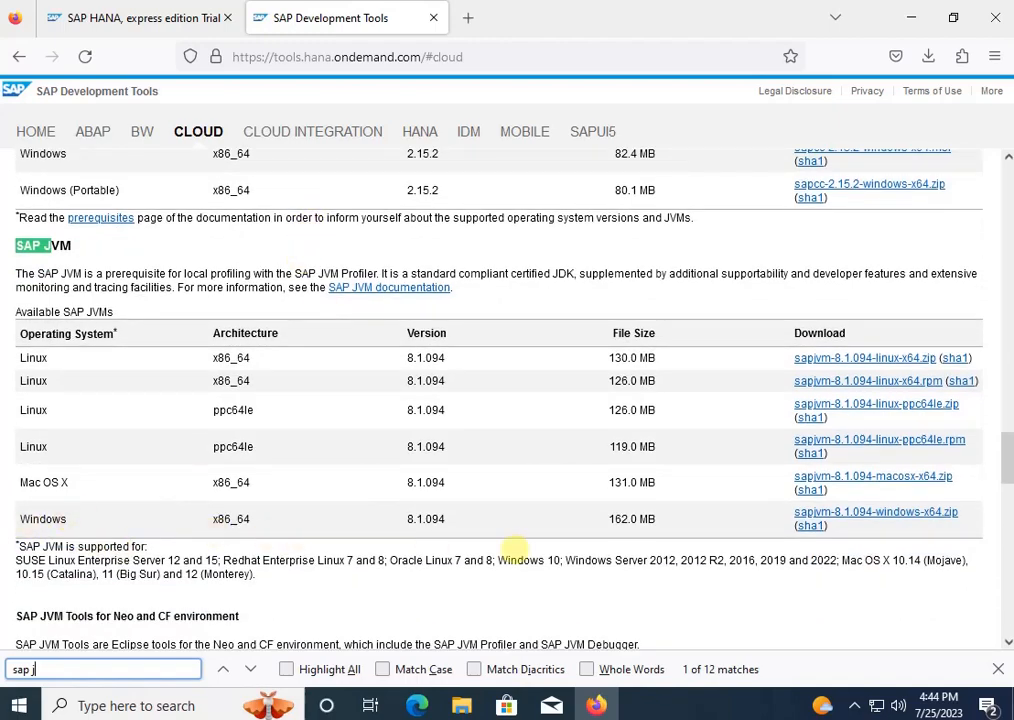
{"action": "mouse_move", "coordinate": [875, 511]}
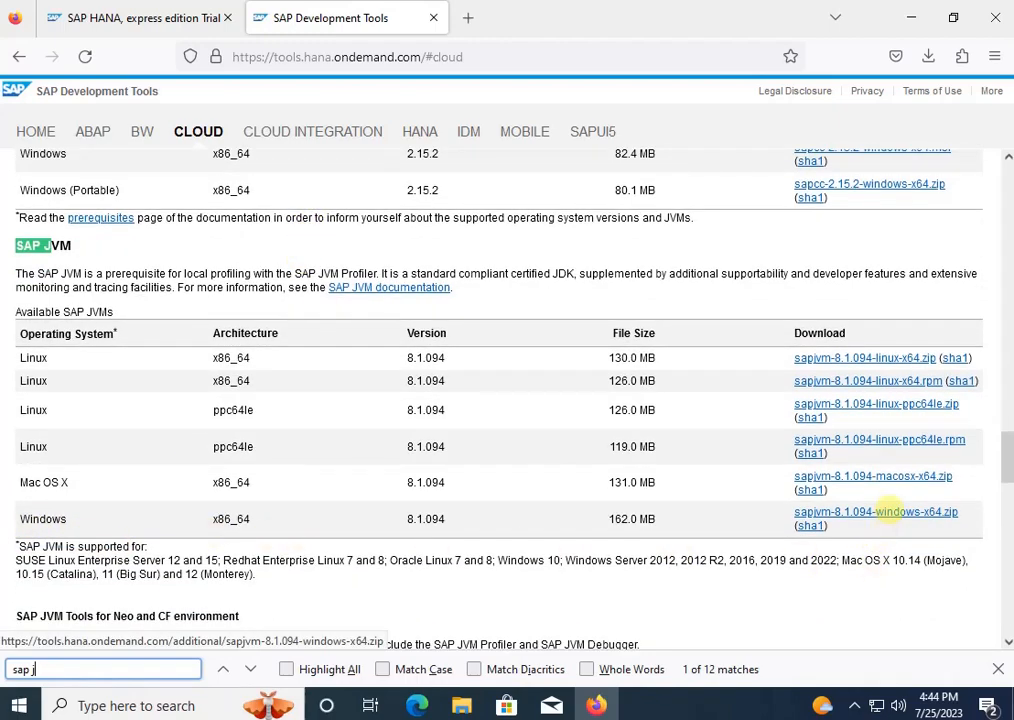
Download sapjvm-8.1.094-windows-x64.zip after agreeing to the SAP developer license
{"action": "left_click", "coordinate": [874, 511]}
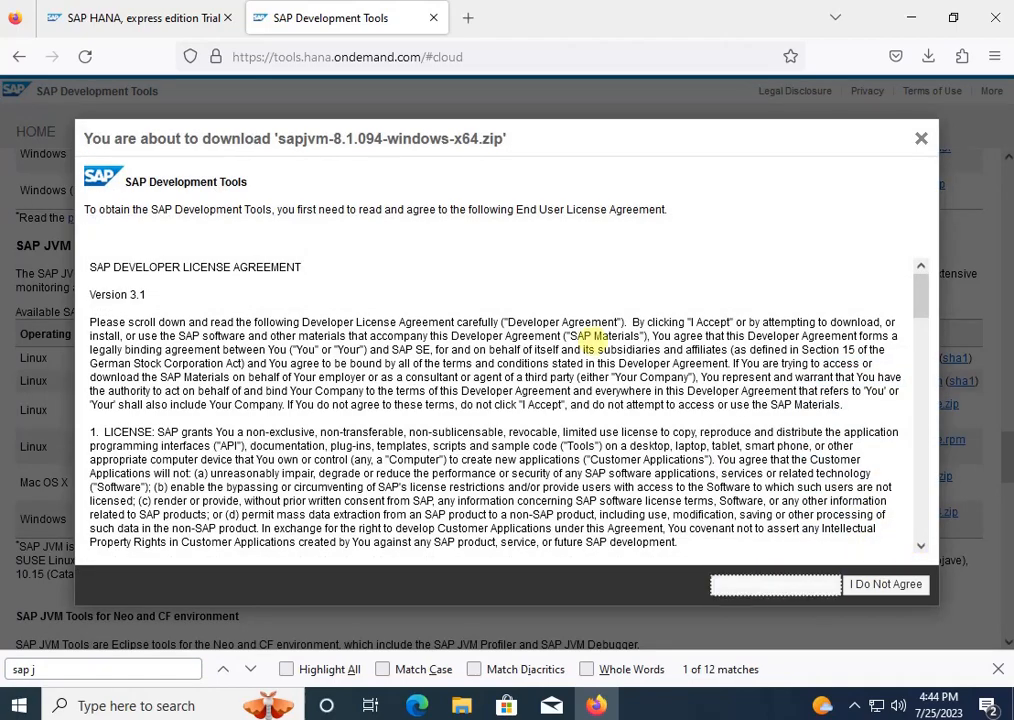
{"action": "scroll", "scroll_direction": "down", "scroll_amount": 3}
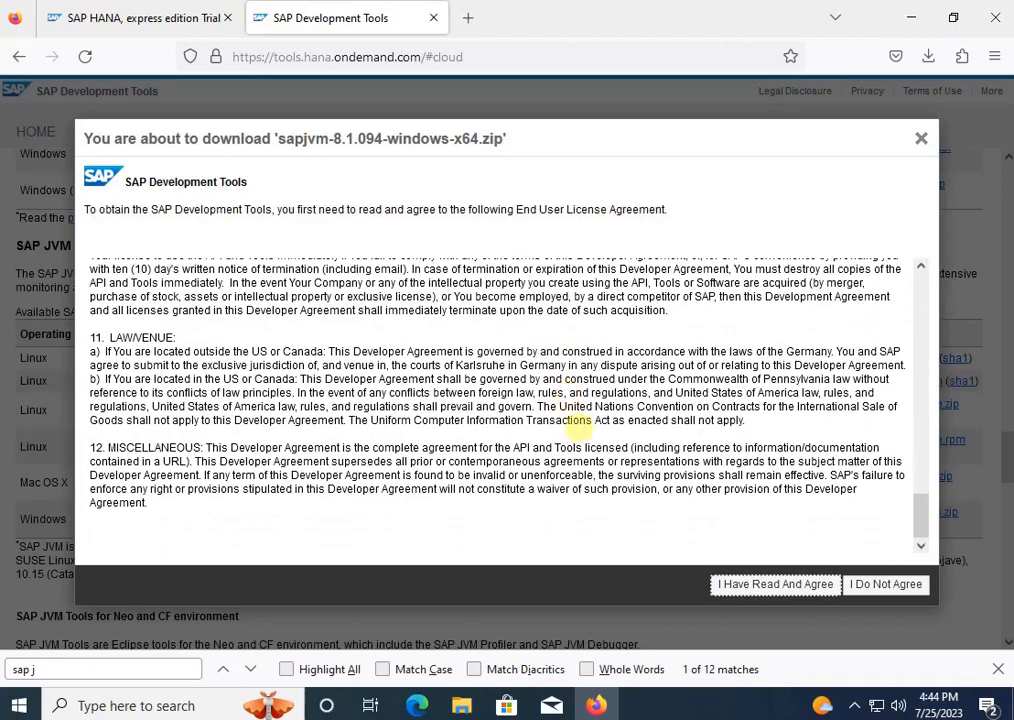
{"action": "left_click", "coordinate": [775, 584]}
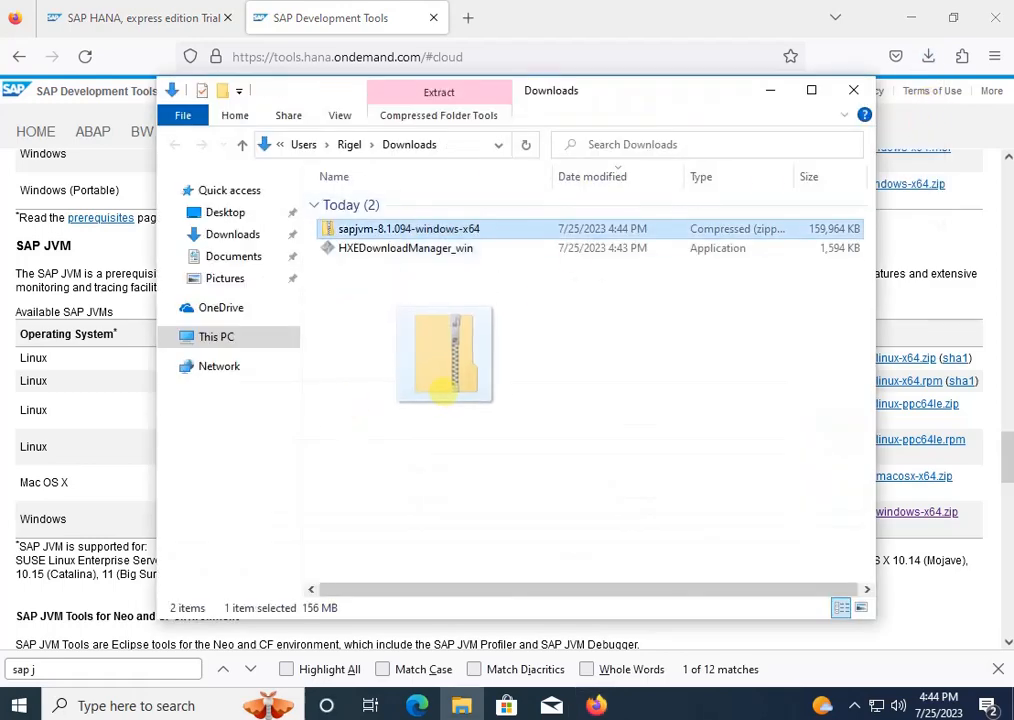
Extract All on sapjvm-8.1.094-windows-x64.zip into the default Downloads destination
{"action": "left_click", "coordinate": [438, 92]}
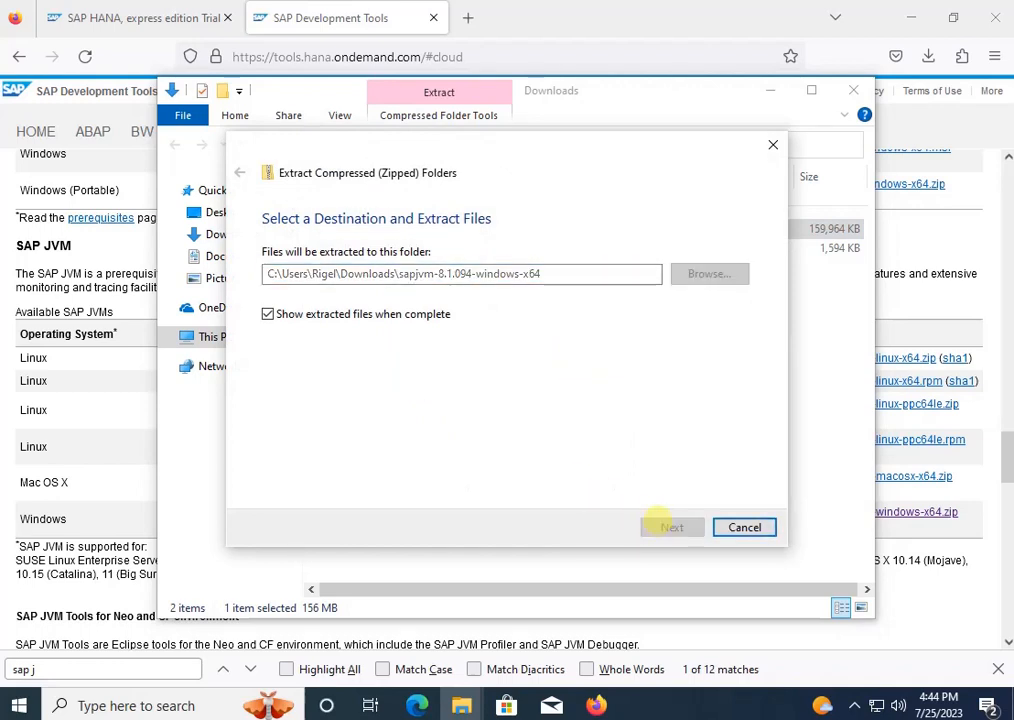
{"action": "left_click", "coordinate": [671, 527]}
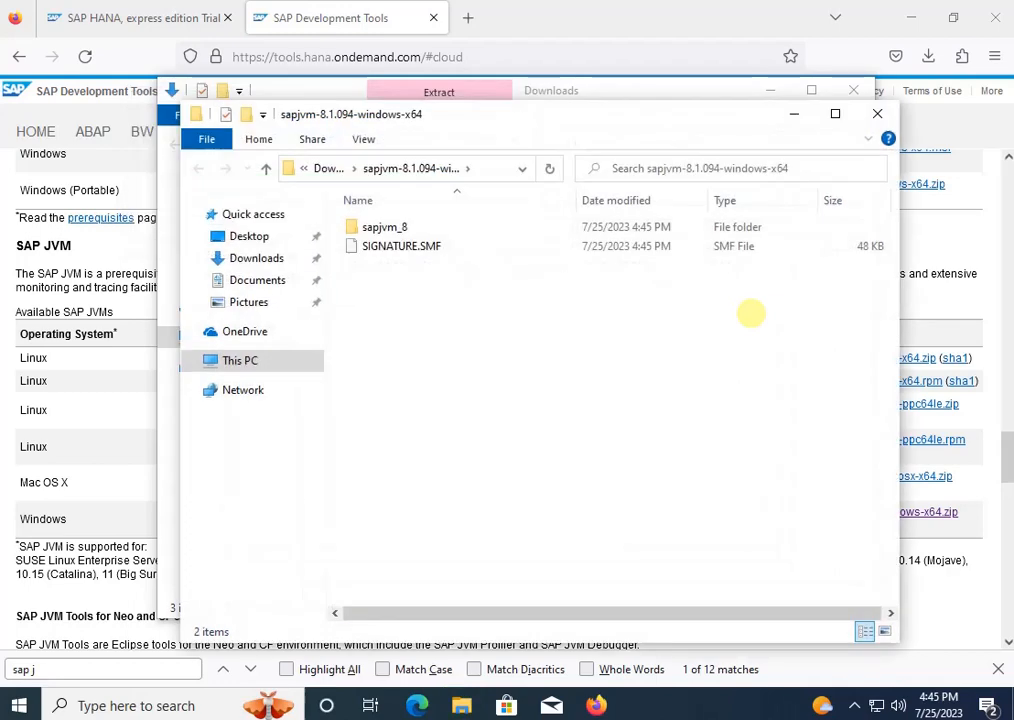
Look inside sapjvm_8 and create a new root folder on the C: drive
{"action": "left_click", "coordinate": [384, 226]}
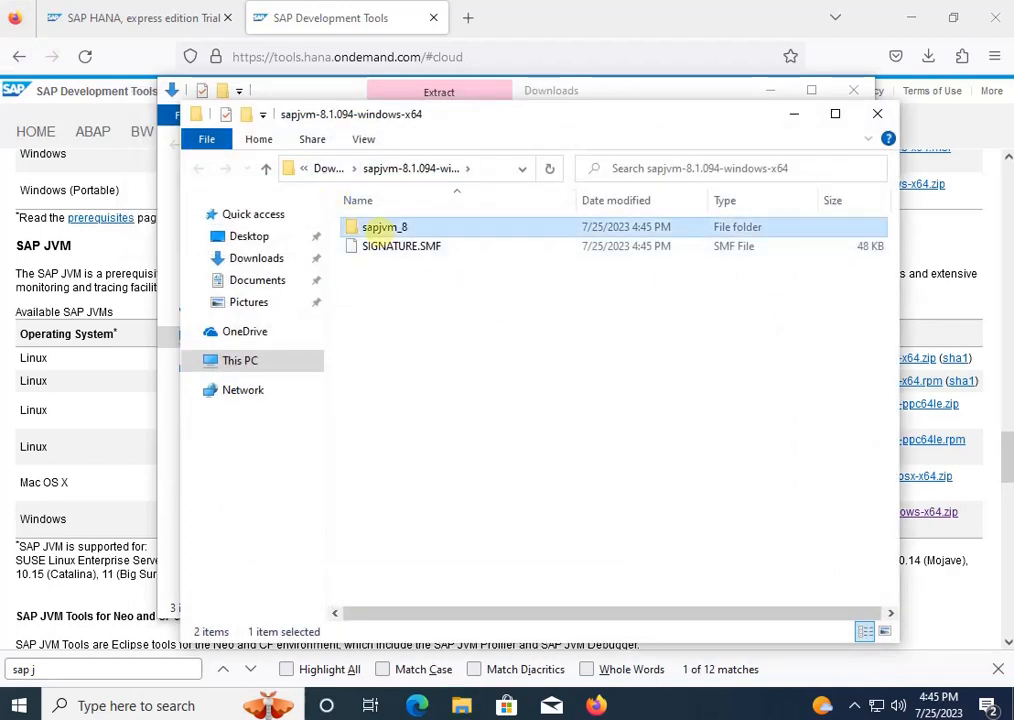
{"action": "double_click", "coordinate": [384, 226]}
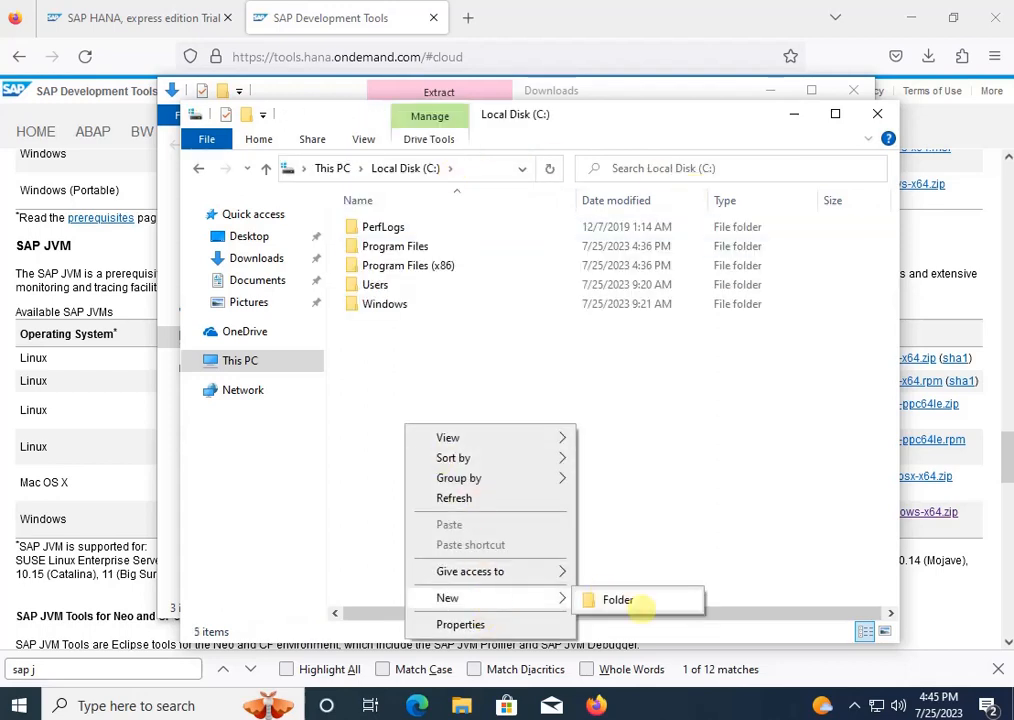
{"action": "left_click", "coordinate": [617, 600]}
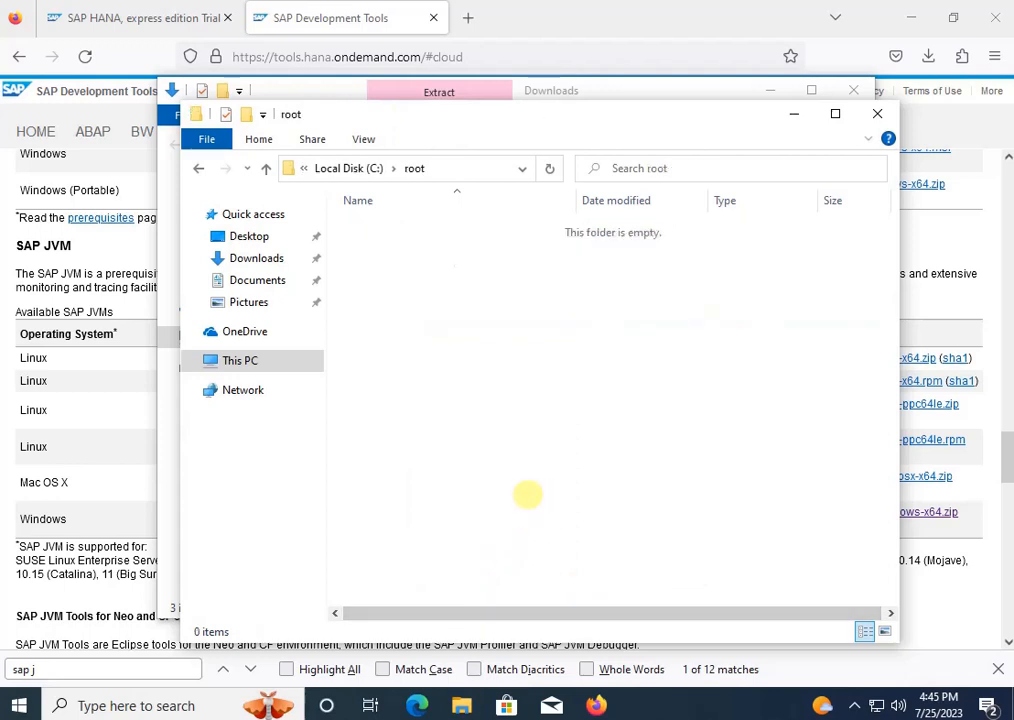
{"action": "mouse_move", "coordinate": [450, 328]}
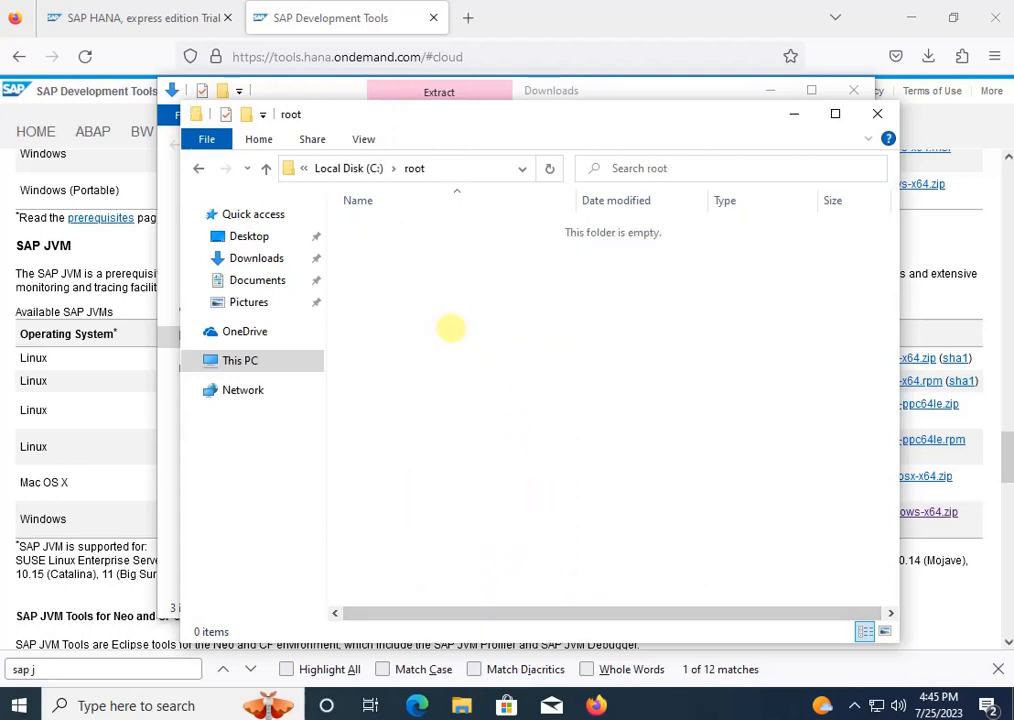
{"action": "mouse_move", "coordinate": [443, 348]}
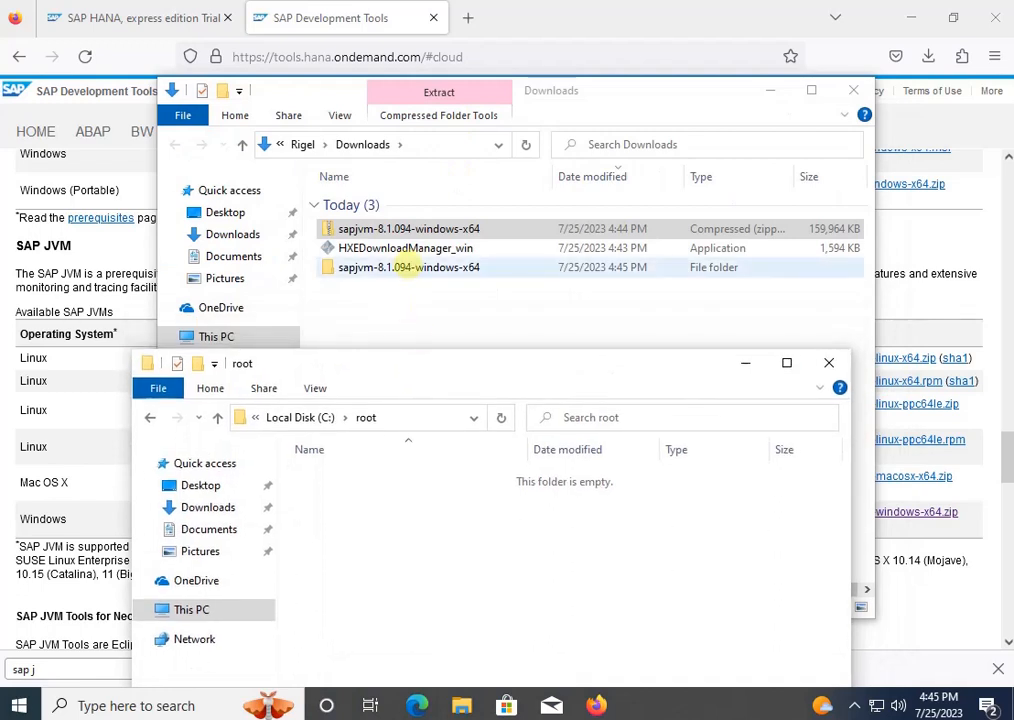
Move sapjvm_8 from the extracted folder into C:\root and select its full path
{"action": "double_click", "coordinate": [408, 267]}
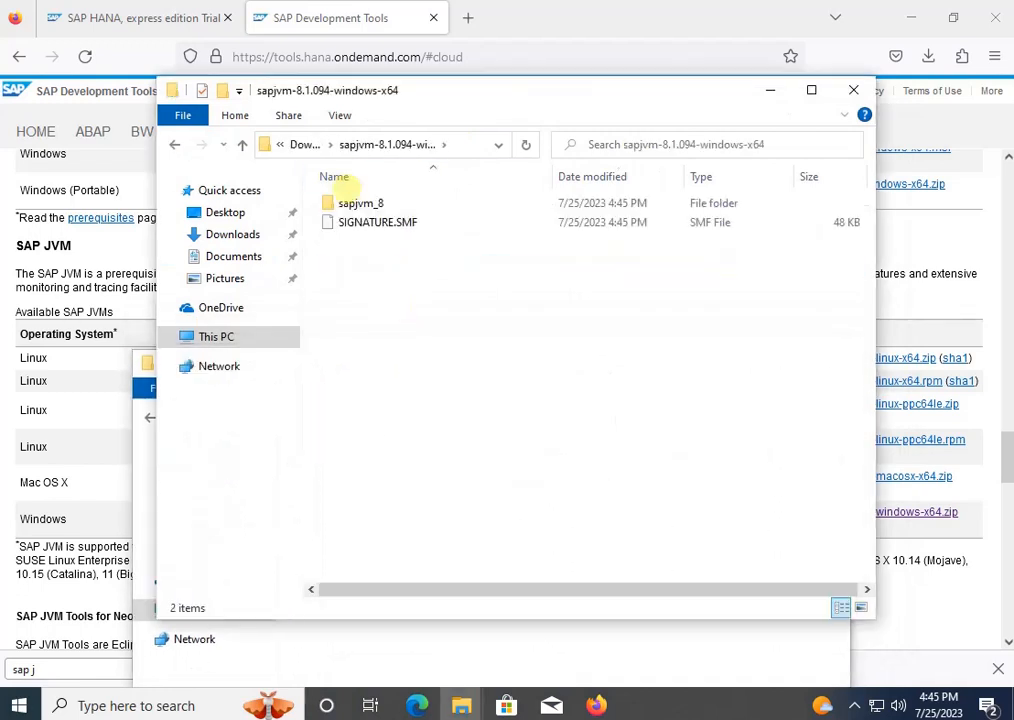
{"action": "left_click", "coordinate": [360, 202]}
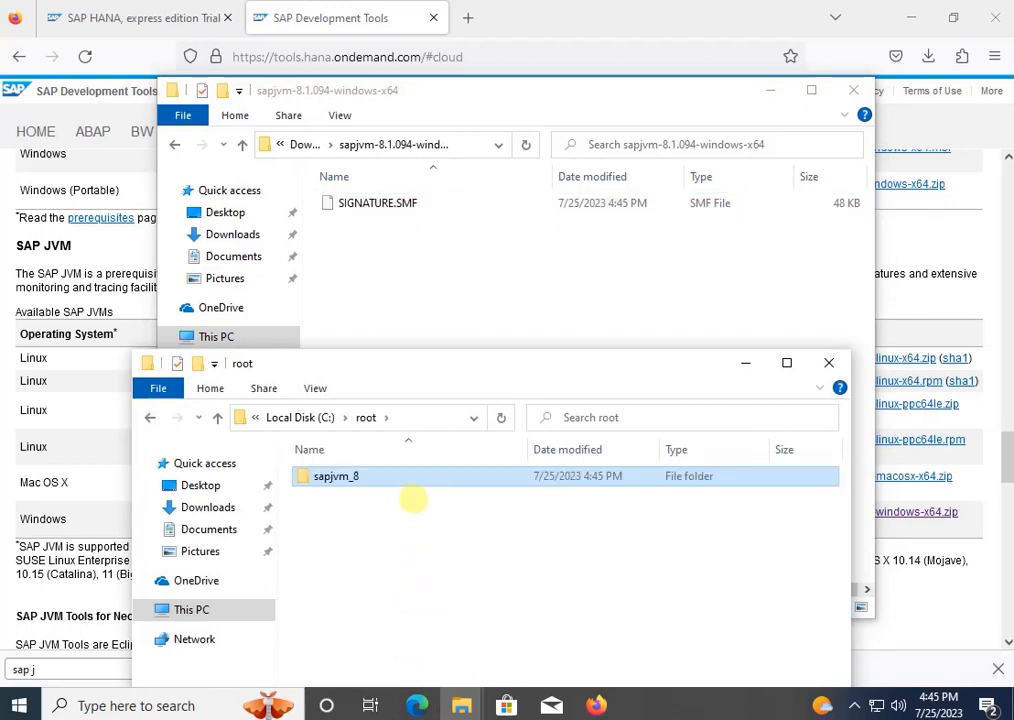
{"action": "left_click_drag", "start_coordinate": [490, 363], "coordinate": [490, 306]}
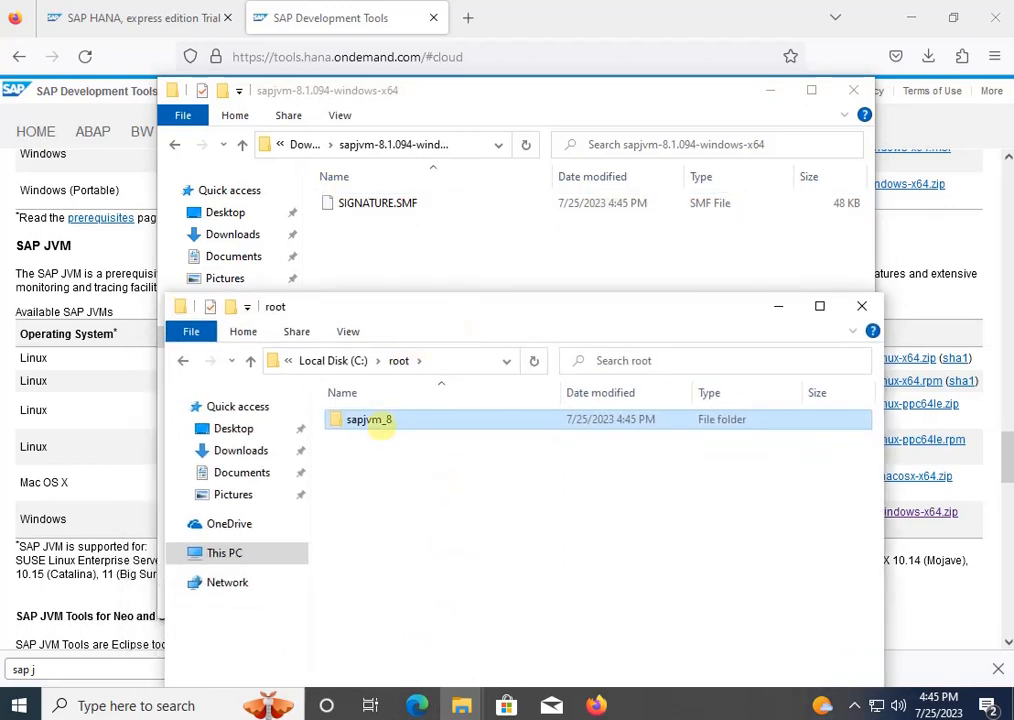
{"action": "double_click", "coordinate": [369, 419]}
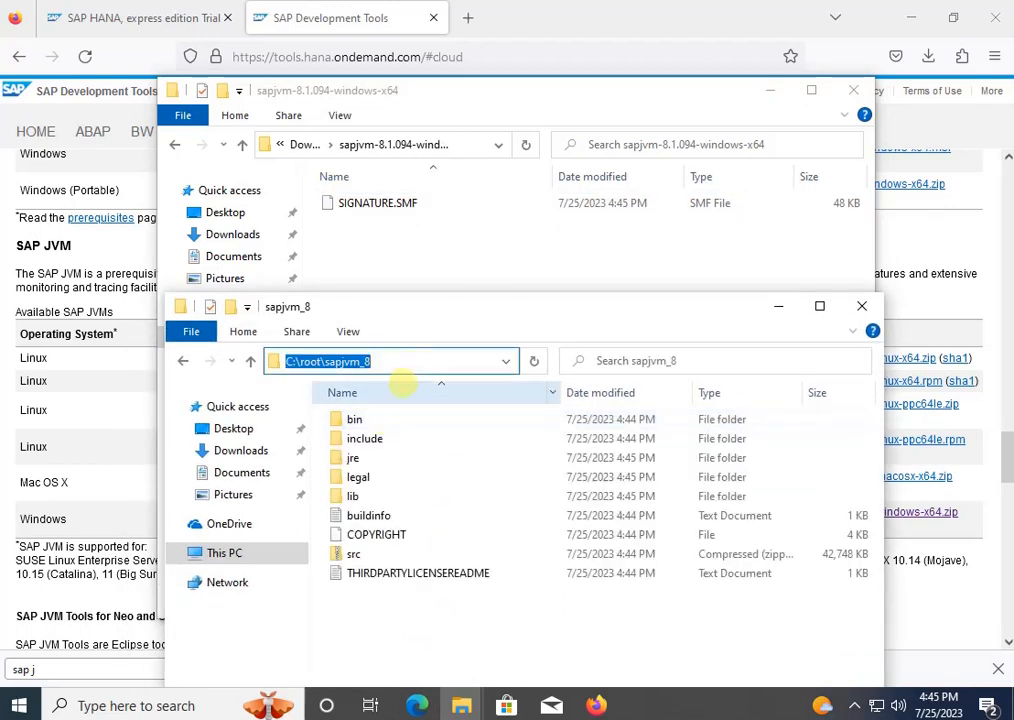
Open the Advanced system settings from This PC's About page in maximized Settings
{"action": "right_click", "coordinate": [224, 552]}
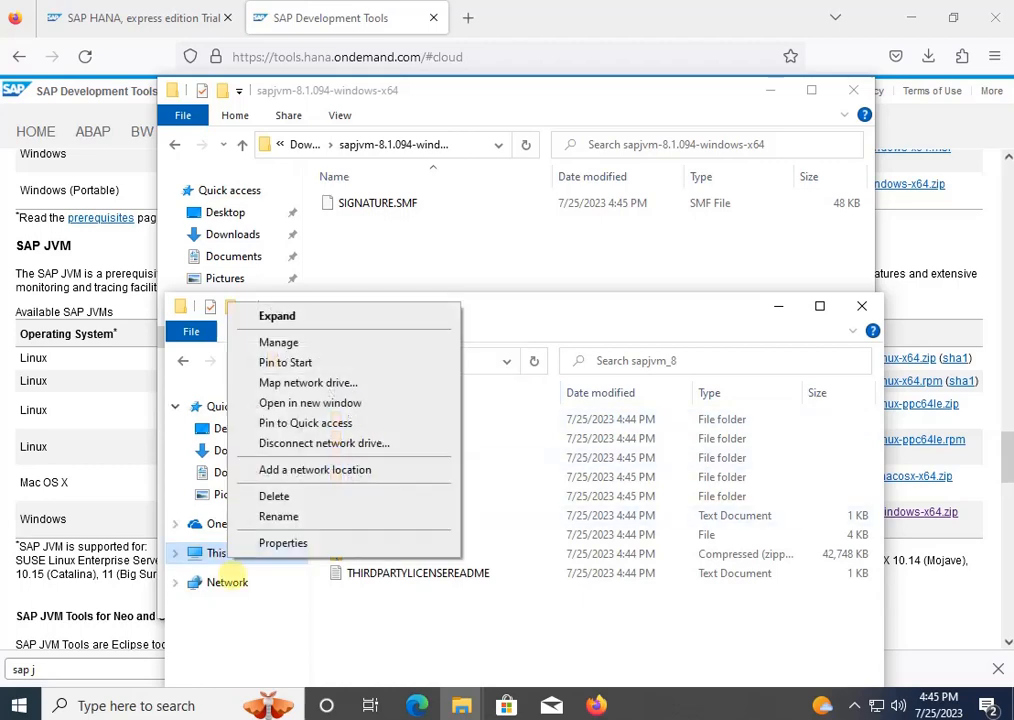
{"action": "mouse_move", "coordinate": [283, 542]}
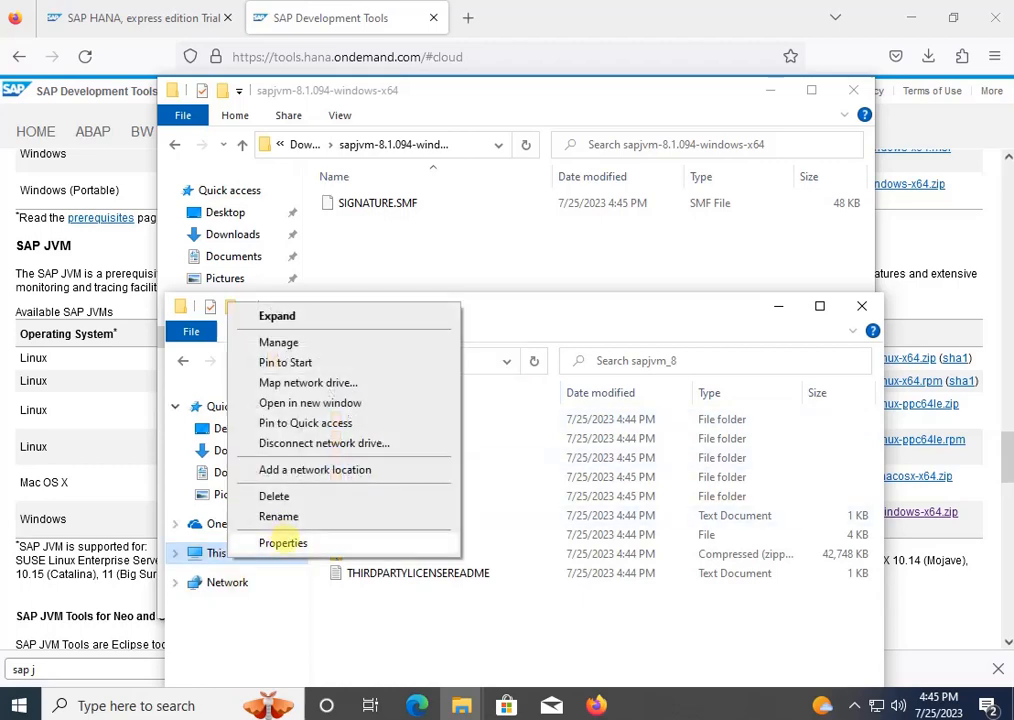
{"action": "left_click", "coordinate": [283, 542]}
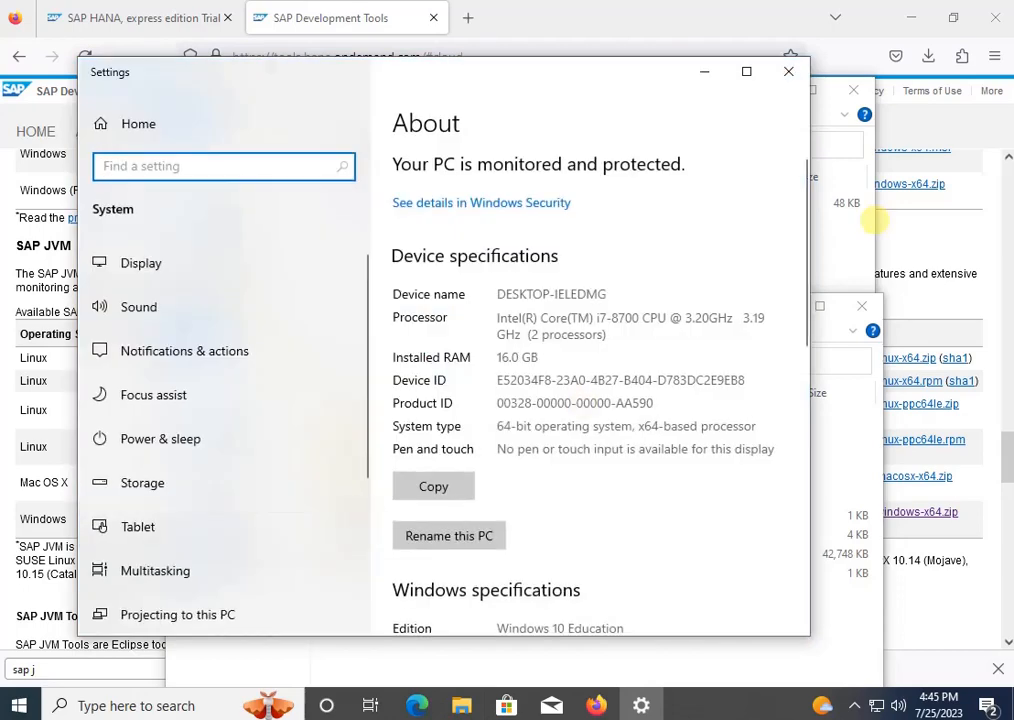
{"action": "left_click", "coordinate": [746, 71]}
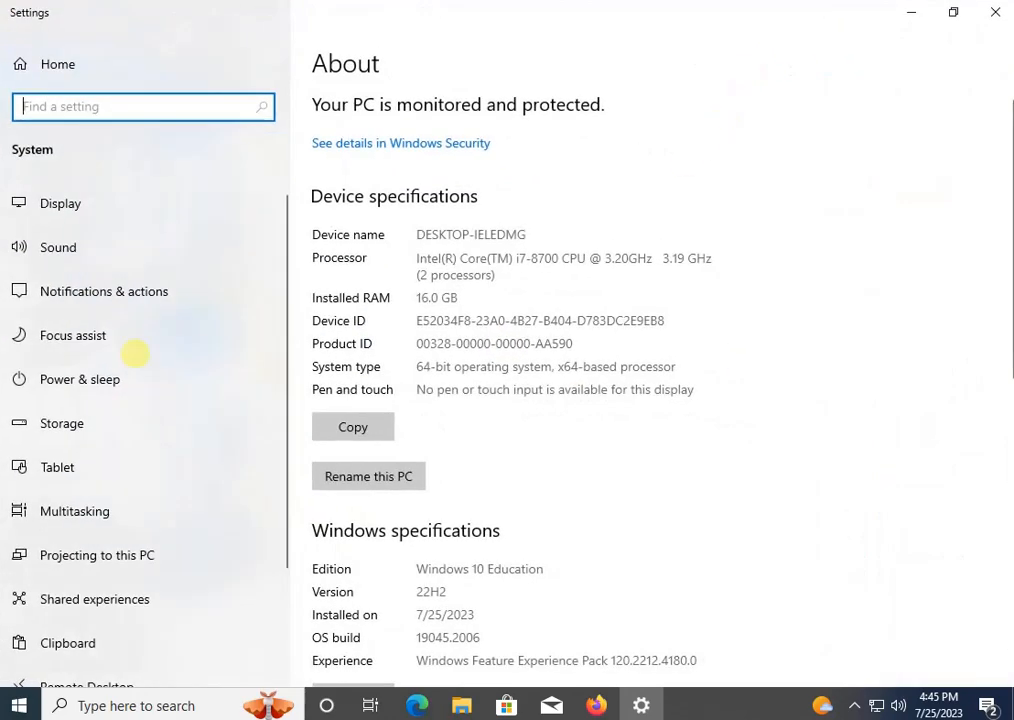
{"action": "scroll", "scroll_direction": "down", "scroll_amount": 3}
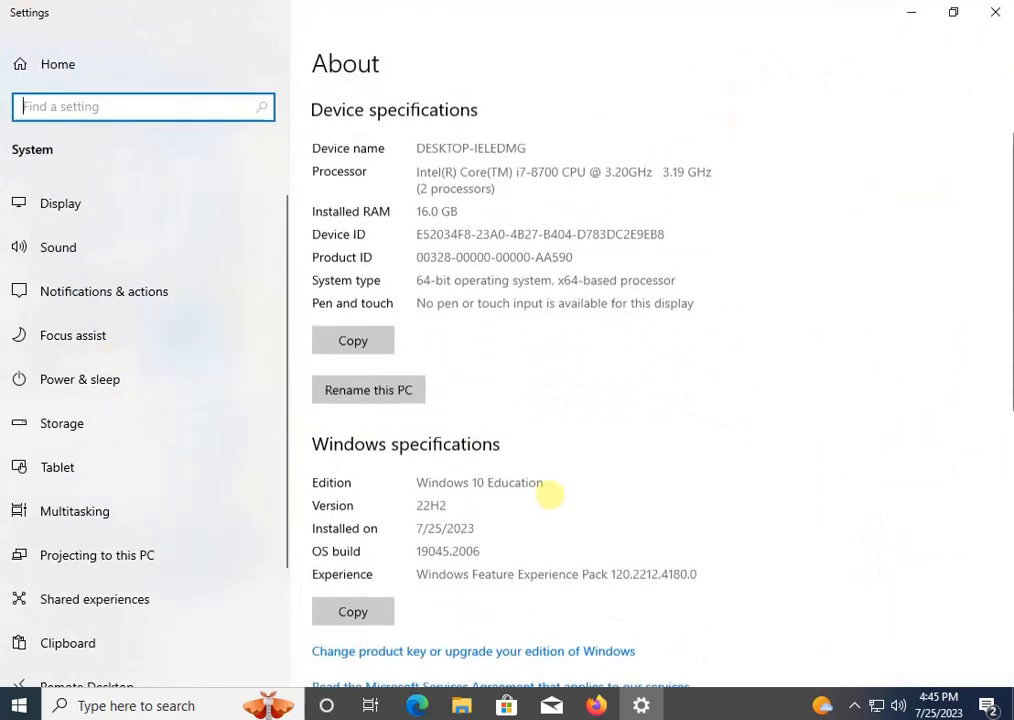
{"action": "scroll", "scroll_direction": "down", "scroll_amount": 3}
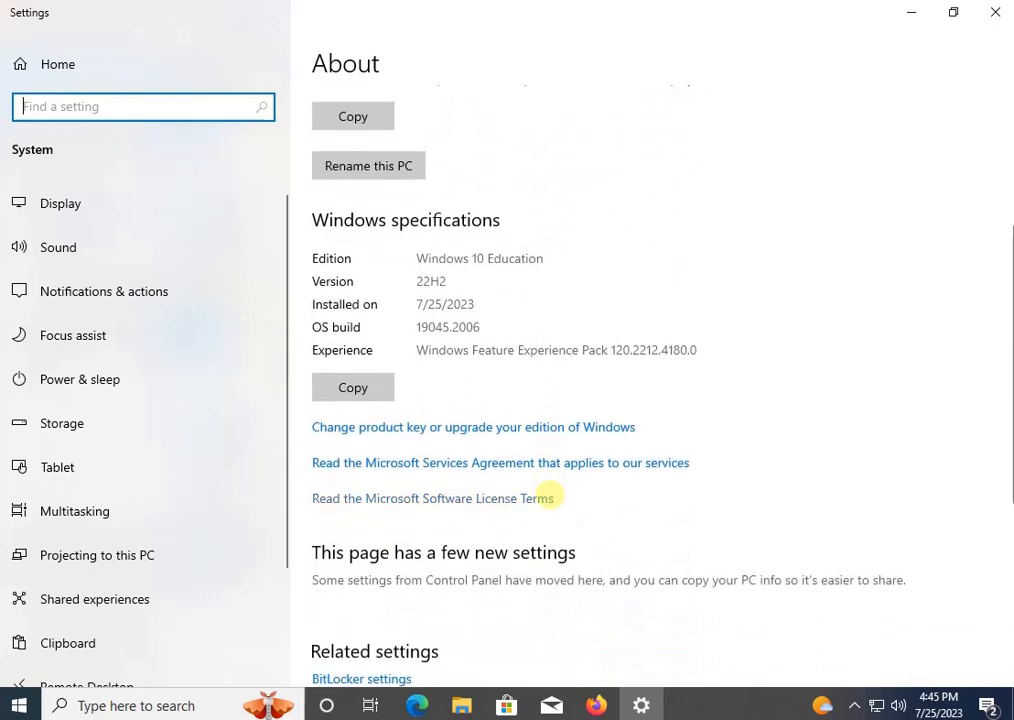
{"action": "scroll", "scroll_direction": "down", "scroll_amount": 3}
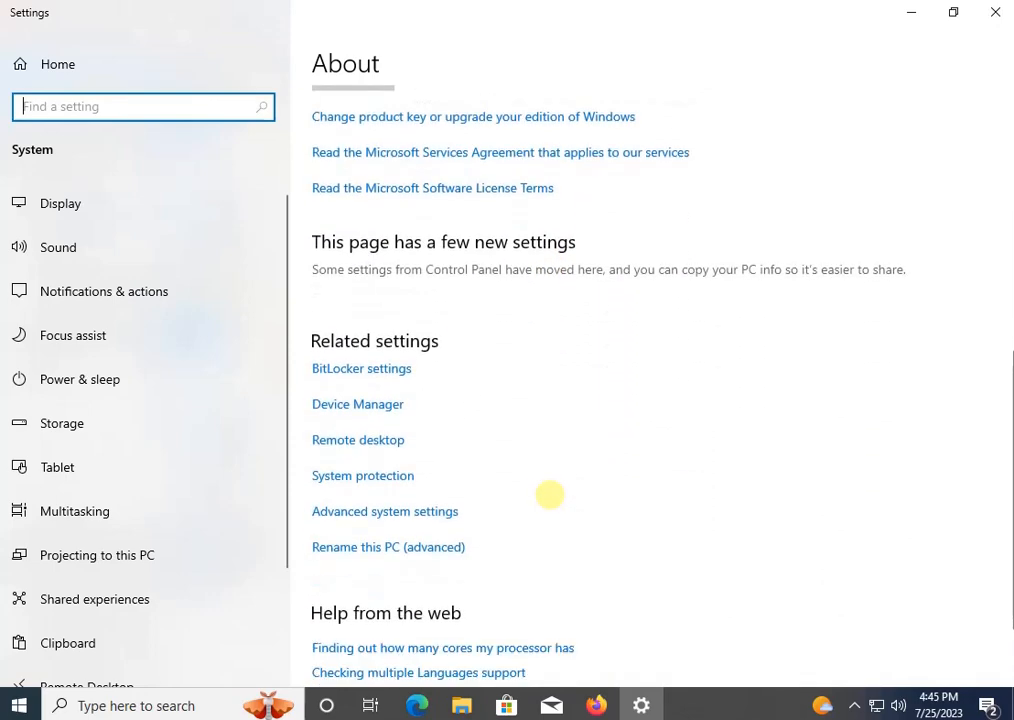
{"action": "left_click", "coordinate": [384, 511]}
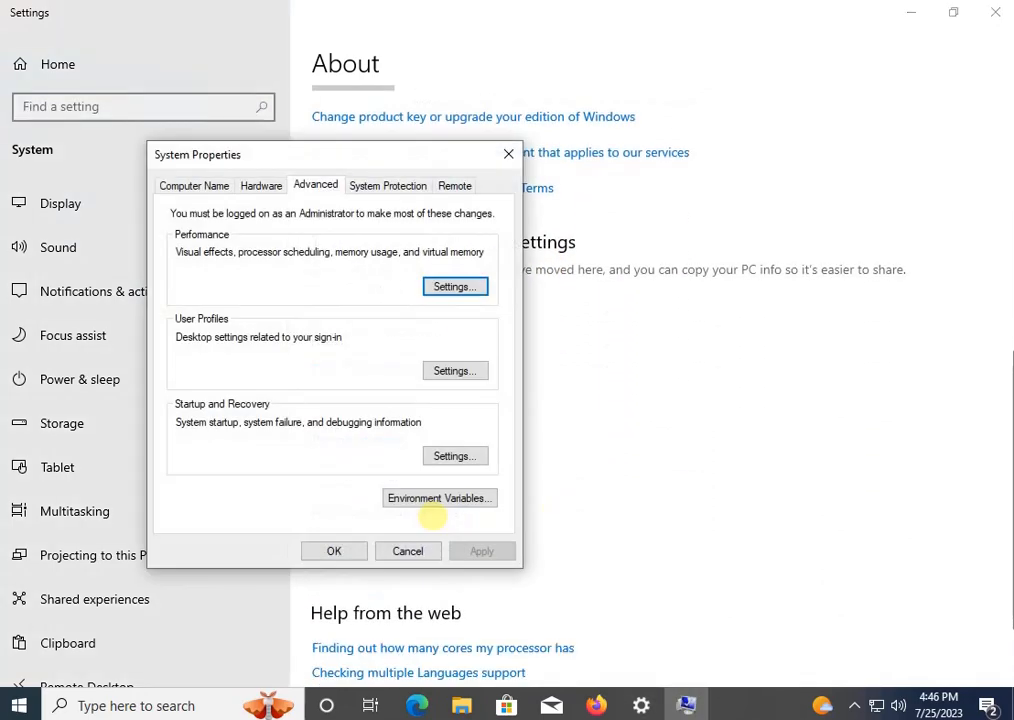
Add a JAVA_HOME system environment variable with value C:\root\sapjvm_8
{"action": "left_click", "coordinate": [438, 498]}
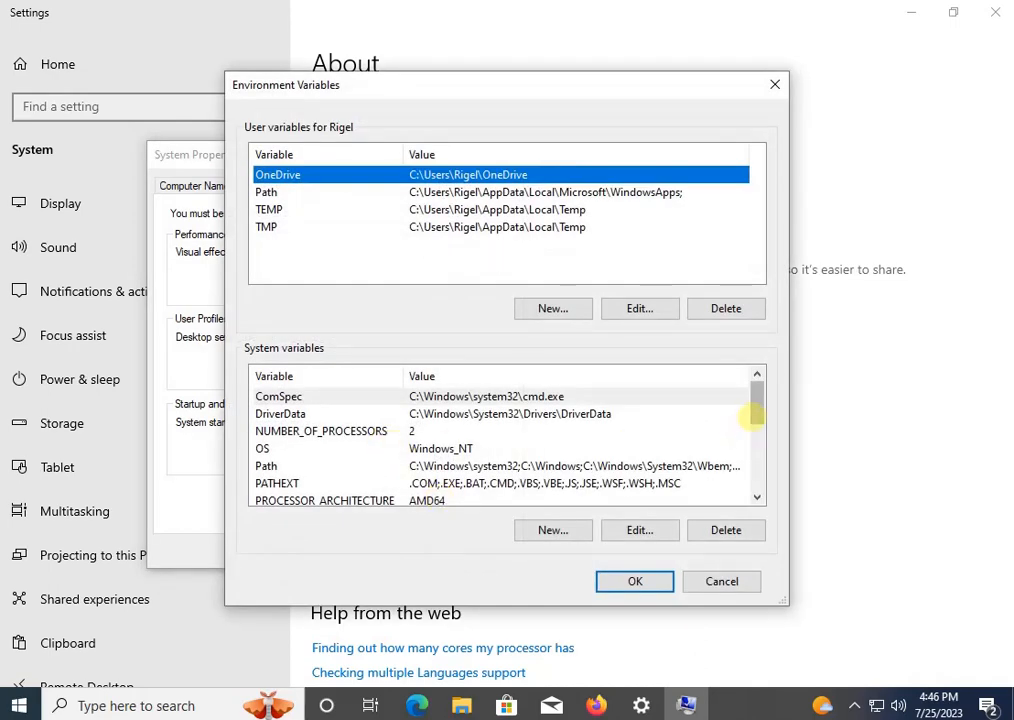
{"action": "scroll", "scroll_direction": "down", "scroll_amount": 3}
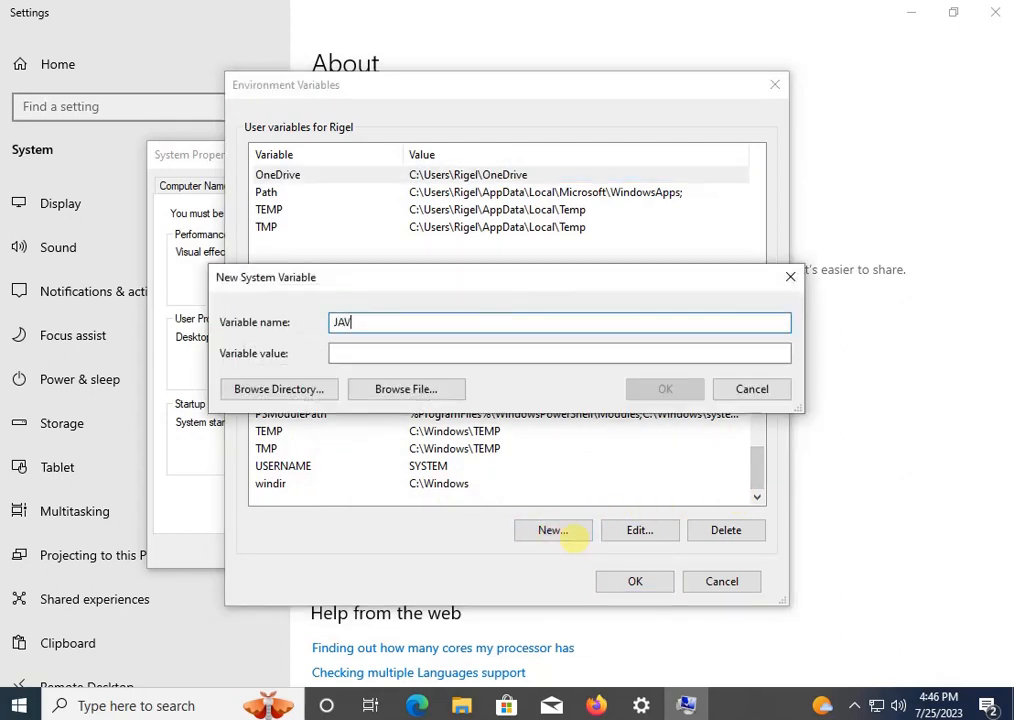
{"action": "type", "text": "A"}
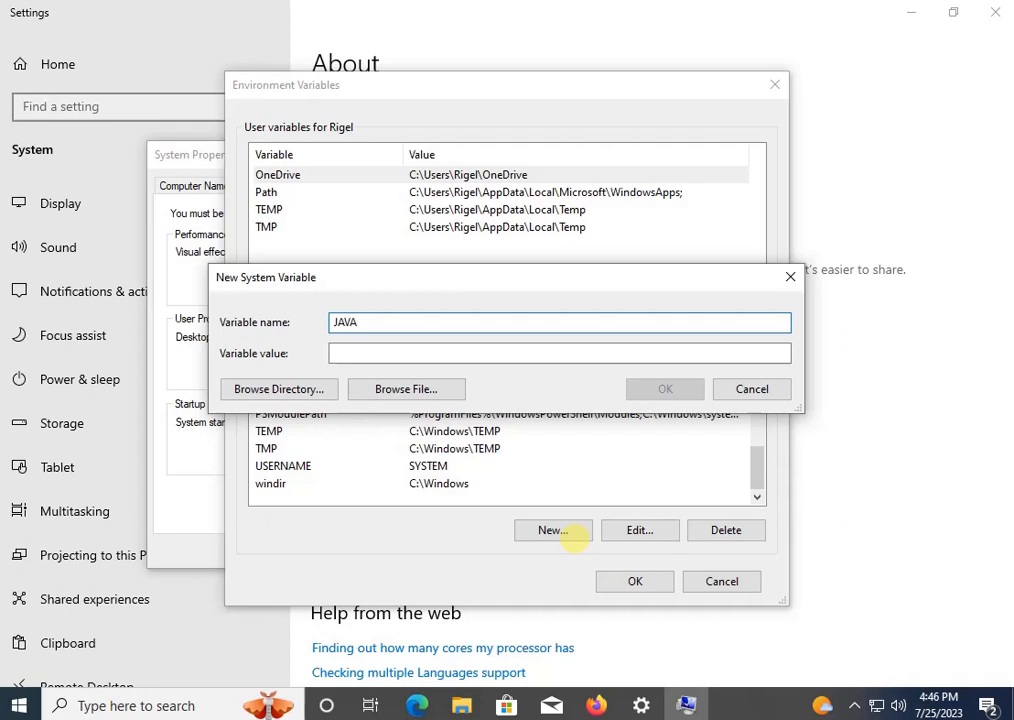
{"action": "type", "text": "_HOM"}
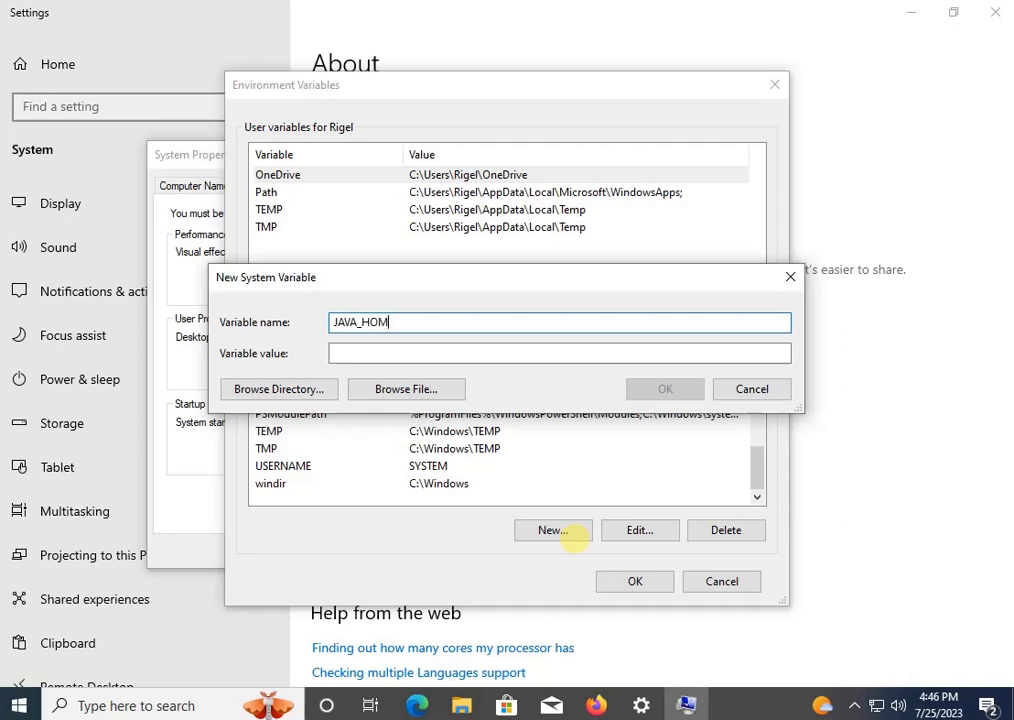
{"action": "type", "text": "C:\\root\\sapjvm_8"}
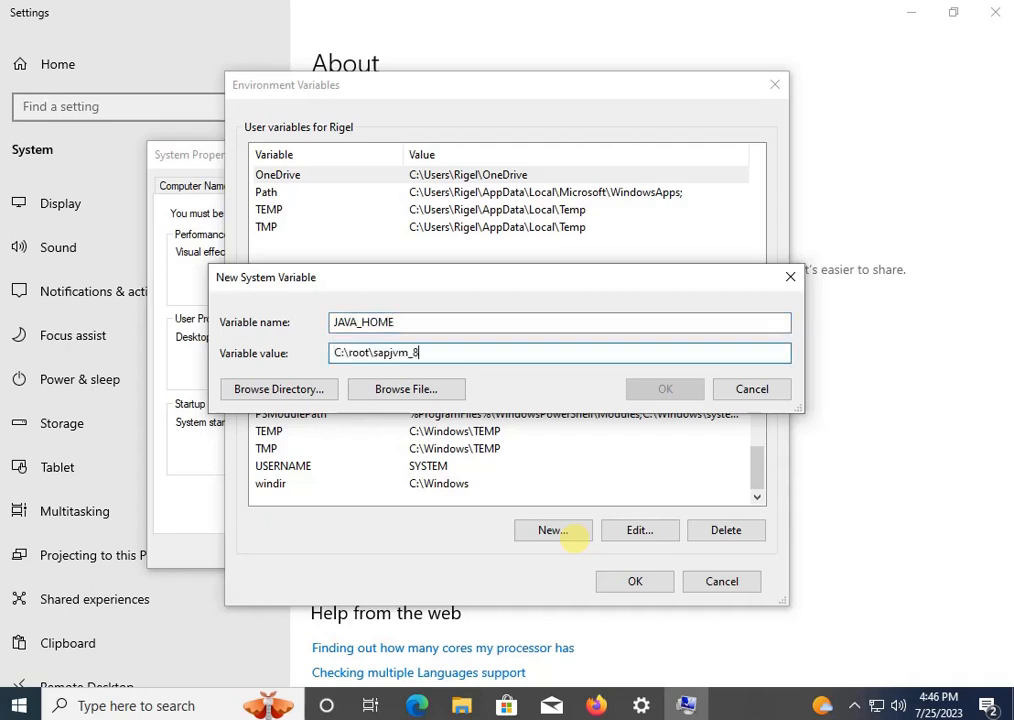
{"action": "mouse_move", "coordinate": [664, 389]}
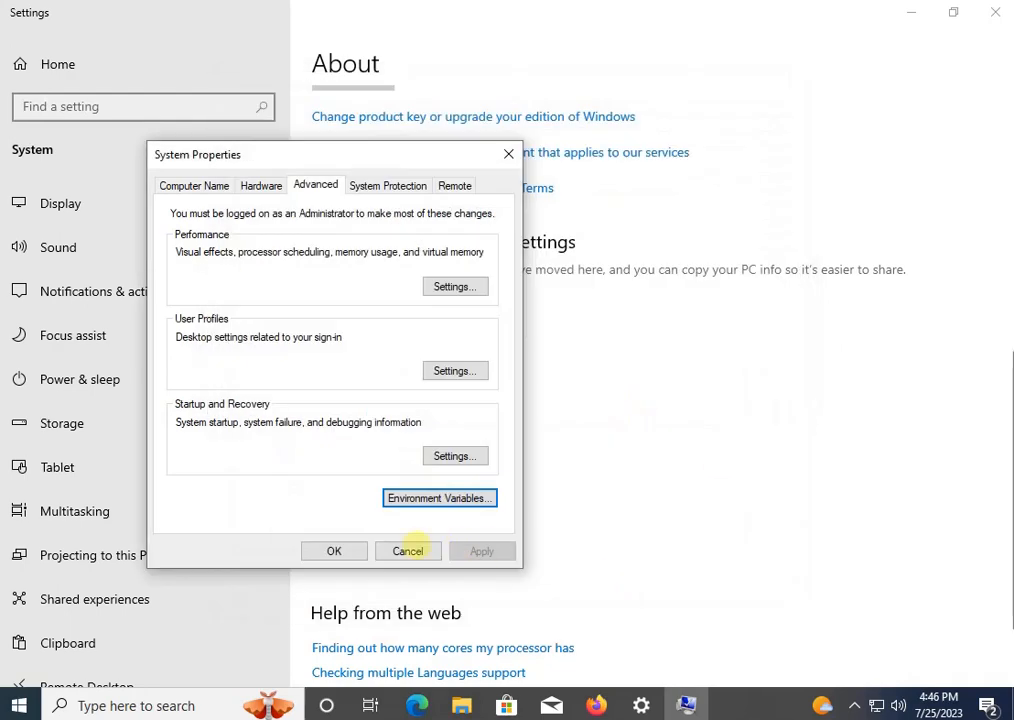
Close System Properties, Settings and the sapjvm_8 folder window
{"action": "left_click", "coordinate": [407, 551]}
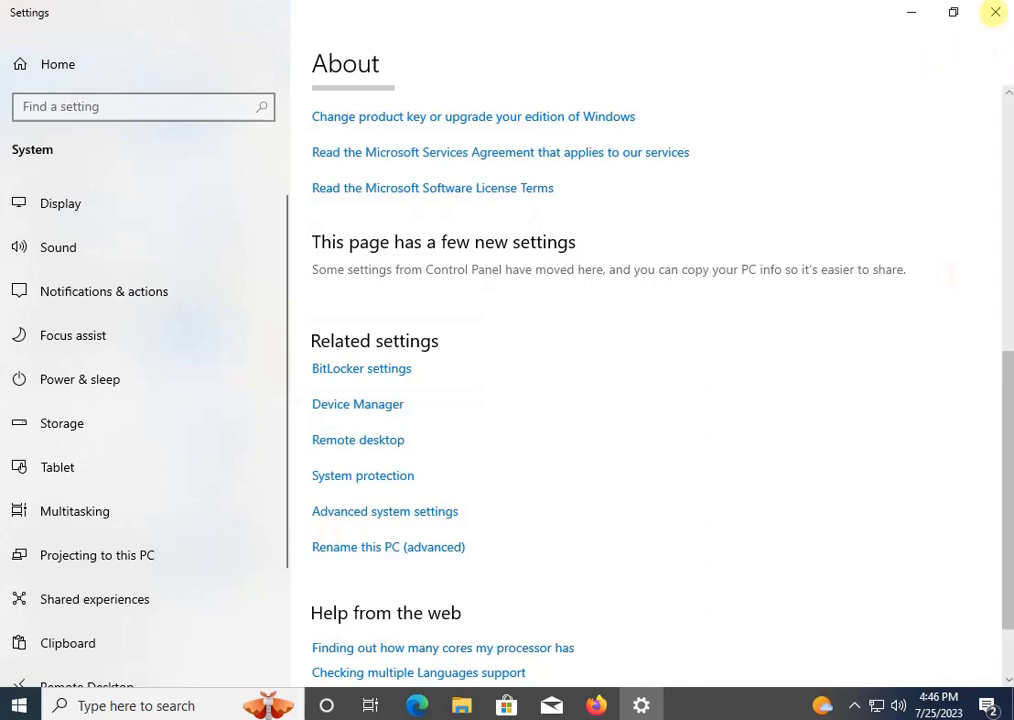
{"action": "left_click", "coordinate": [994, 13]}
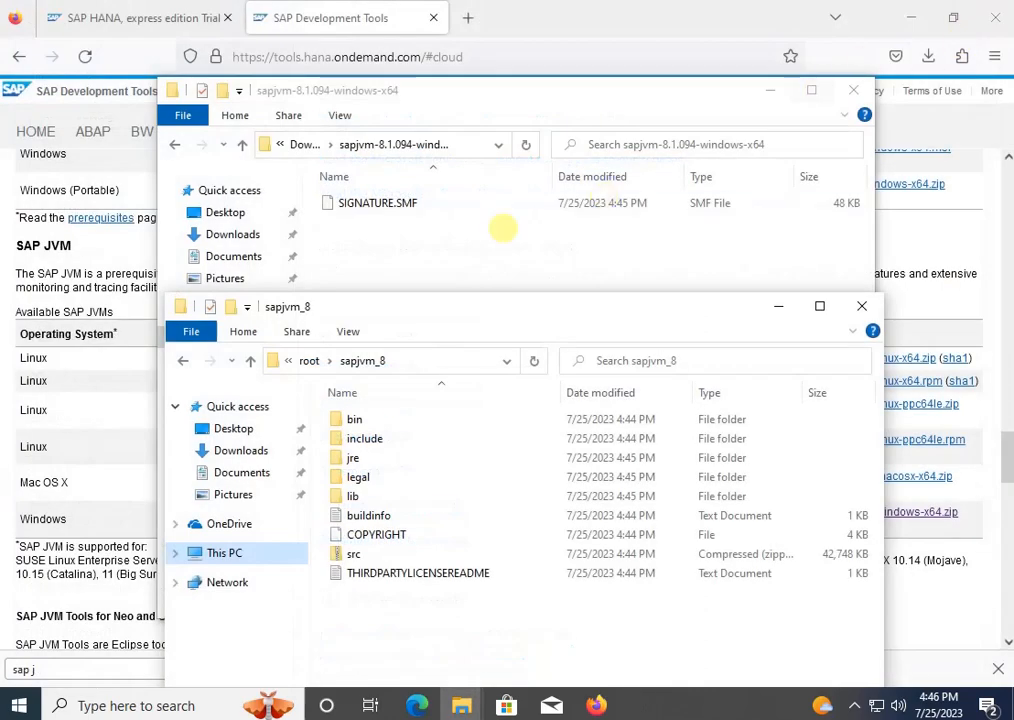
{"action": "mouse_move", "coordinate": [861, 306]}
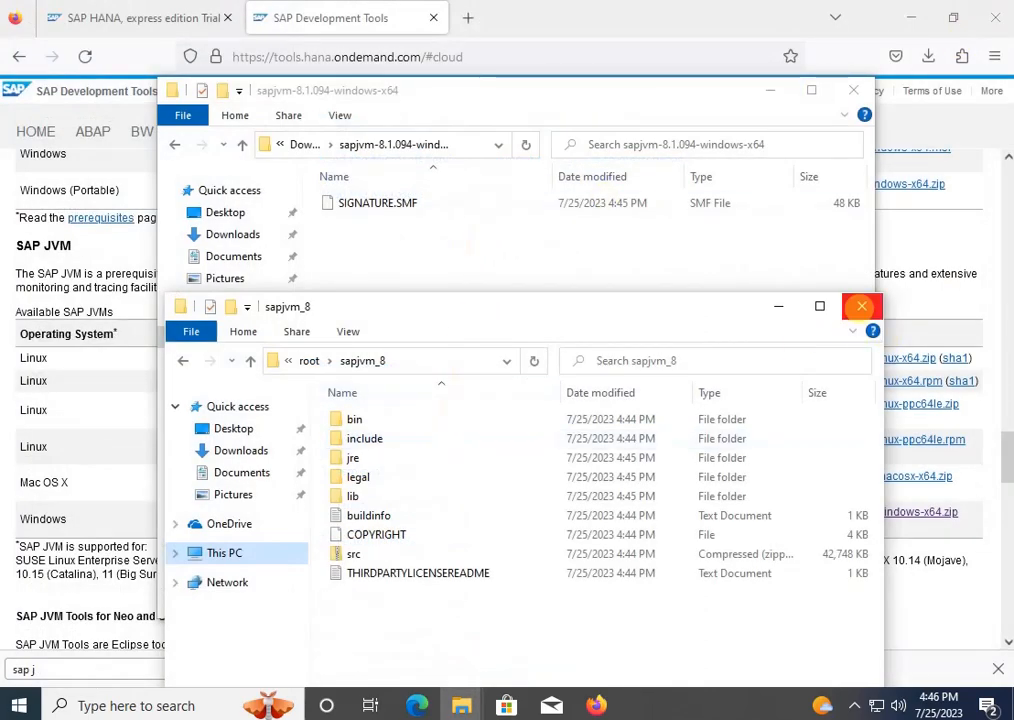
{"action": "left_click", "coordinate": [861, 306]}
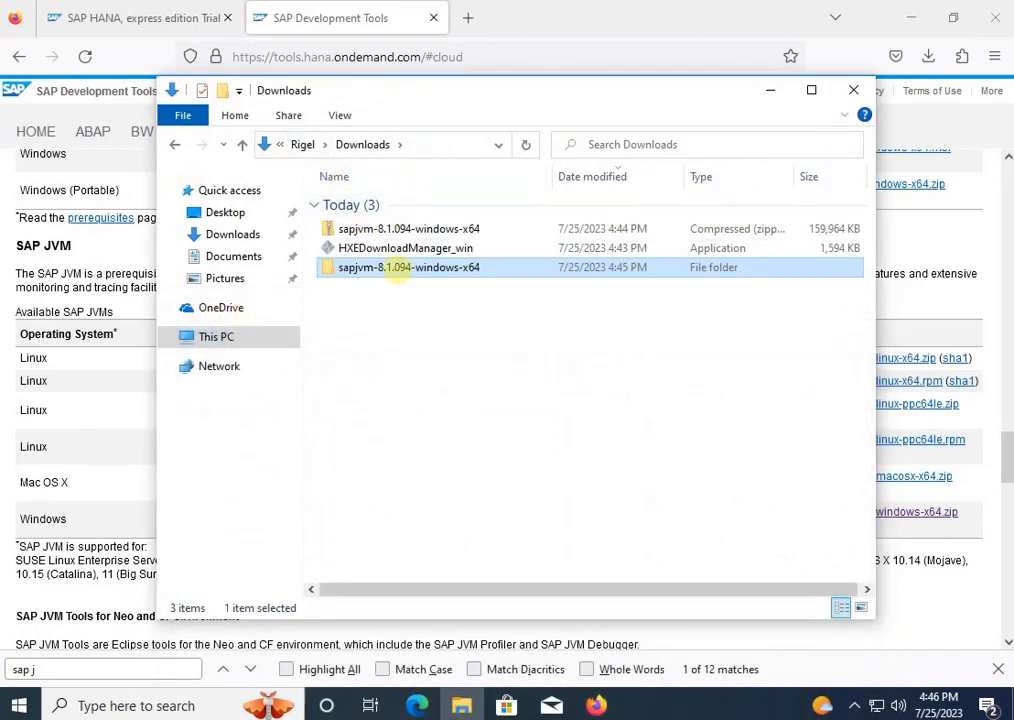
Run HXEDownloadManager_win from the Downloads folder
{"action": "left_click", "coordinate": [405, 247]}
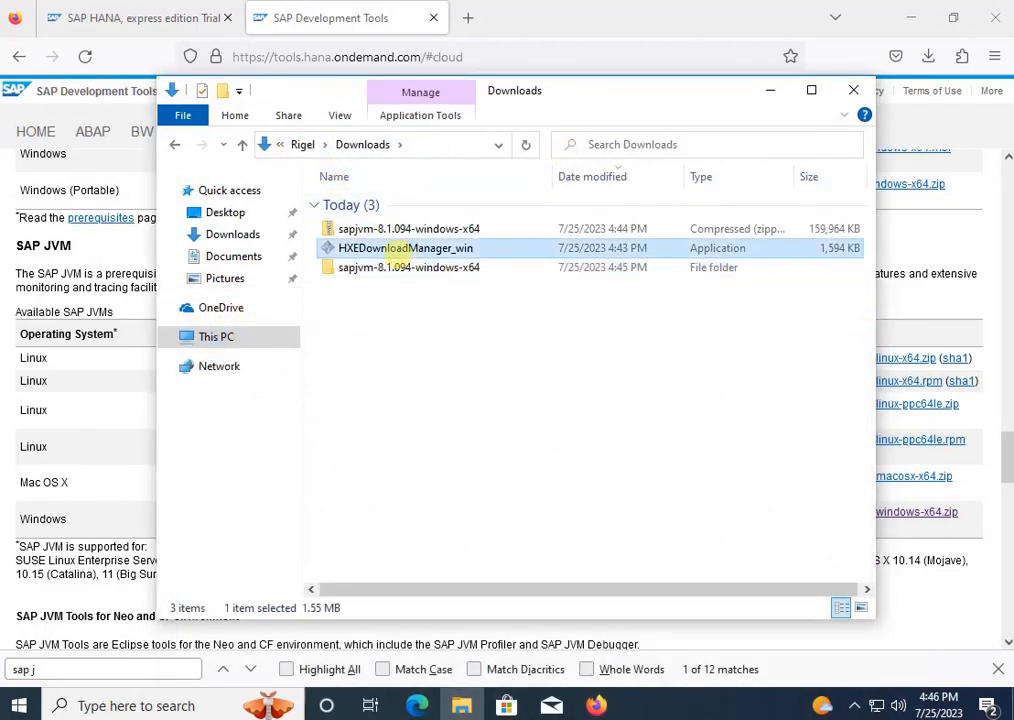
{"action": "double_click", "coordinate": [405, 247]}
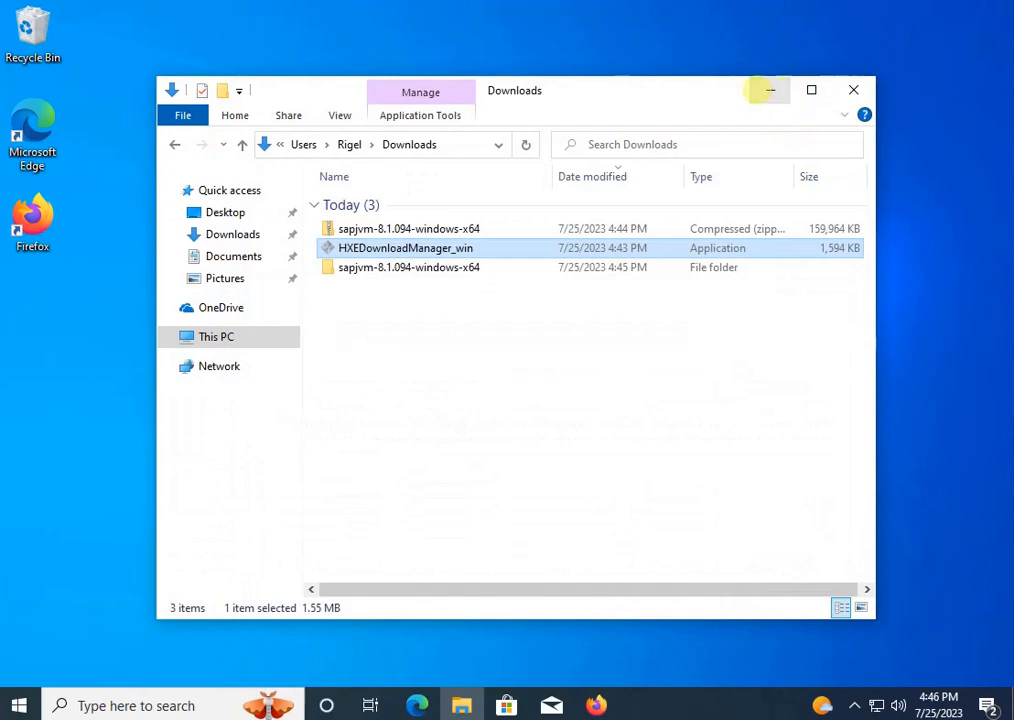
Keep Linux/x86-64 as the Download Manager platform and reopen the dropdown
{"action": "double_click", "coordinate": [406, 248]}
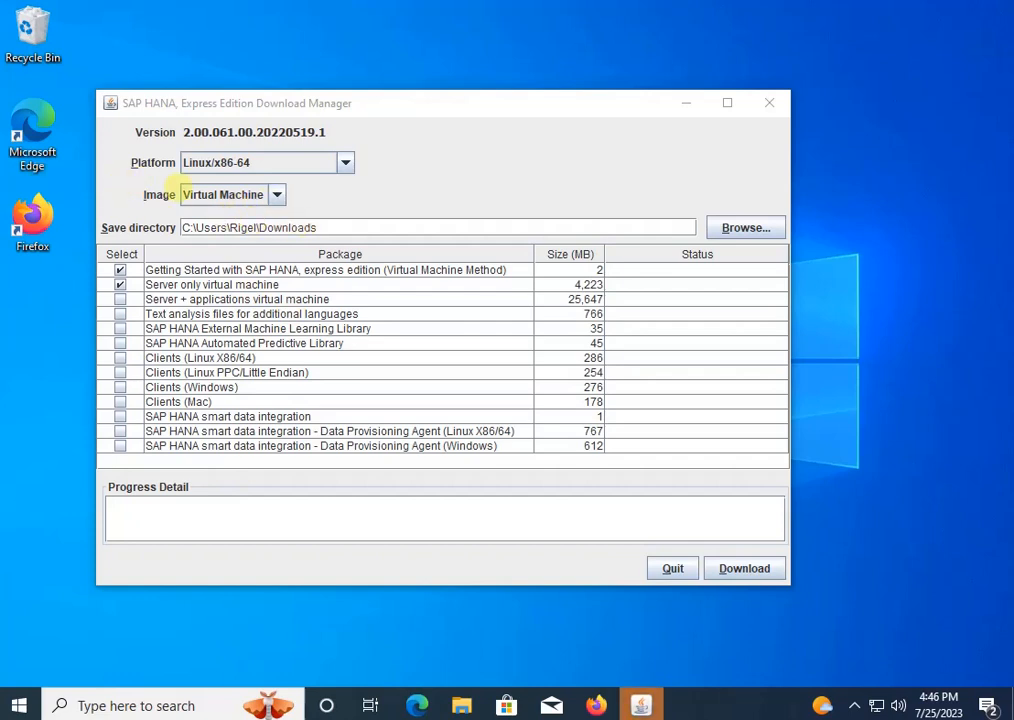
{"action": "left_click", "coordinate": [345, 162]}
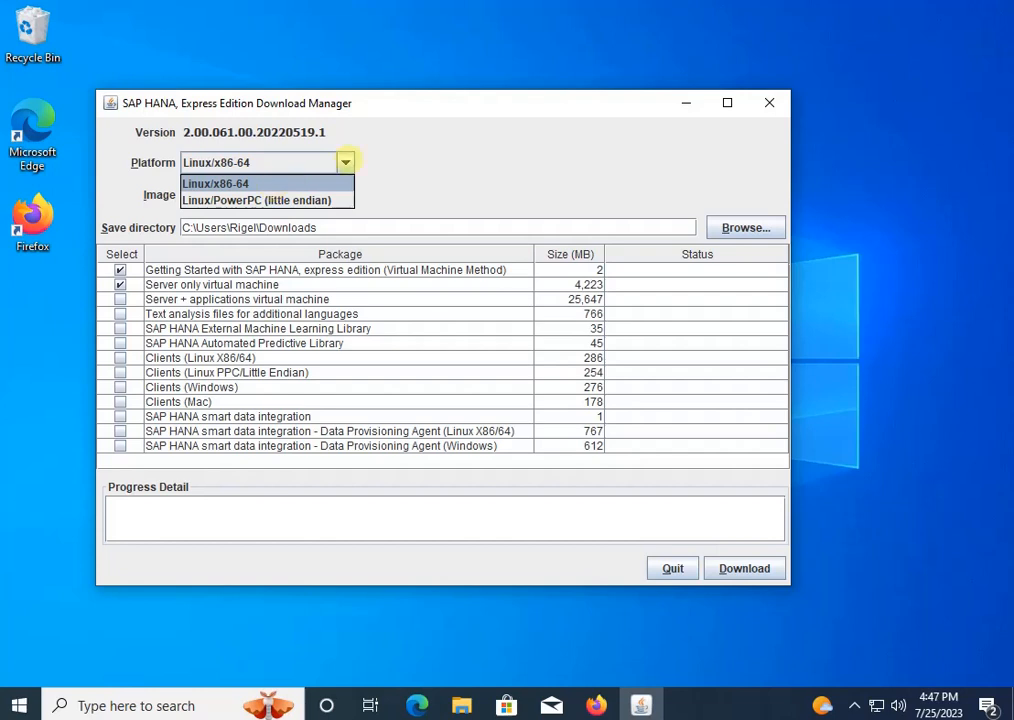
{"action": "left_click", "coordinate": [215, 183]}
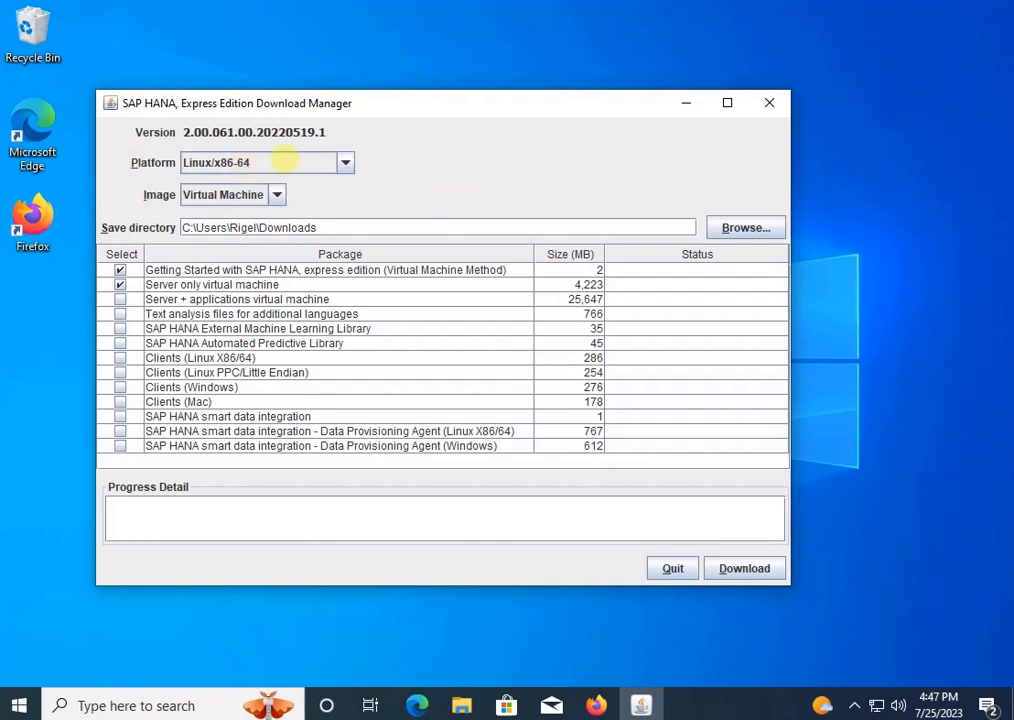
{"action": "left_click", "coordinate": [345, 162]}
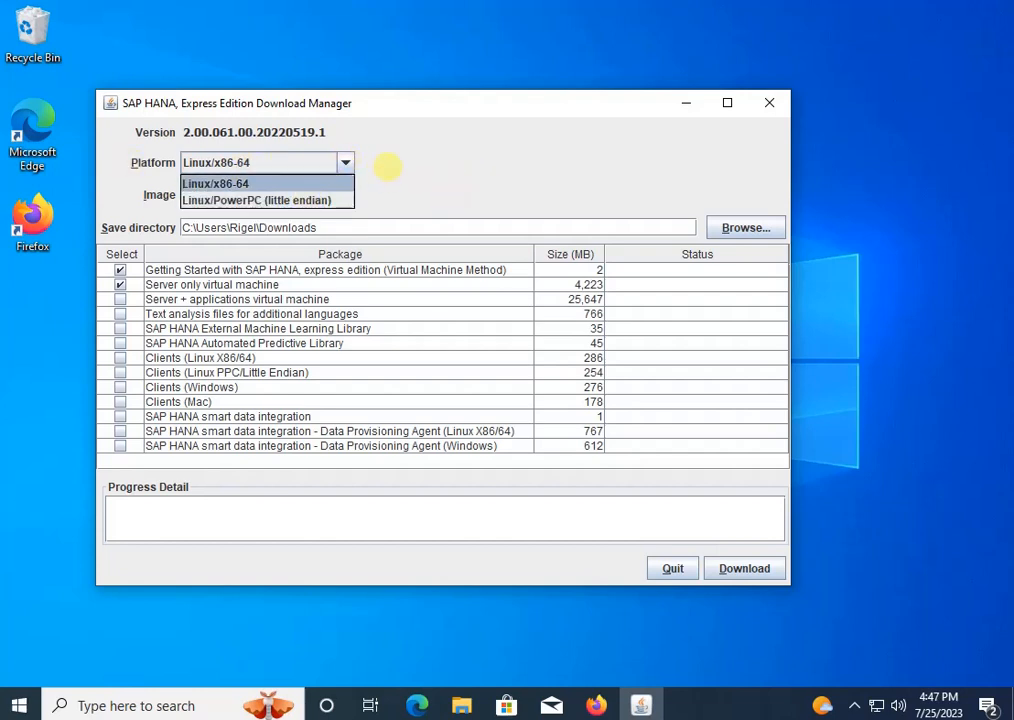
{"action": "mouse_move", "coordinate": [430, 157]}
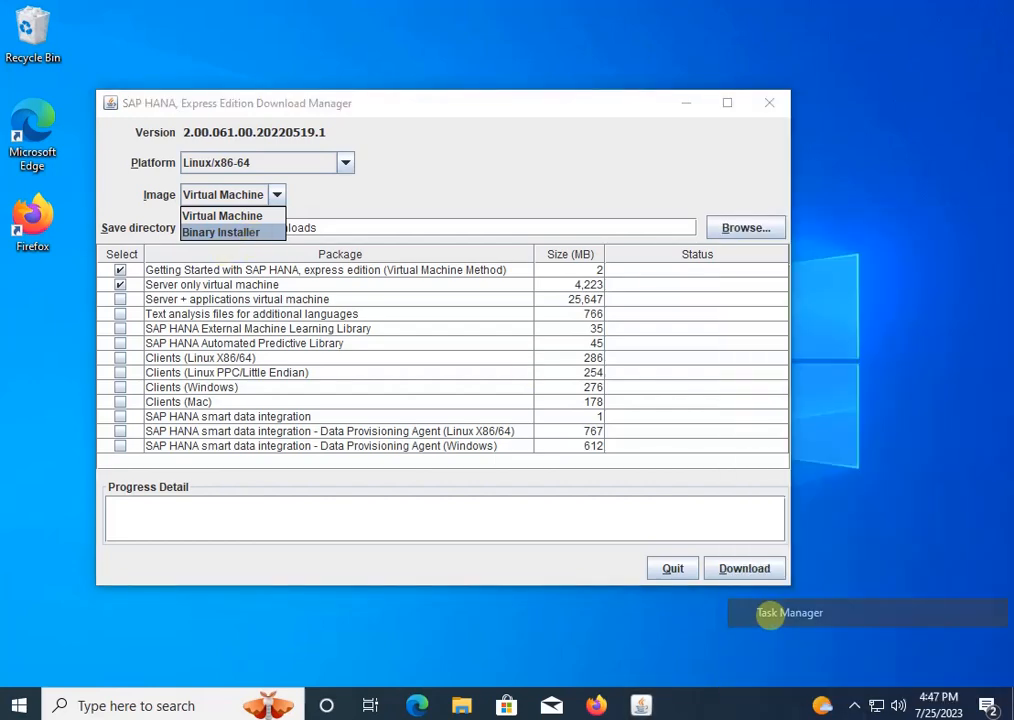
View CPU and memory performance in Task Manager, then return to Firefox
{"action": "left_click", "coordinate": [789, 612]}
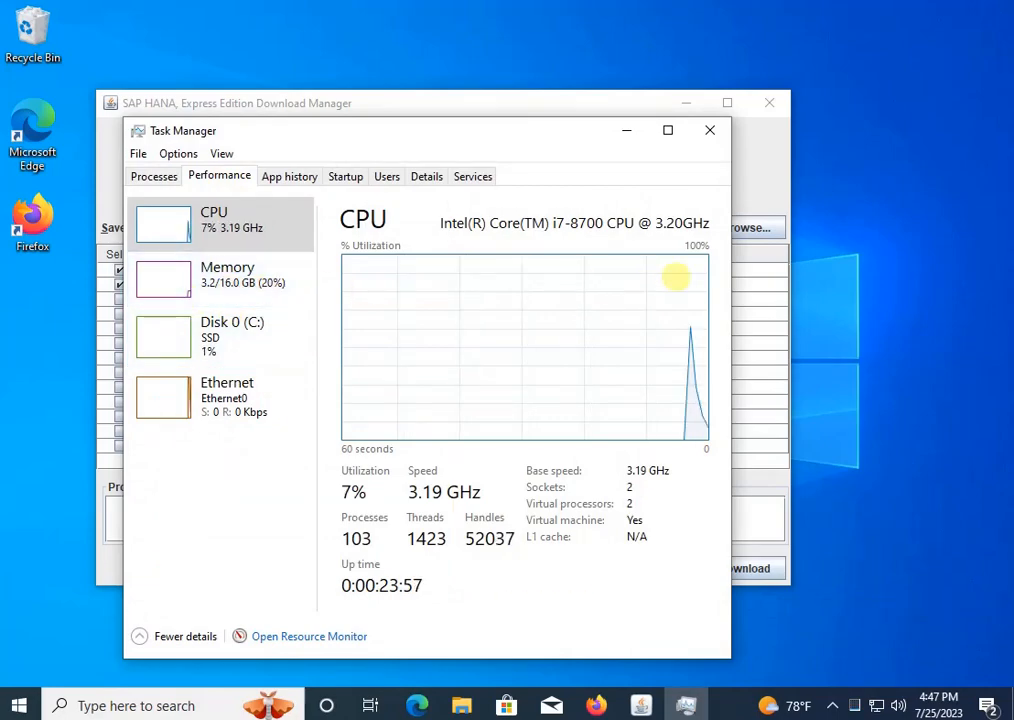
{"action": "left_click", "coordinate": [710, 130]}
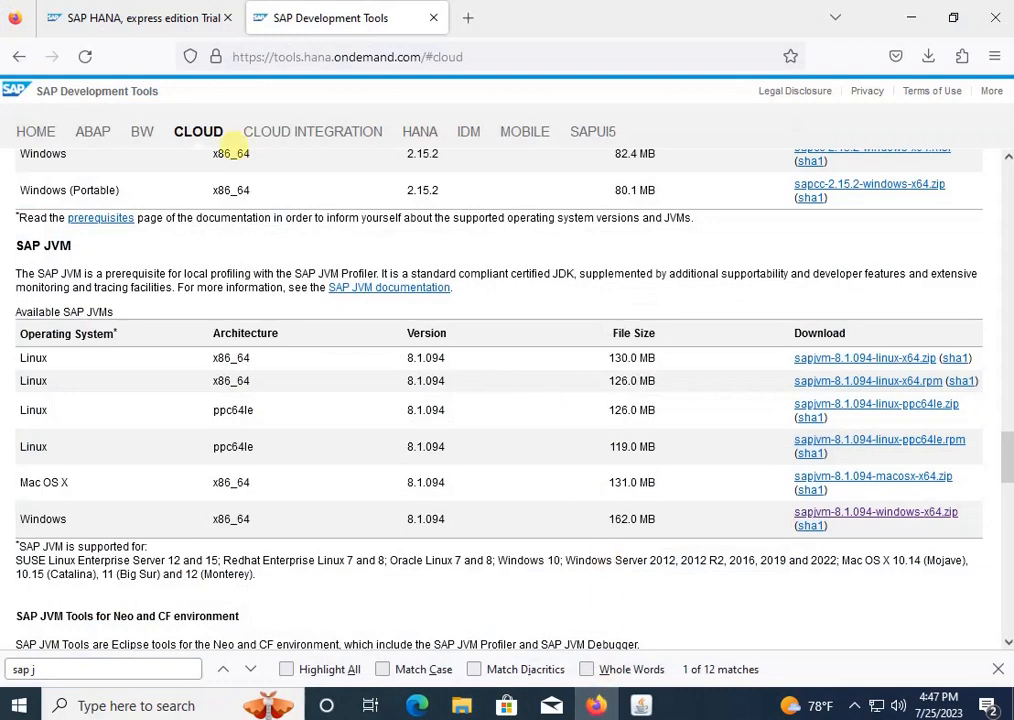
Tick the Clients (Linux X86/64) package in the Download Manager
{"action": "left_click", "coordinate": [140, 17]}
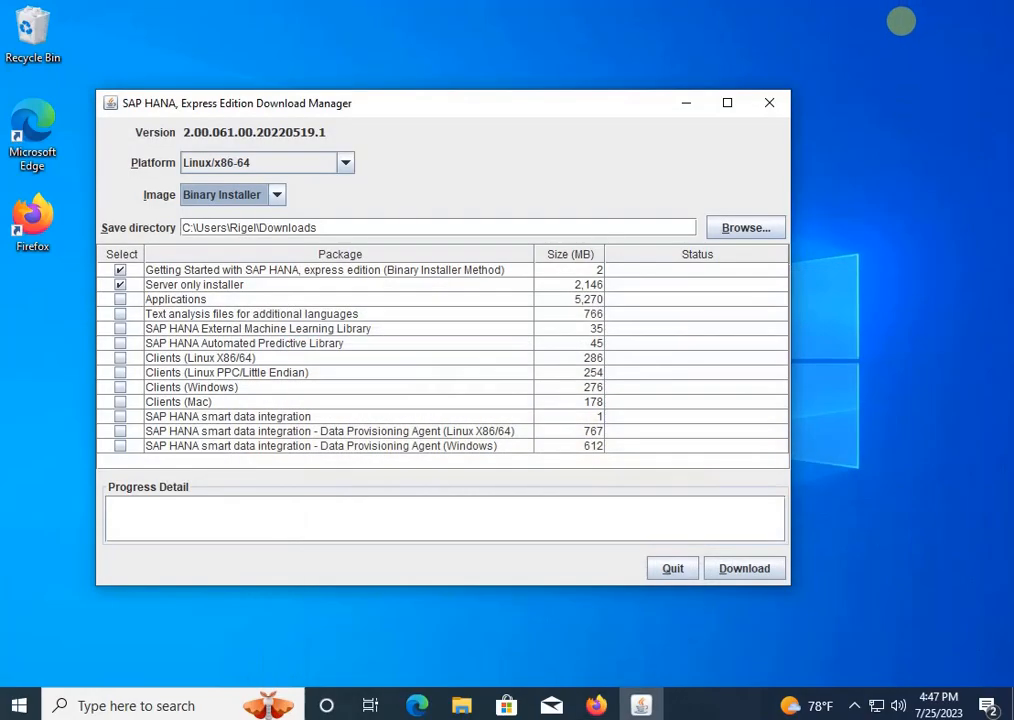
{"action": "mouse_move", "coordinate": [373, 180]}
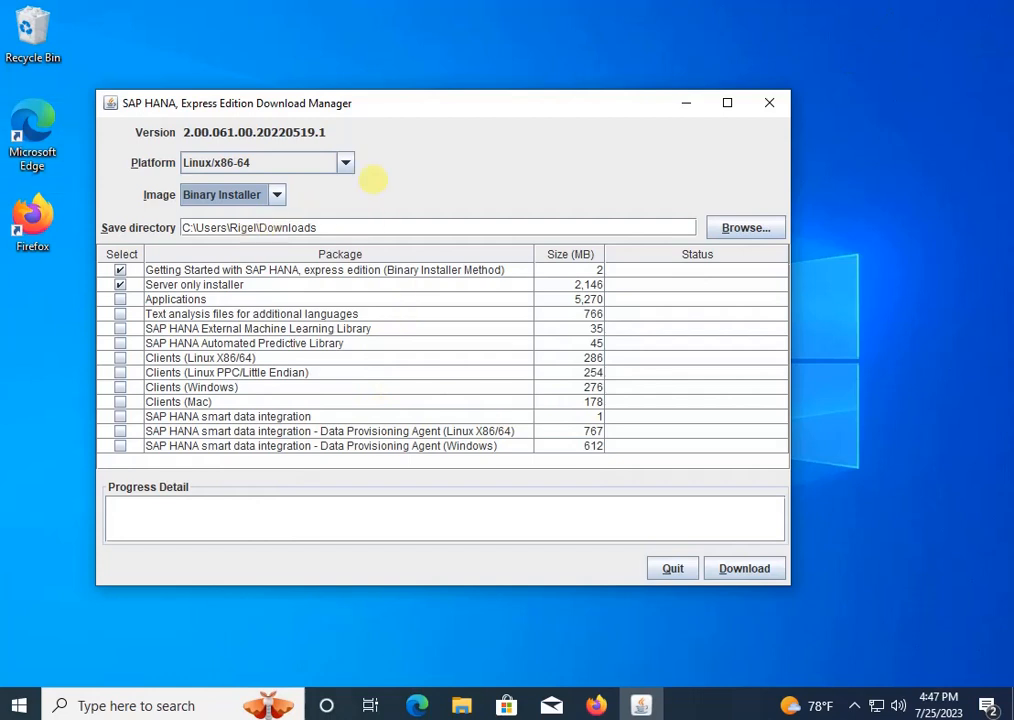
{"action": "mouse_move", "coordinate": [240, 308]}
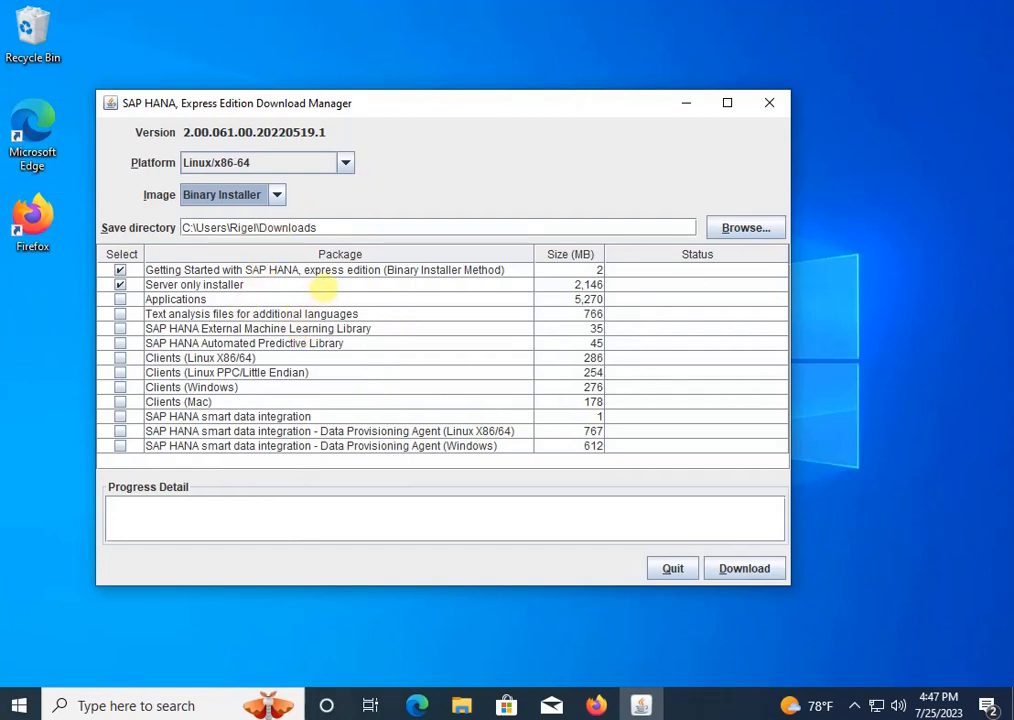
{"action": "mouse_move", "coordinate": [363, 275]}
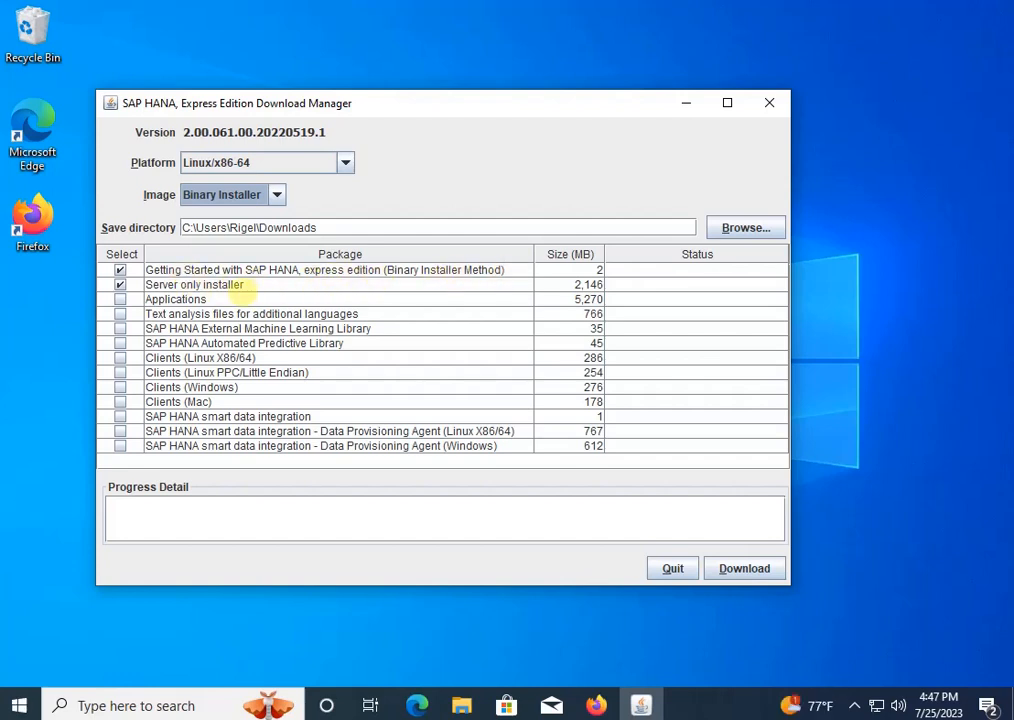
{"action": "mouse_move", "coordinate": [320, 445]}
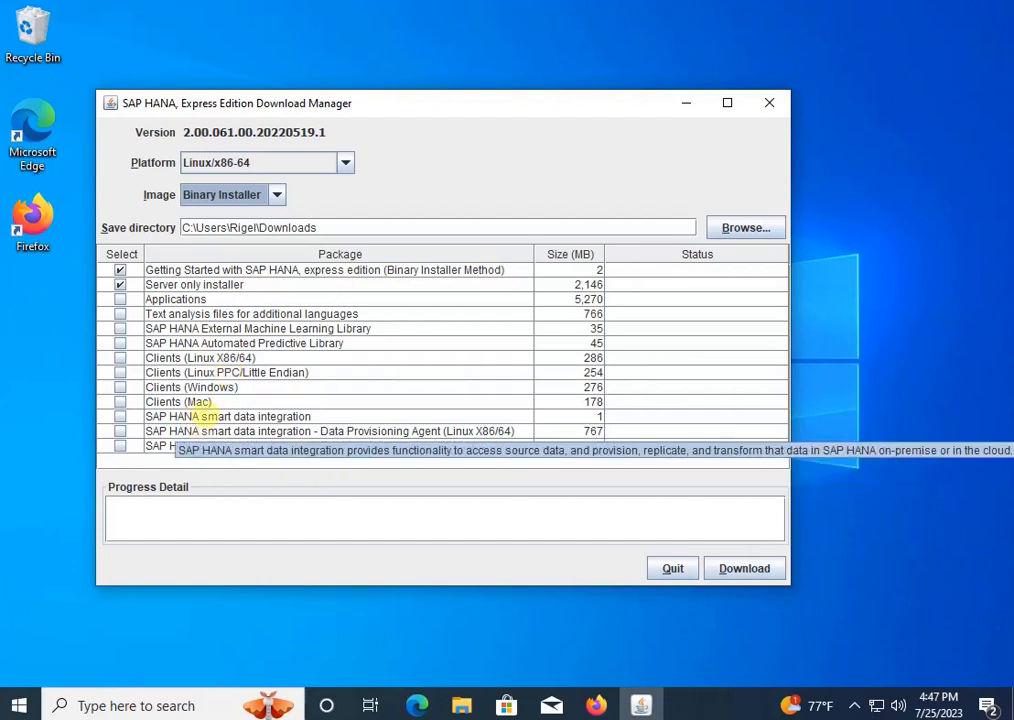
{"action": "mouse_move", "coordinate": [200, 415]}
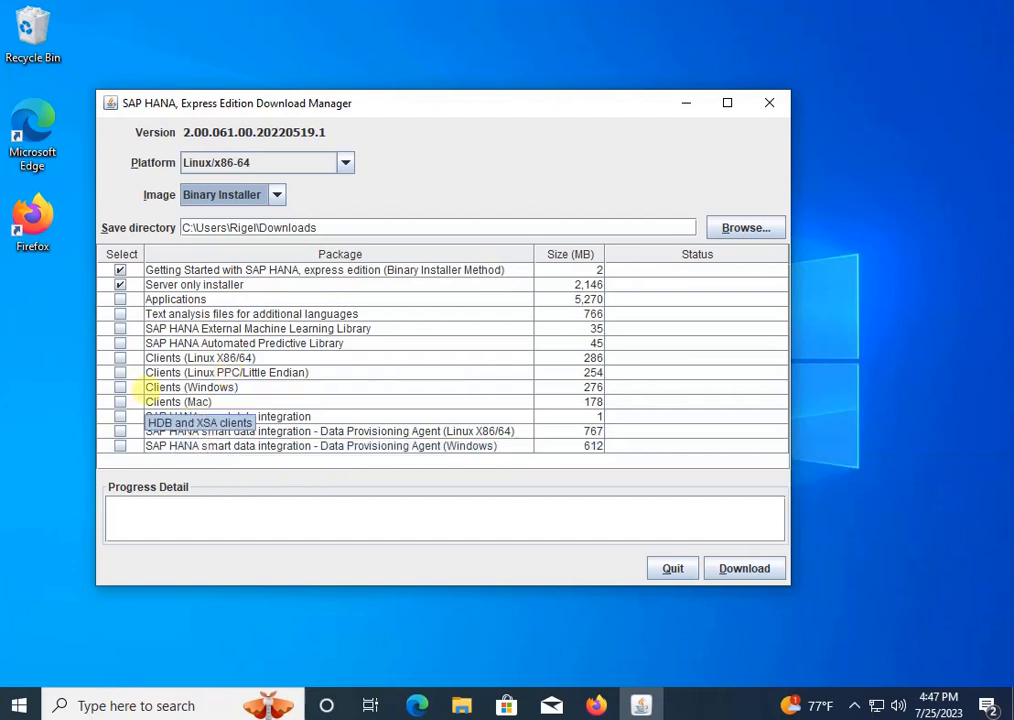
{"action": "left_click", "coordinate": [120, 358]}
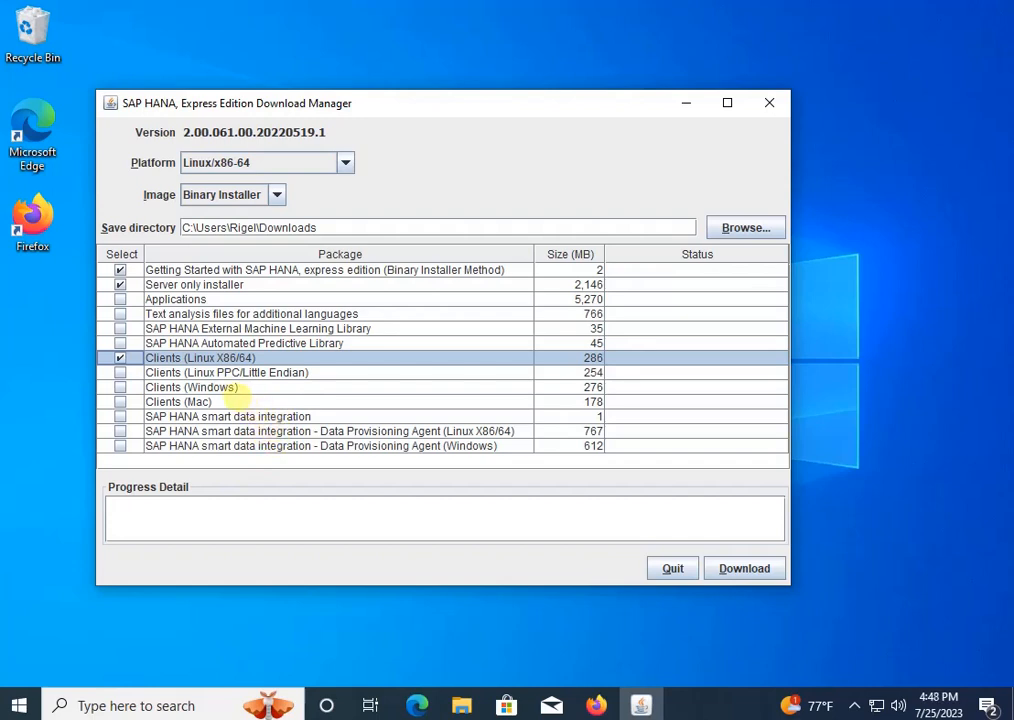
Download the three selected packages, dismiss the success message, and quit the manager
{"action": "left_click", "coordinate": [744, 568]}
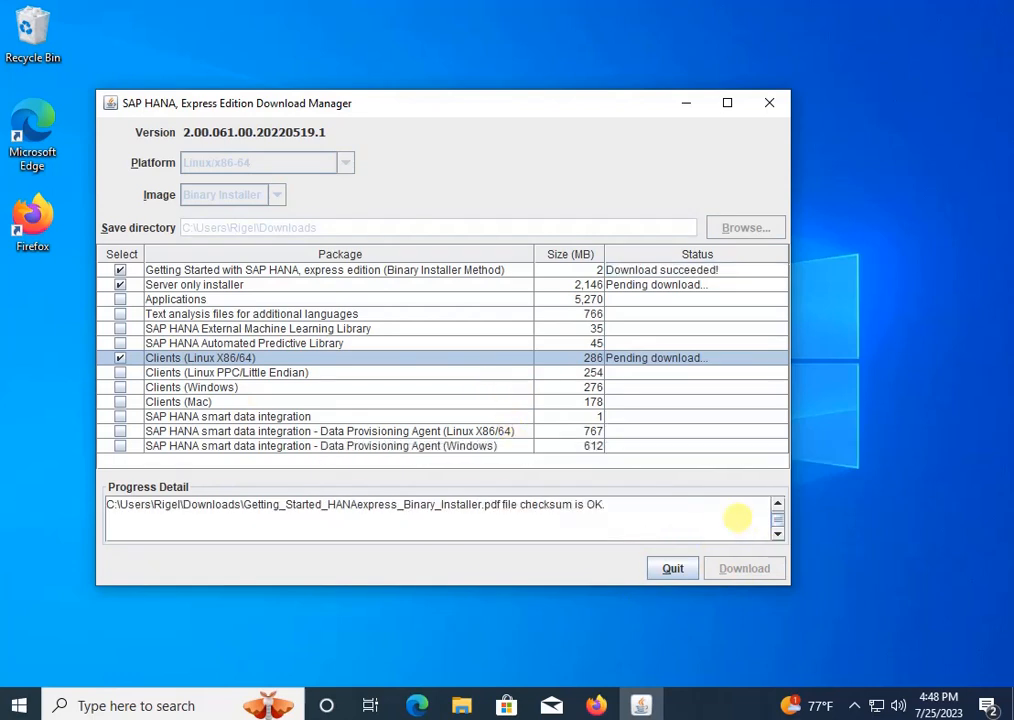
{"action": "mouse_move", "coordinate": [720, 511]}
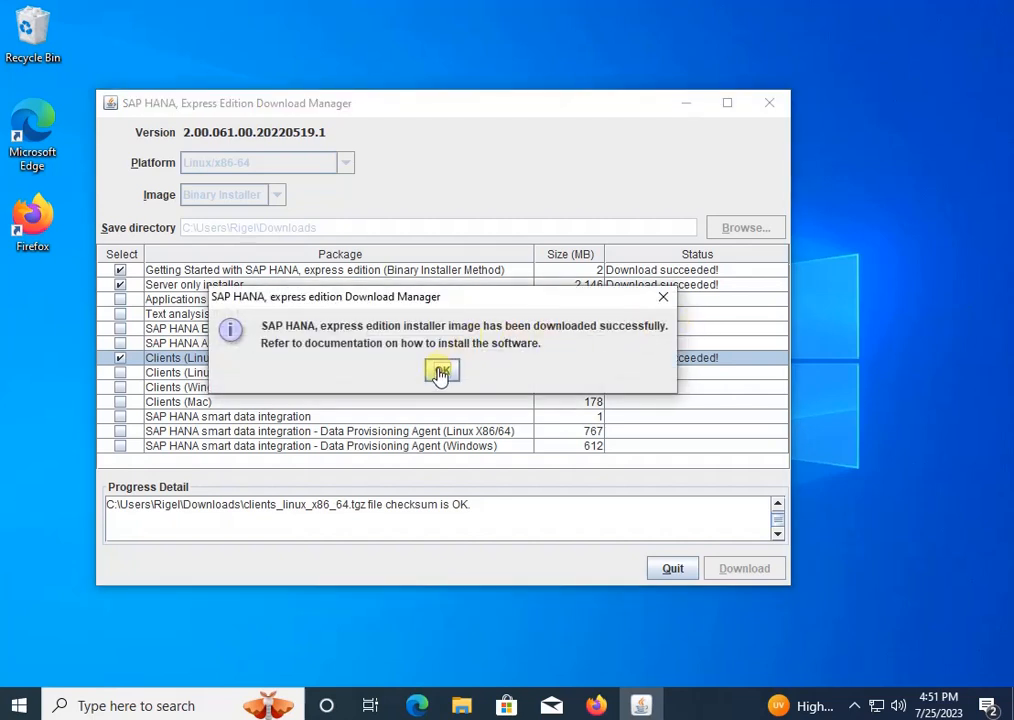
{"action": "left_click", "coordinate": [441, 371]}
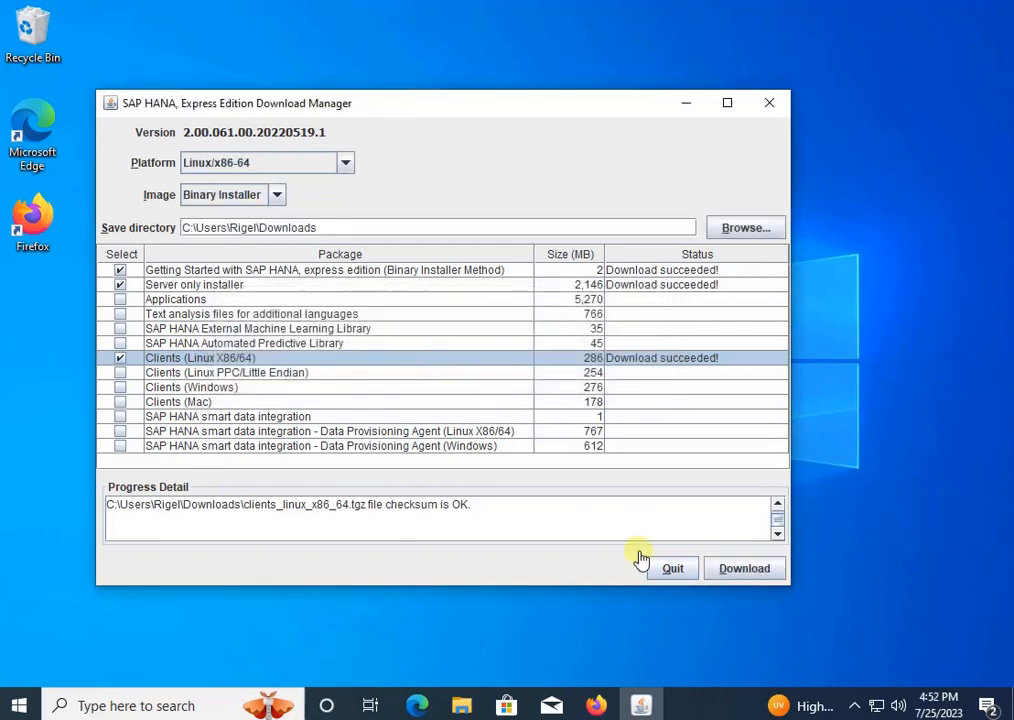
{"action": "left_click", "coordinate": [672, 568]}
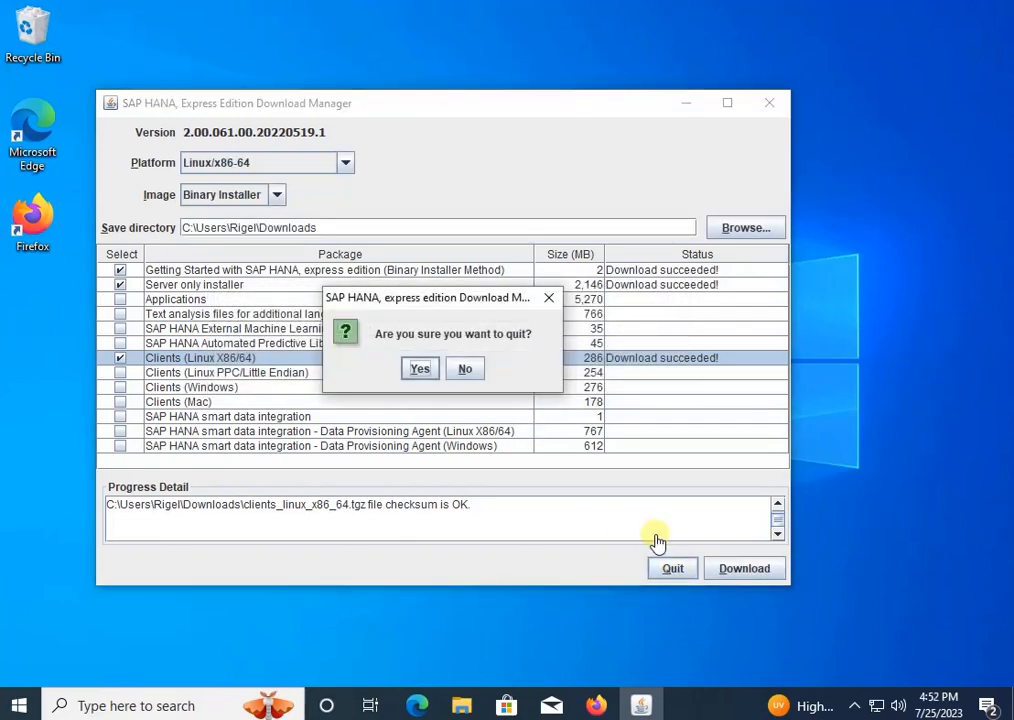
{"action": "left_click", "coordinate": [419, 368]}
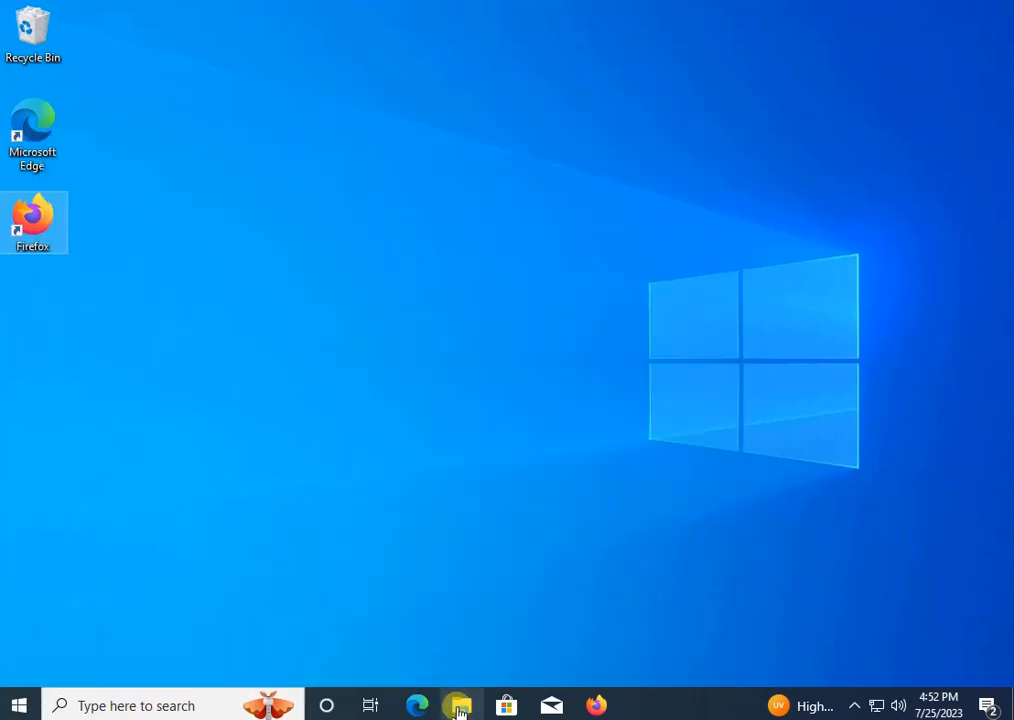
Copy clients_linux_x86_64.tgz, hxe.tgz and the Getting Started PDF from Downloads
{"action": "left_click", "coordinate": [459, 705]}
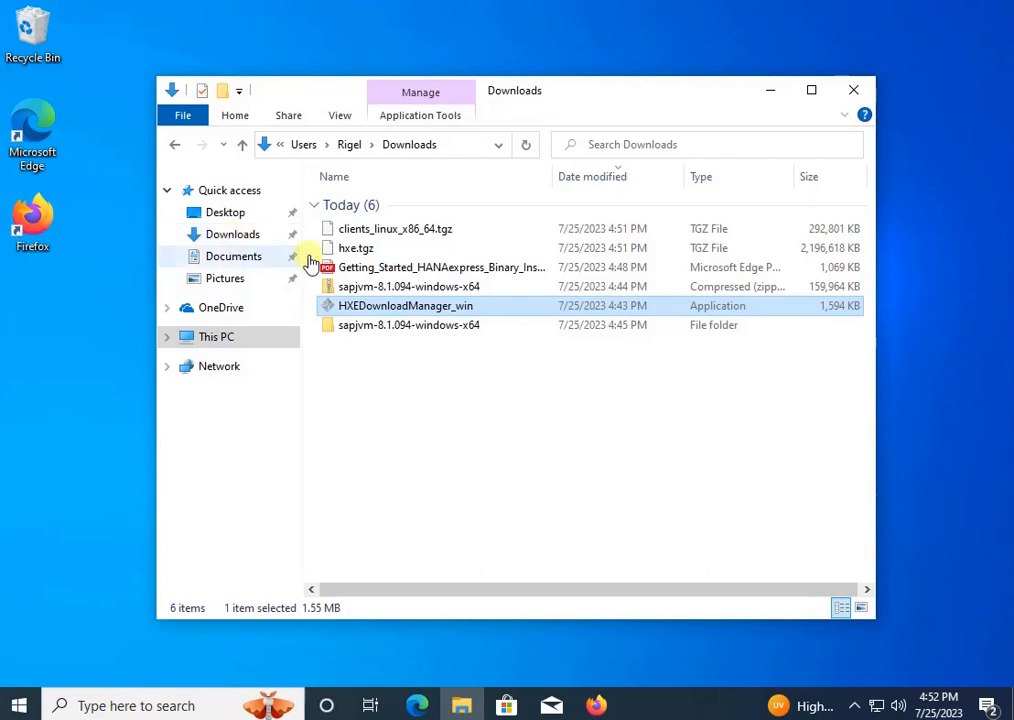
{"action": "mouse_move", "coordinate": [367, 228]}
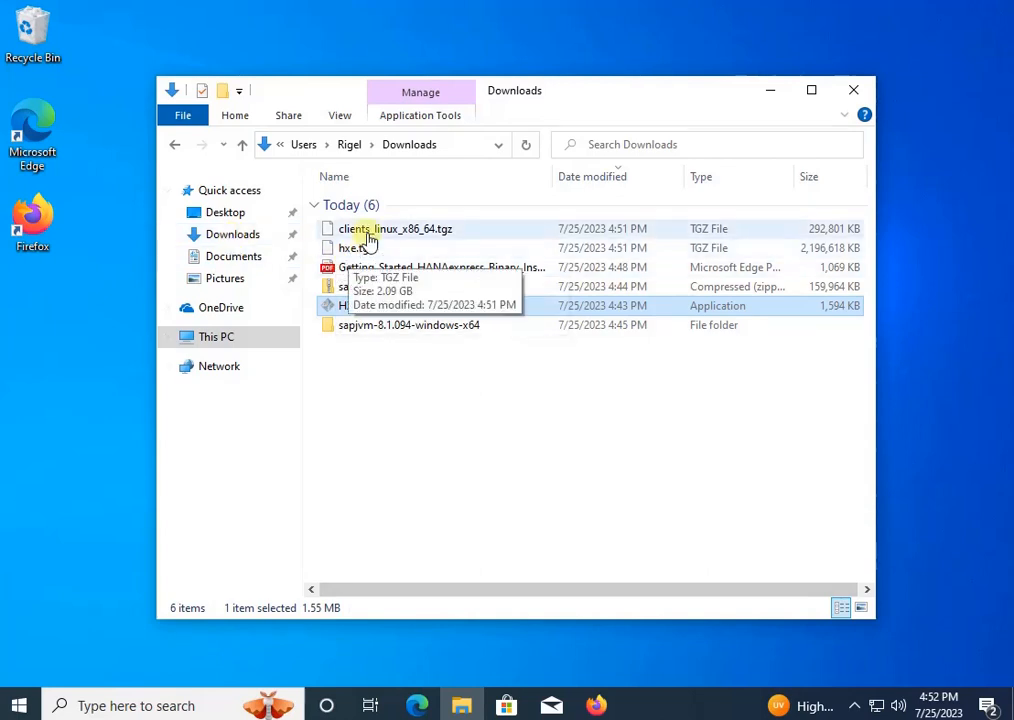
{"action": "left_click", "coordinate": [352, 247]}
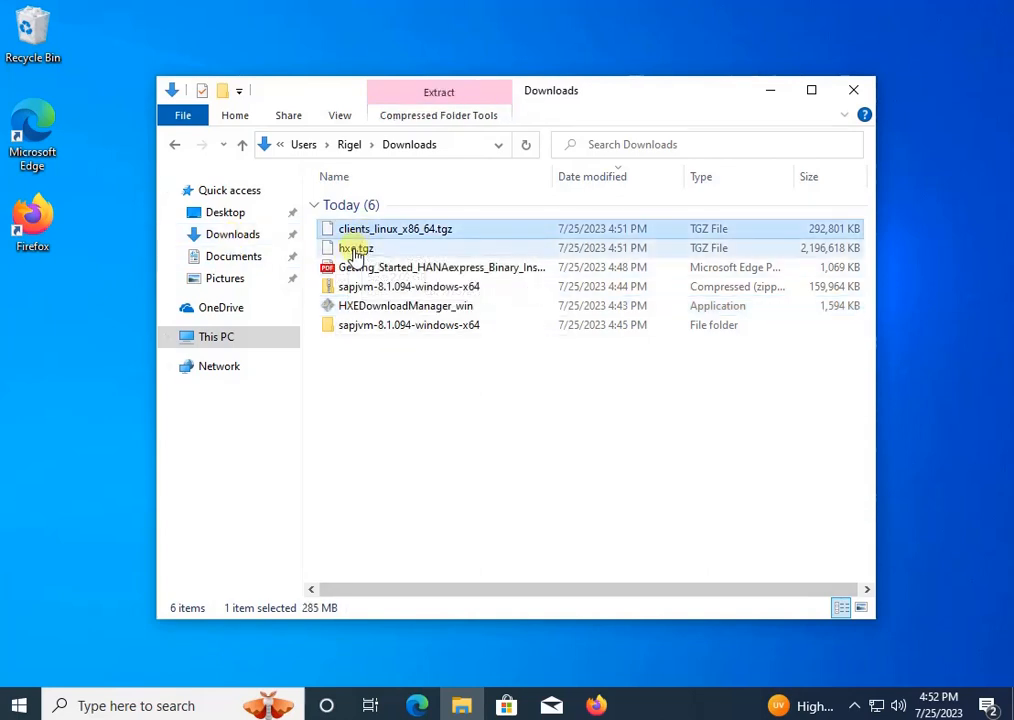
{"action": "mouse_move", "coordinate": [355, 247]}
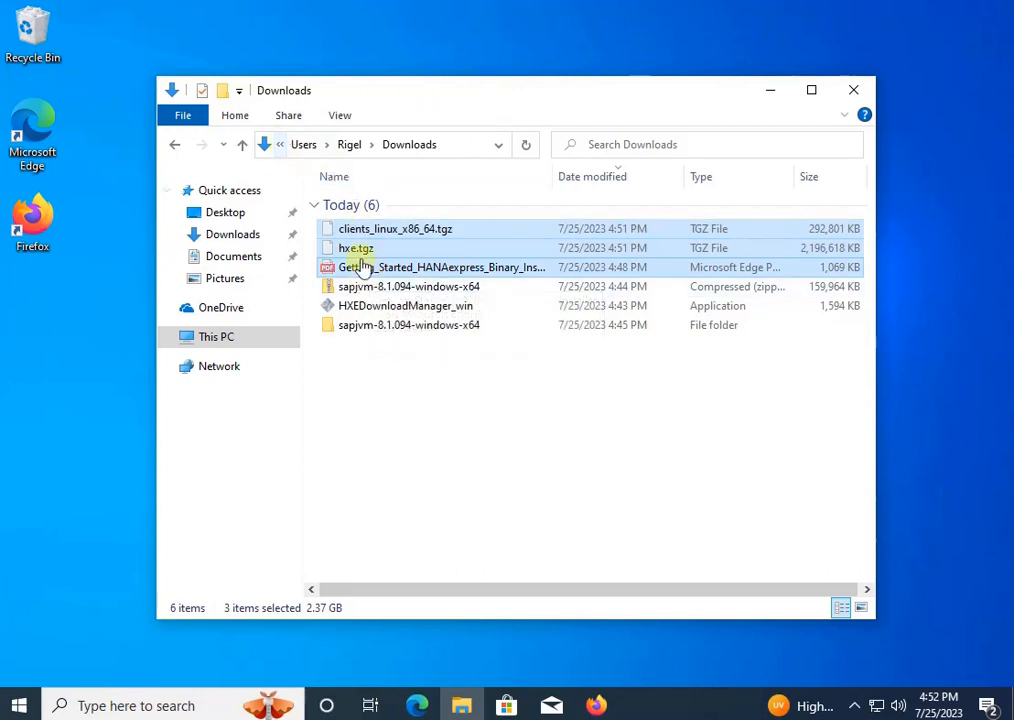
{"action": "left_click", "coordinate": [216, 336]}
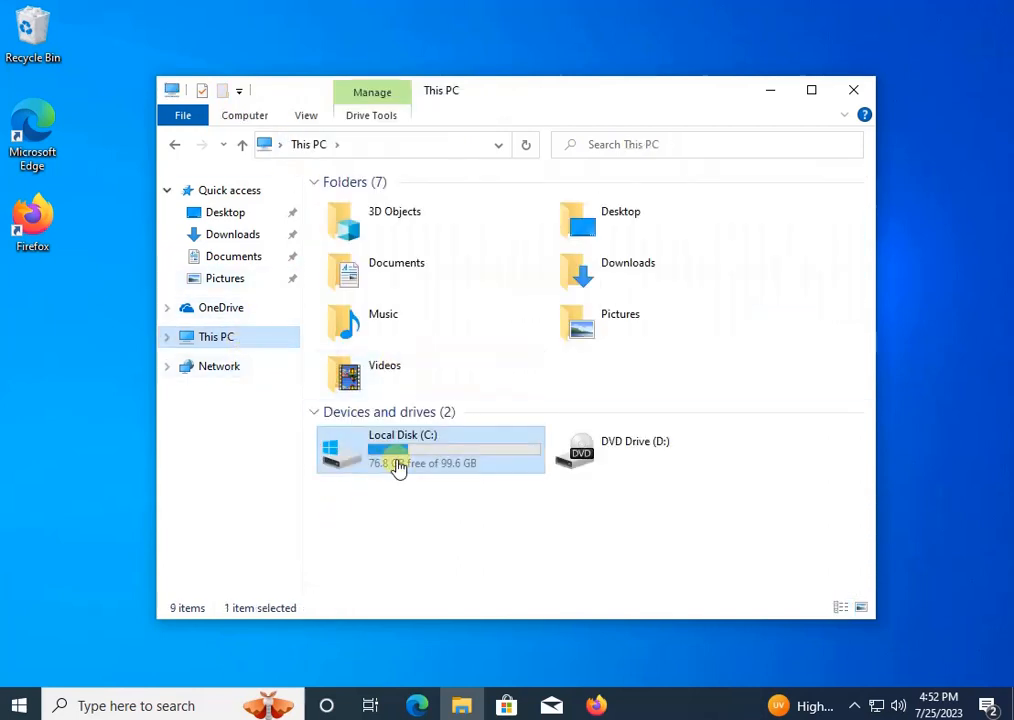
Paste the three files into new folder C:\root\media and open the guide in Firefox
{"action": "double_click", "coordinate": [403, 448]}
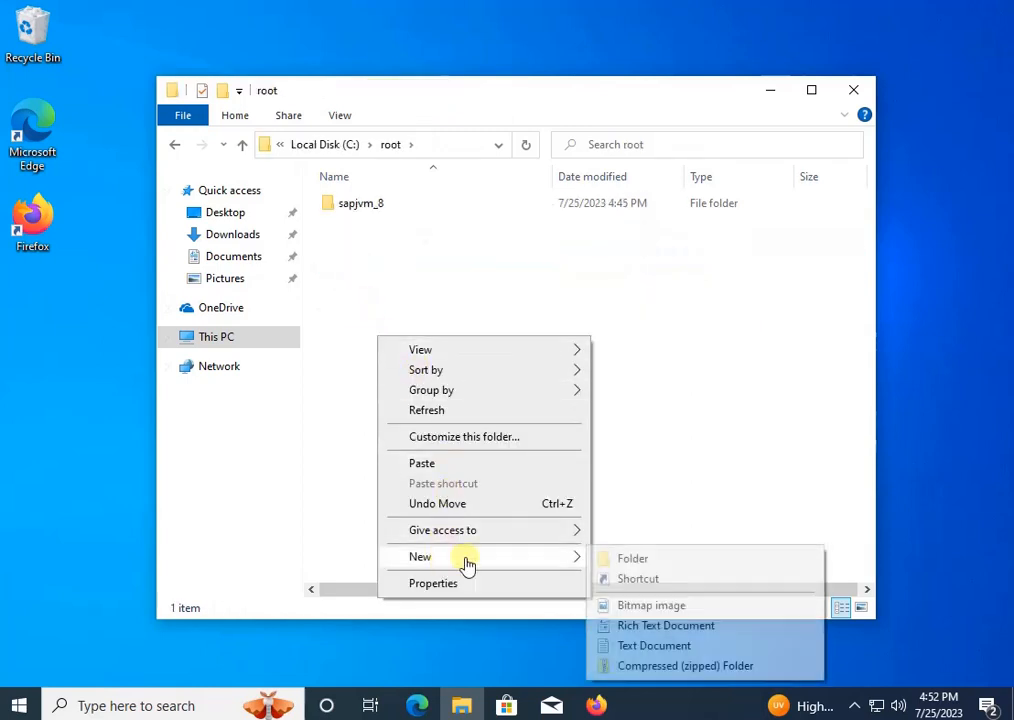
{"action": "left_click", "coordinate": [632, 558]}
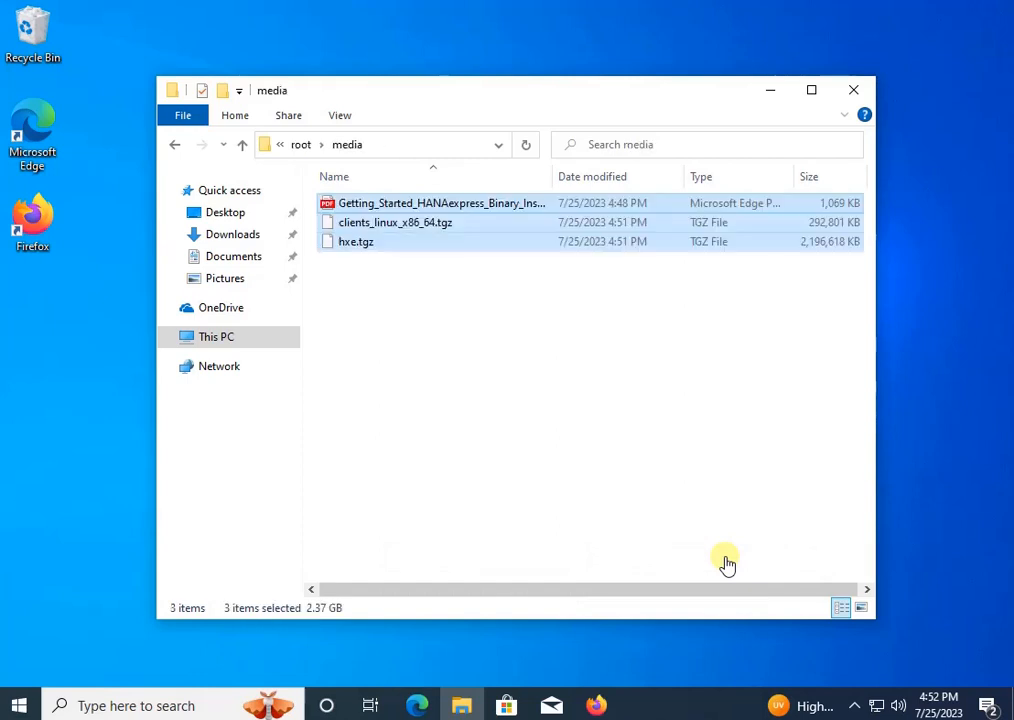
{"action": "left_click", "coordinate": [456, 241]}
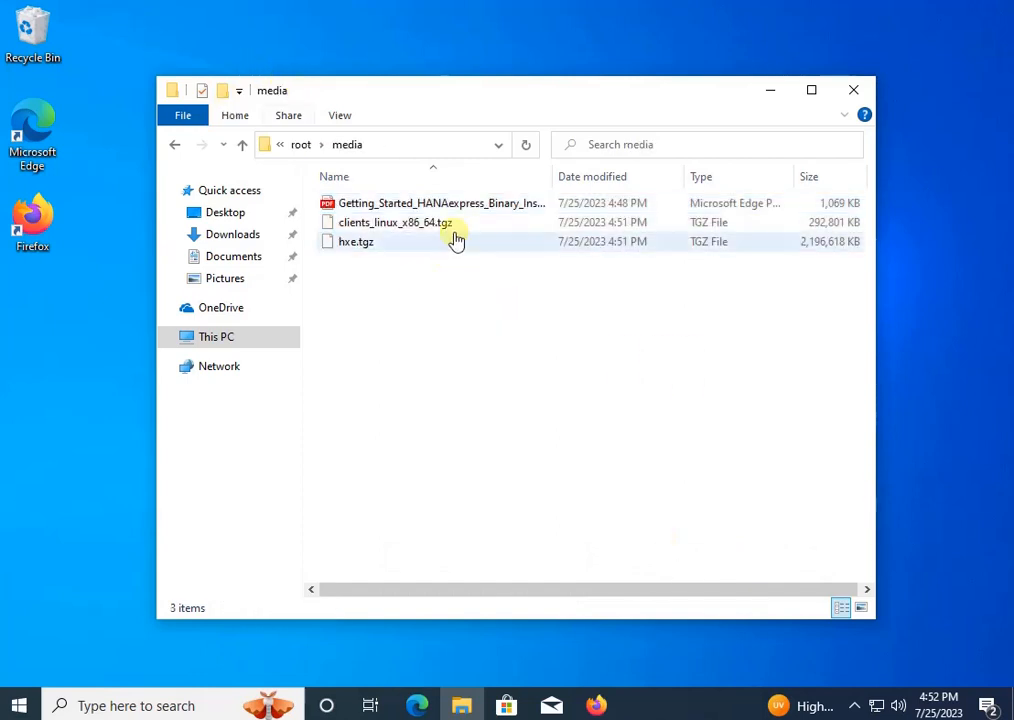
{"action": "double_click", "coordinate": [441, 203]}
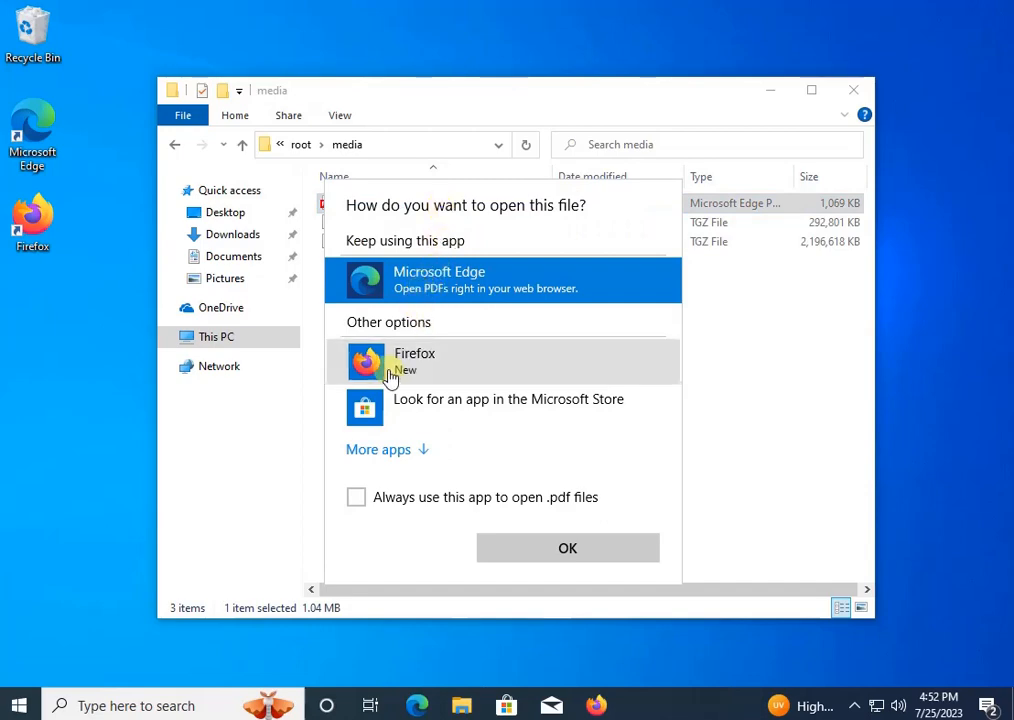
{"action": "left_click", "coordinate": [567, 547]}
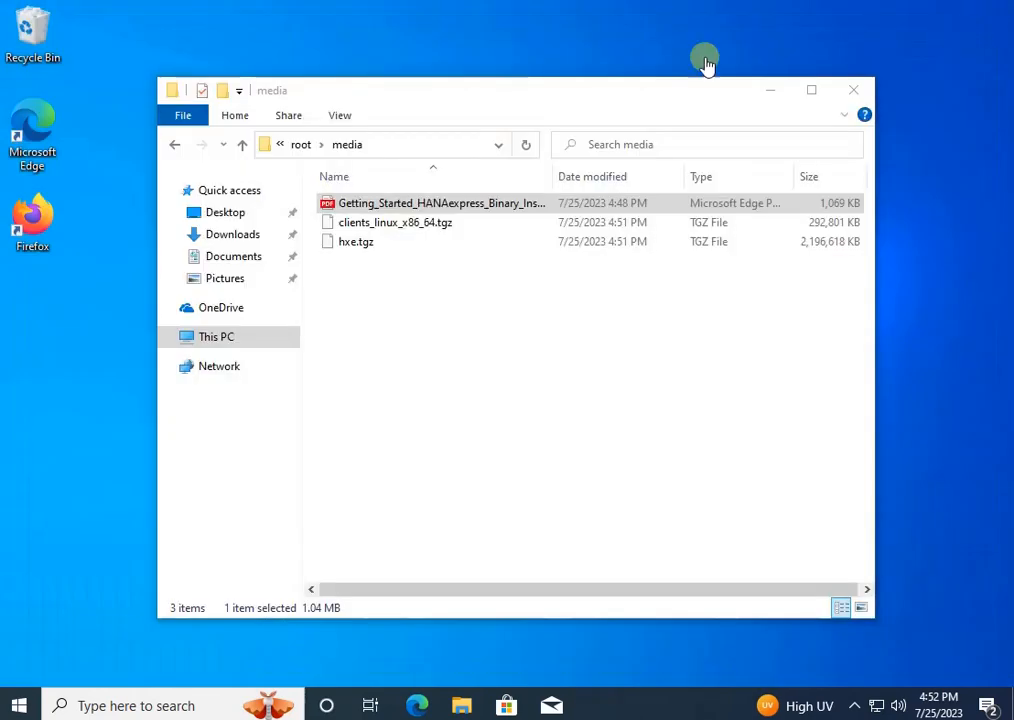
{"action": "left_click", "coordinate": [357, 241]}
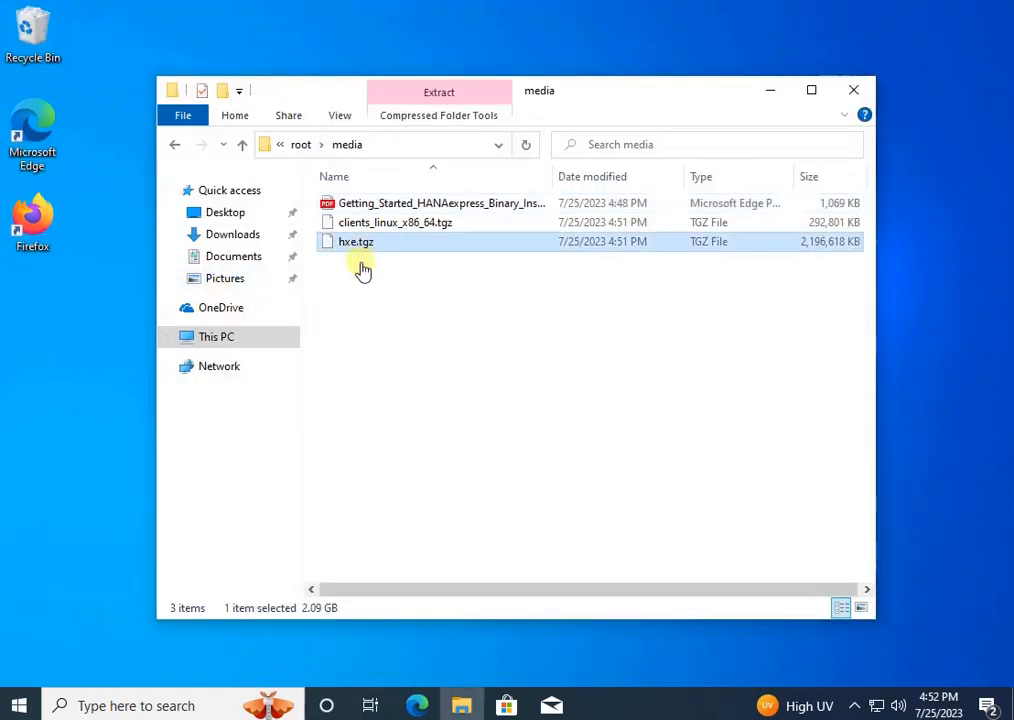
{"action": "mouse_move", "coordinate": [374, 300]}
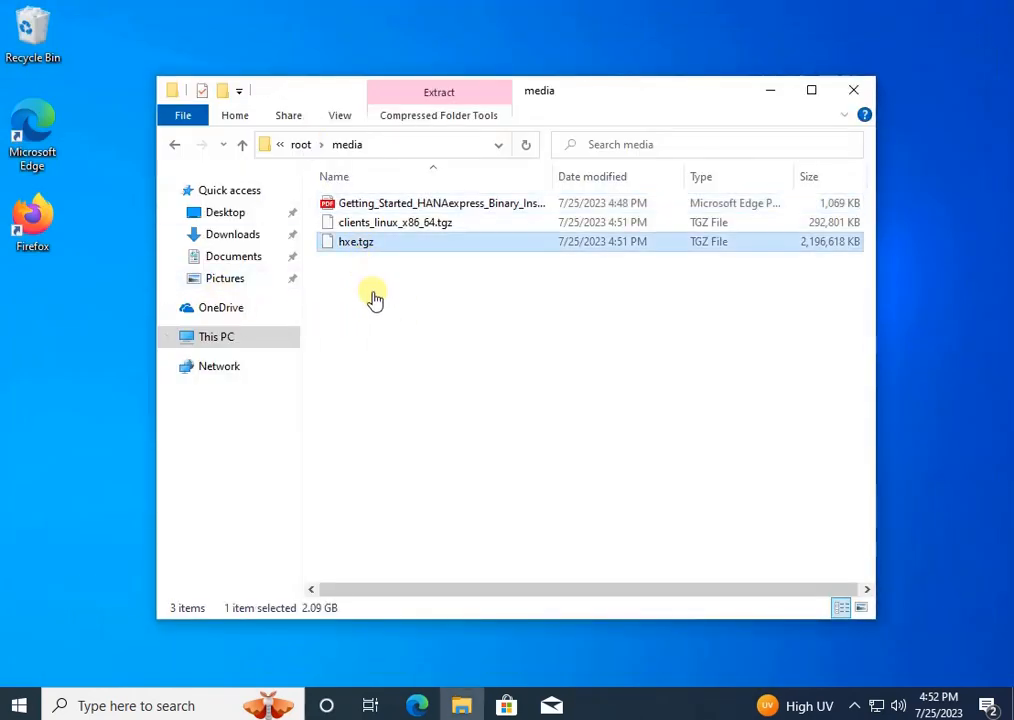
{"action": "mouse_move", "coordinate": [440, 308]}
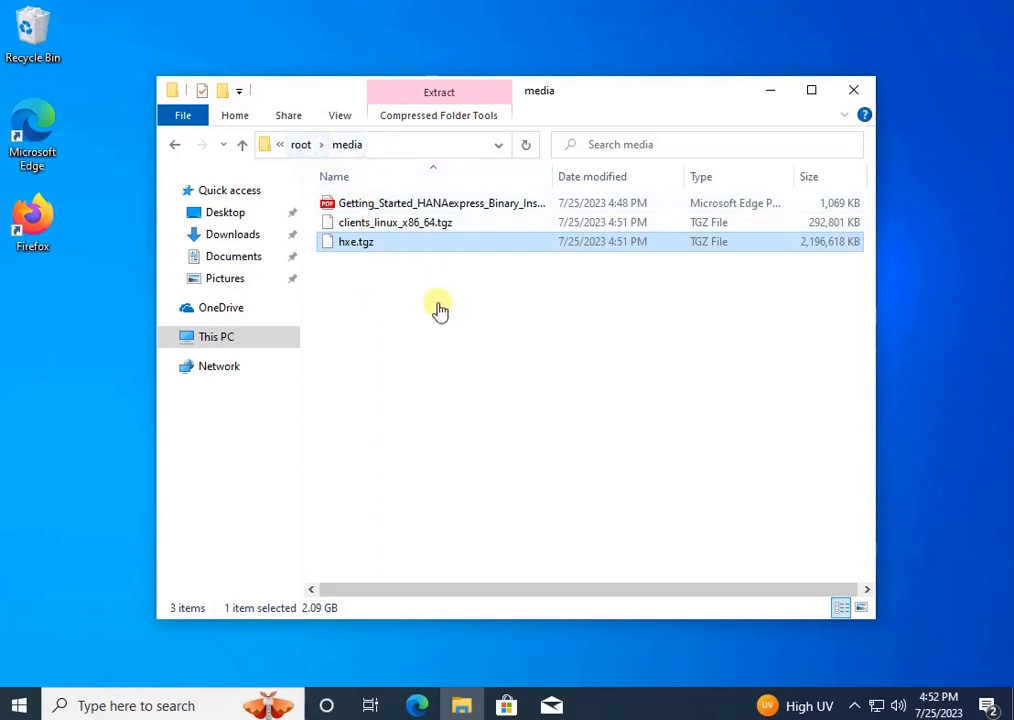
{"action": "mouse_move", "coordinate": [482, 310]}
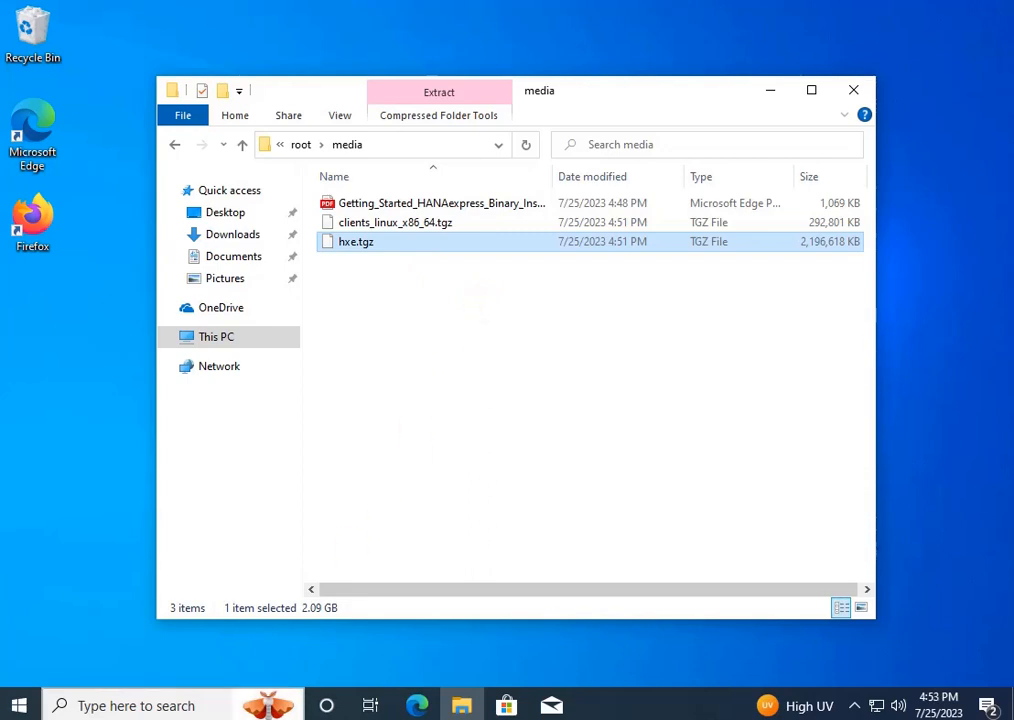
{"action": "mouse_move", "coordinate": [950, 473]}
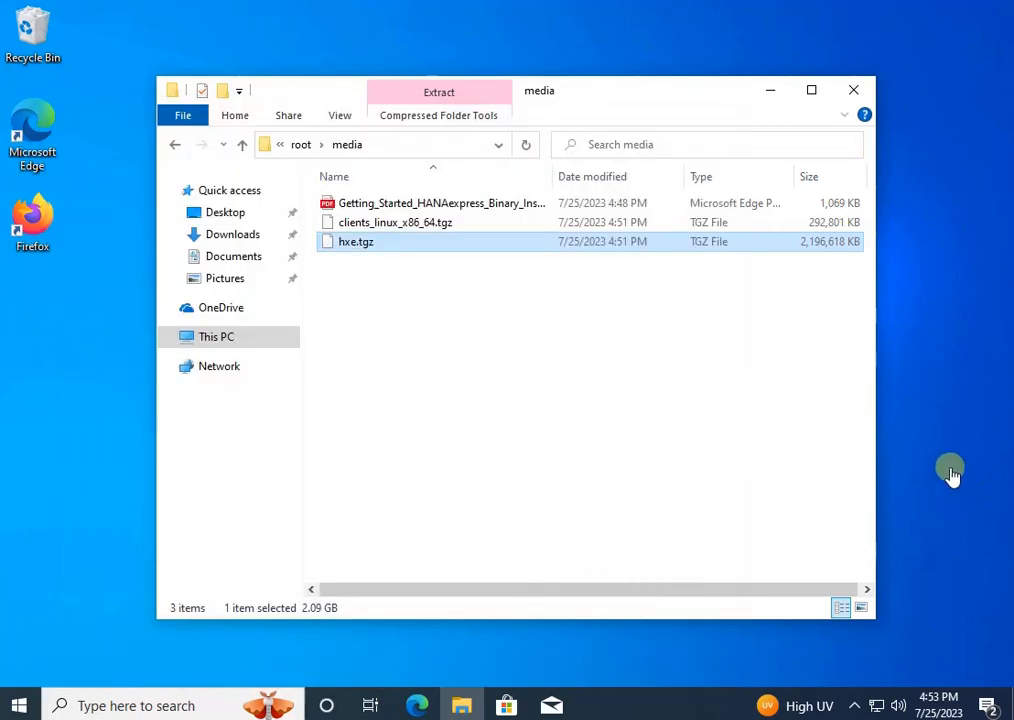